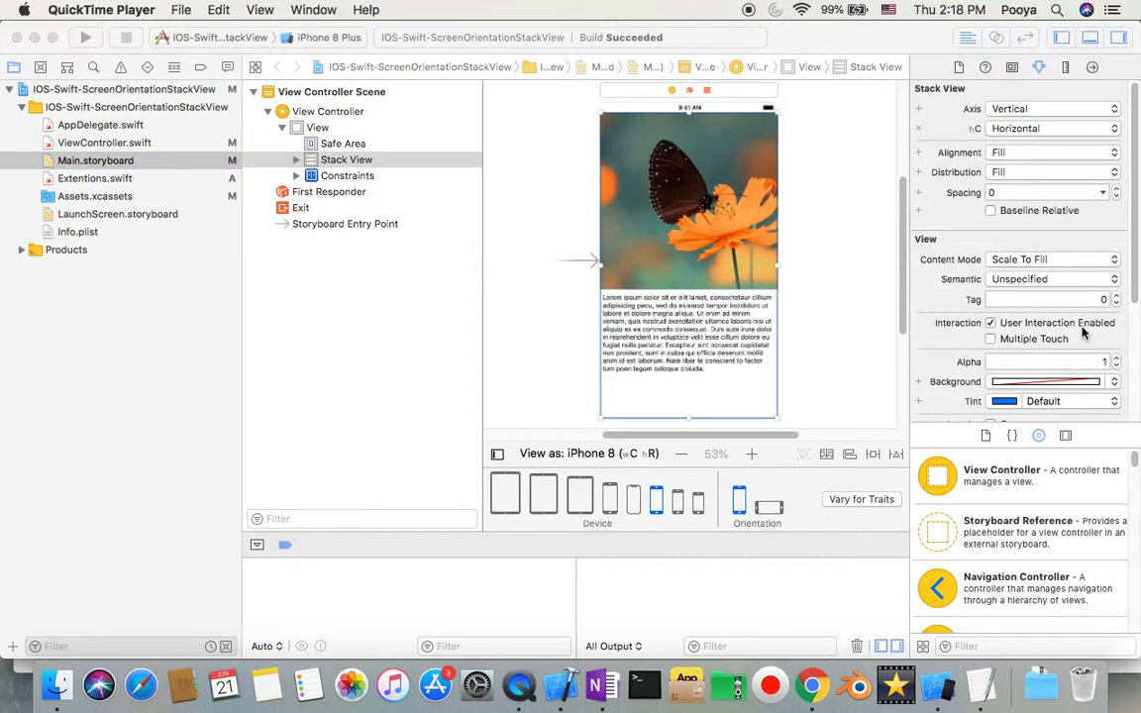
Step: Bring Xcode forward and choose File > New > Project to show the template chooser
left_click(101, 9)
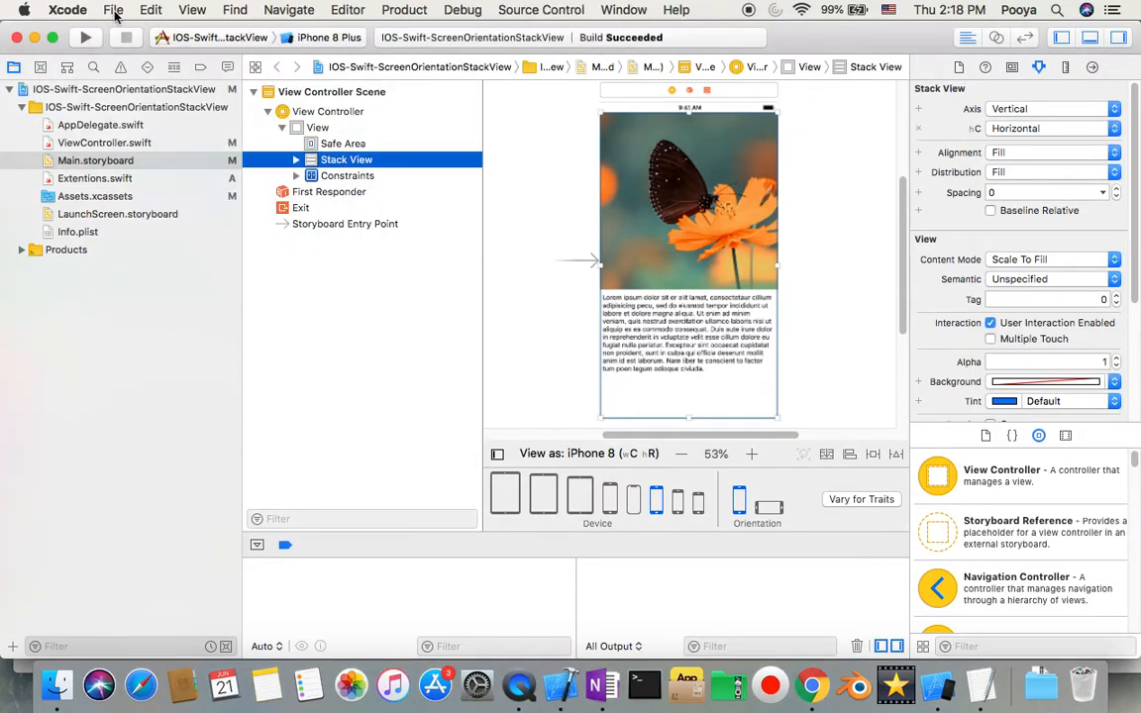
left_click(113, 8)
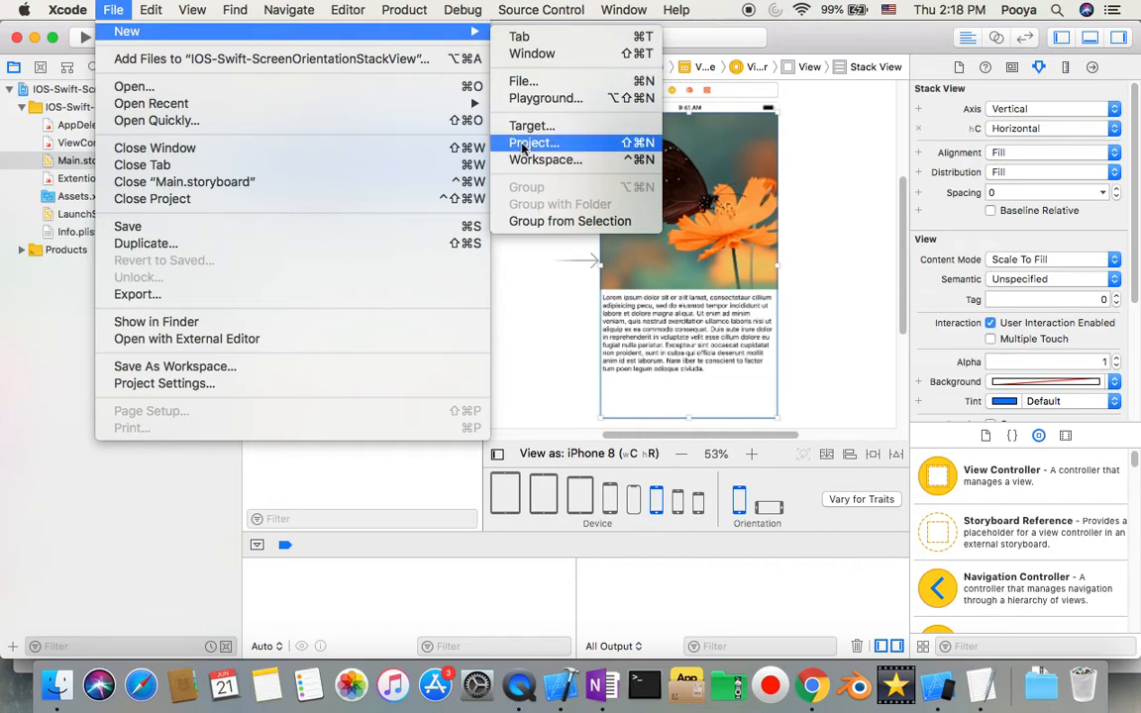
left_click(532, 141)
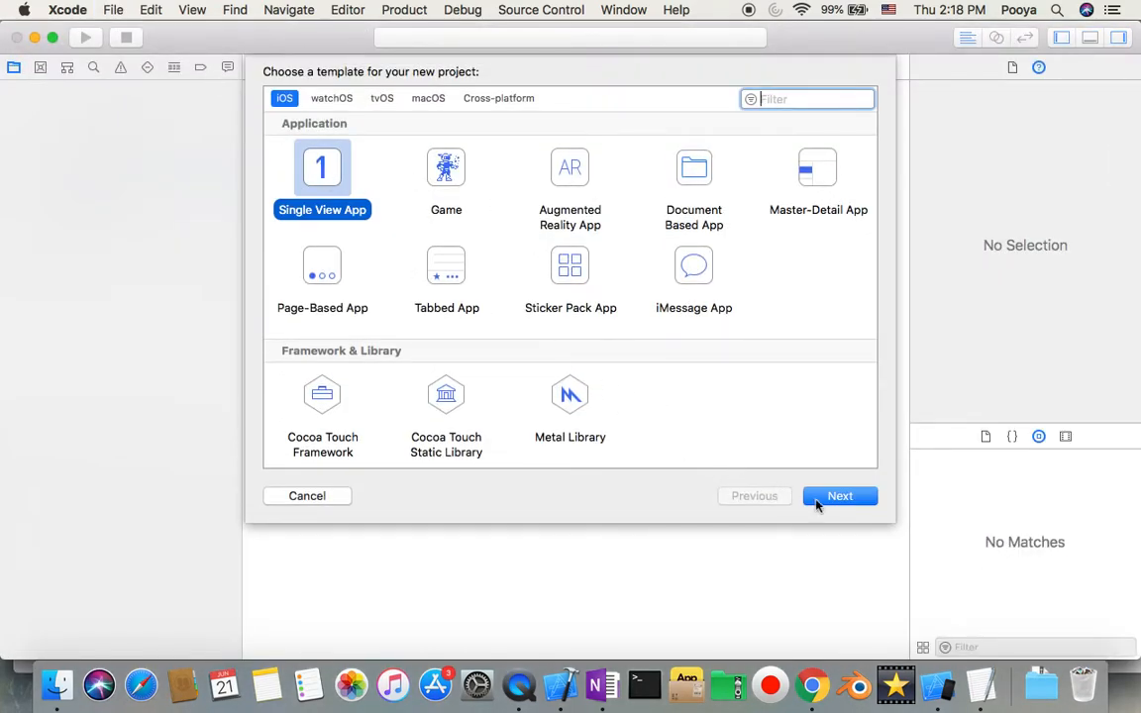
Step: Continue with Single View App and enter product name IOS-Swift-UITextViewAlignTextVertically
left_click(839, 495)
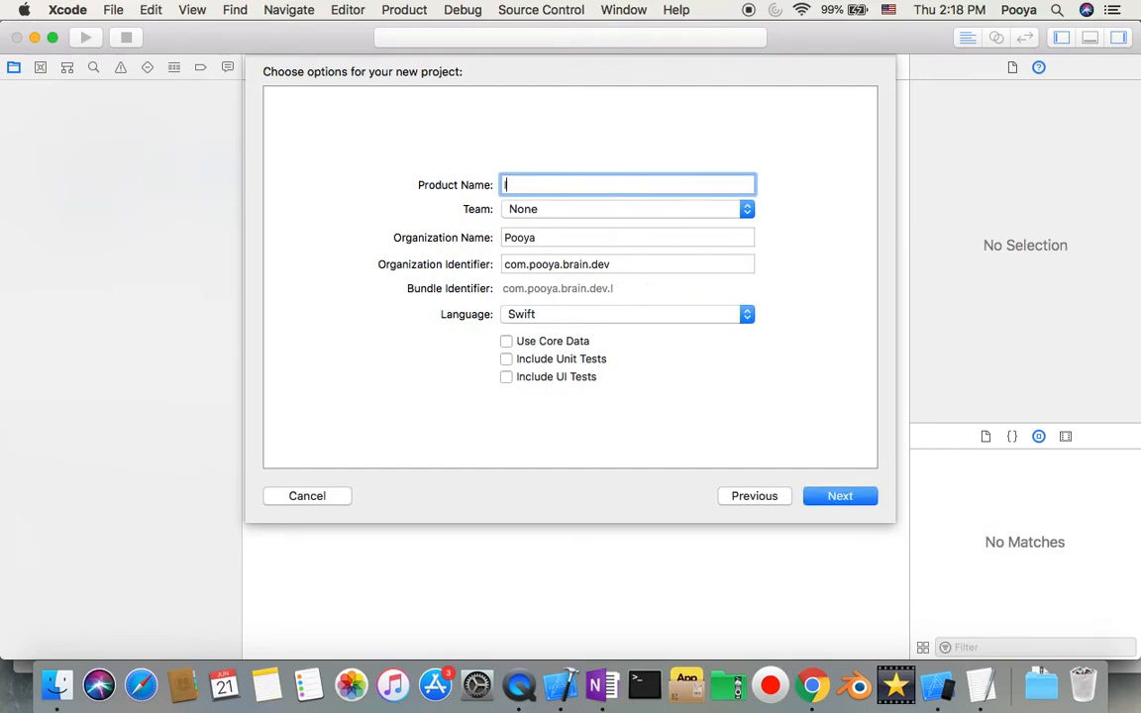
type("iOS-")
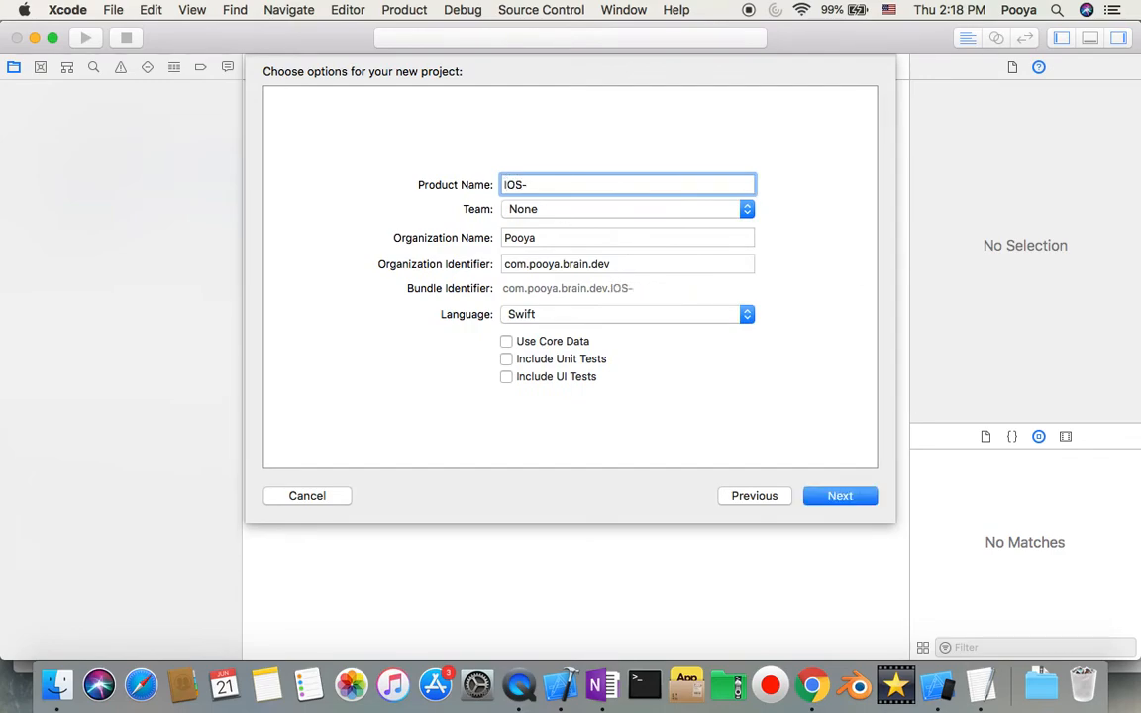
type("Swift")
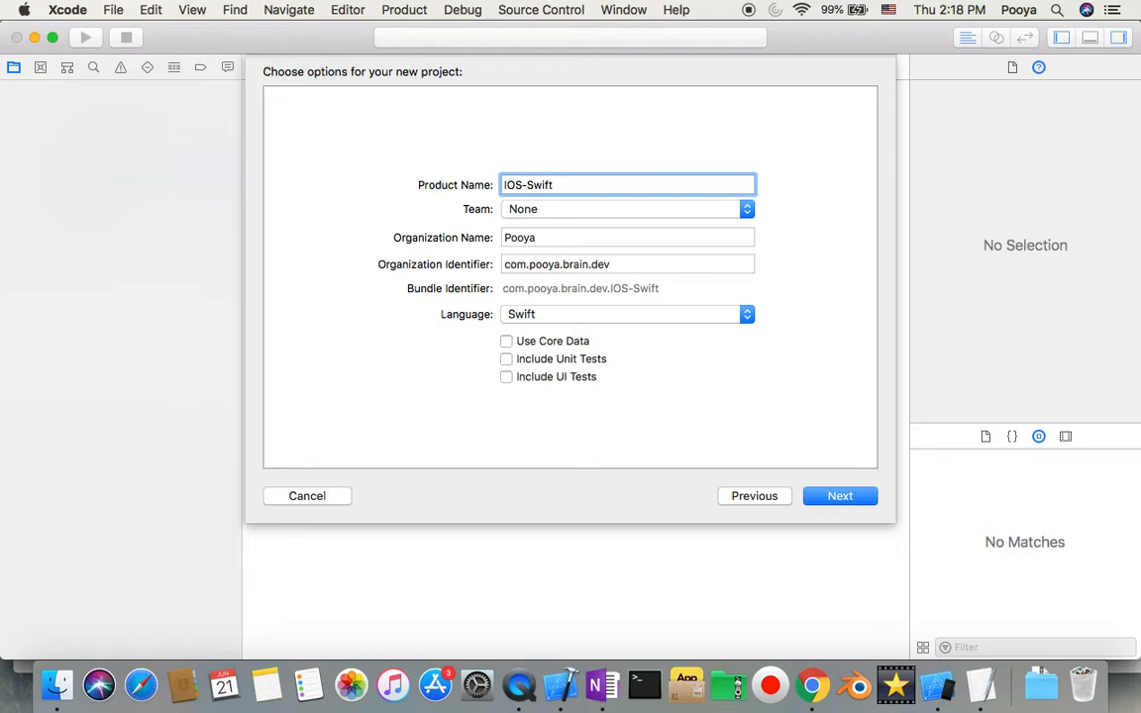
type("-")
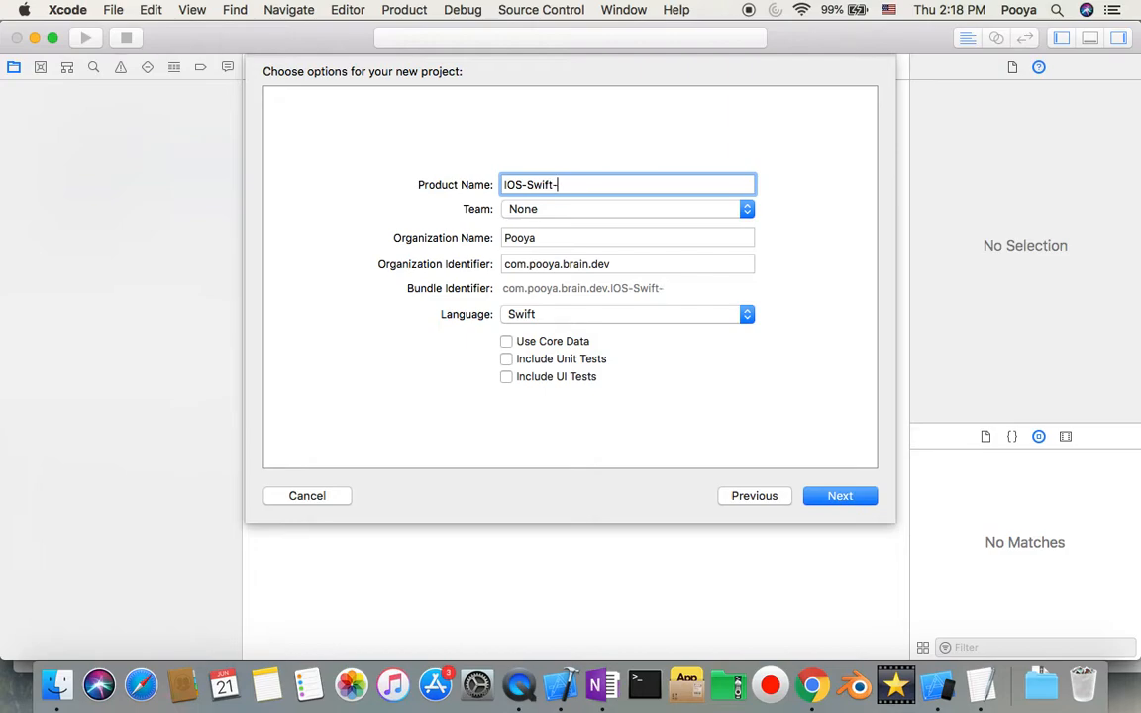
type("UIText")
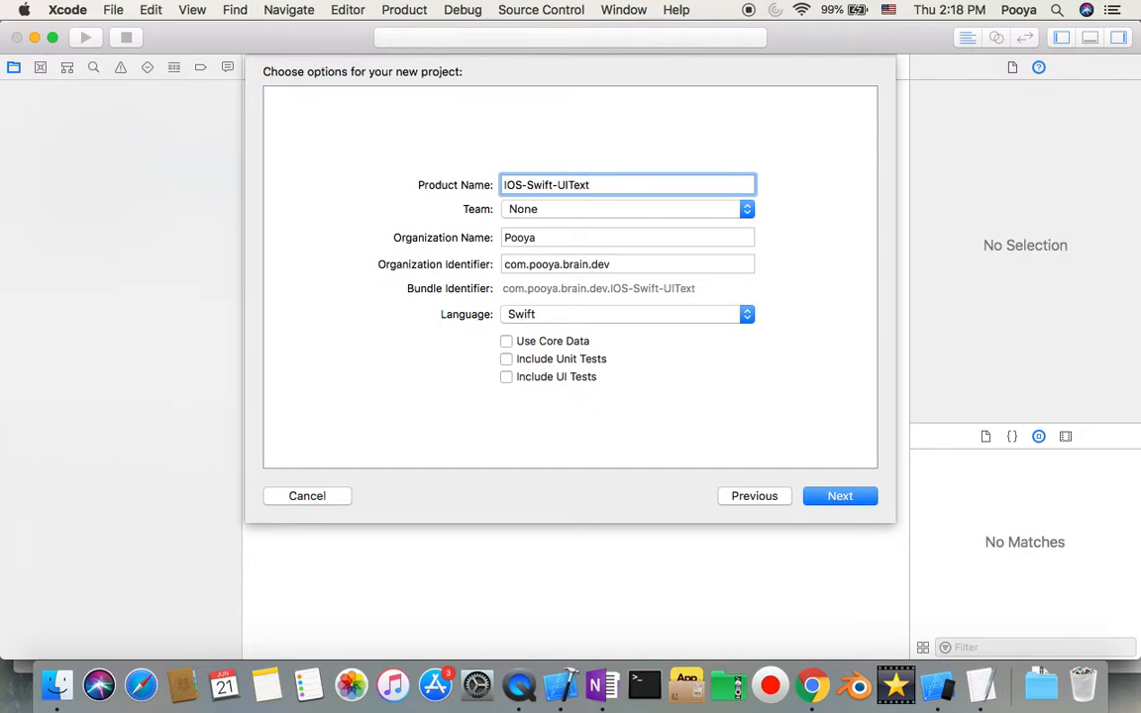
type("View")
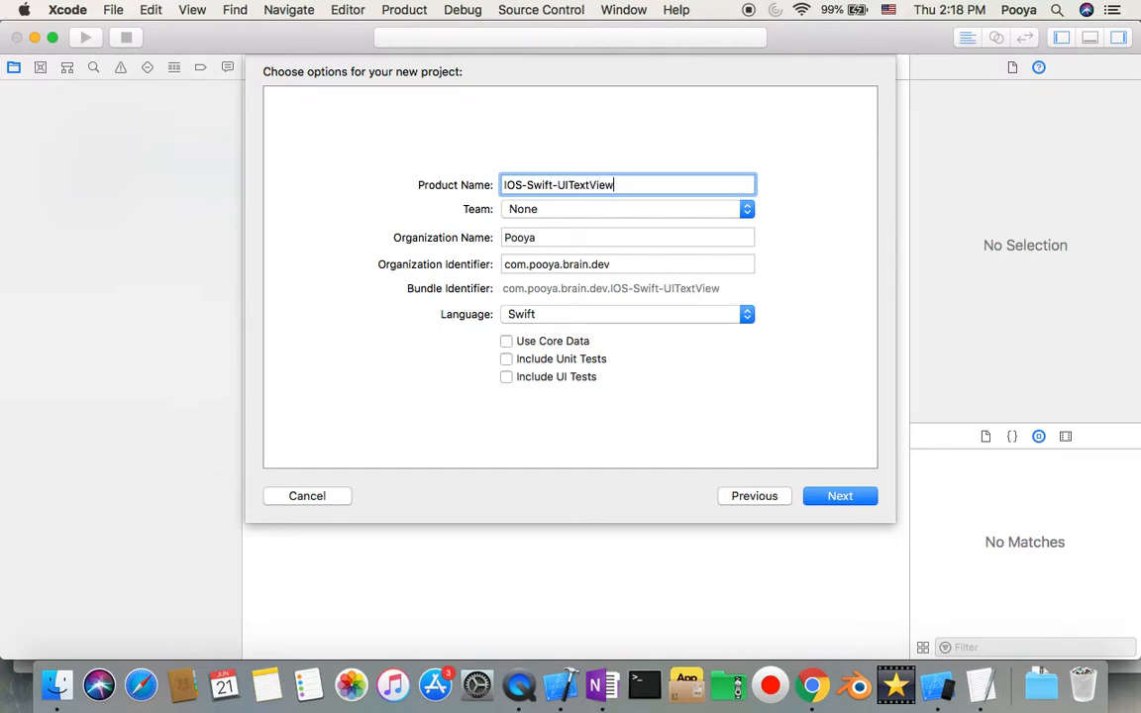
type("A")
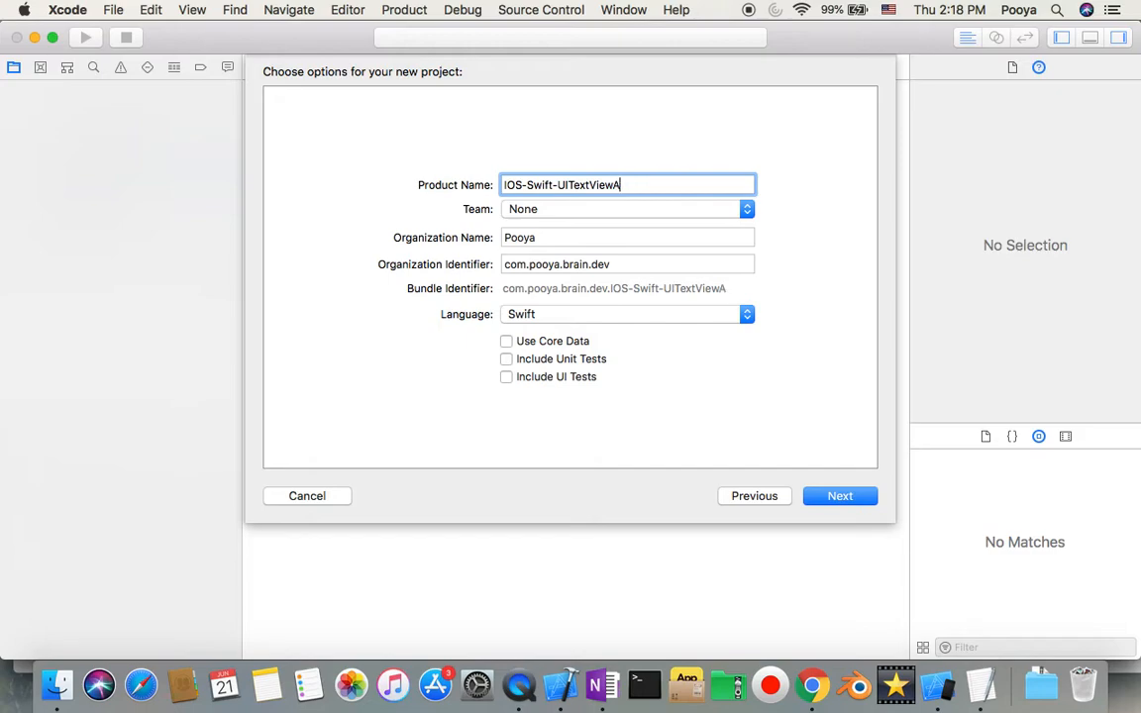
type("ll")
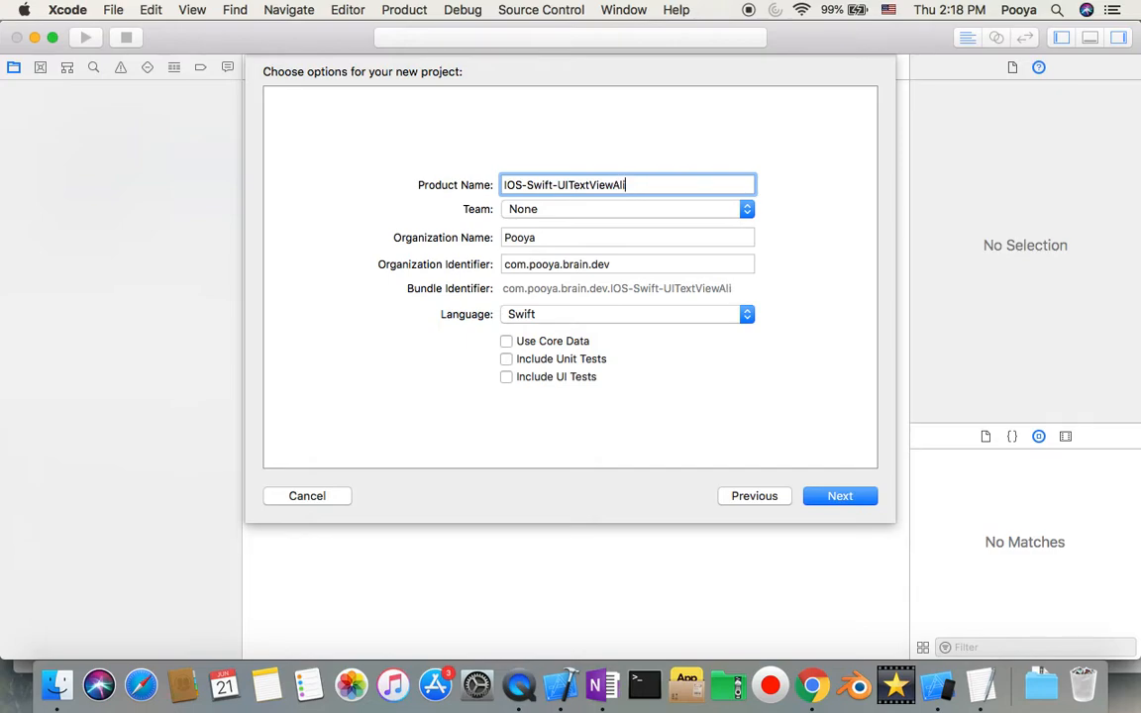
type("ign")
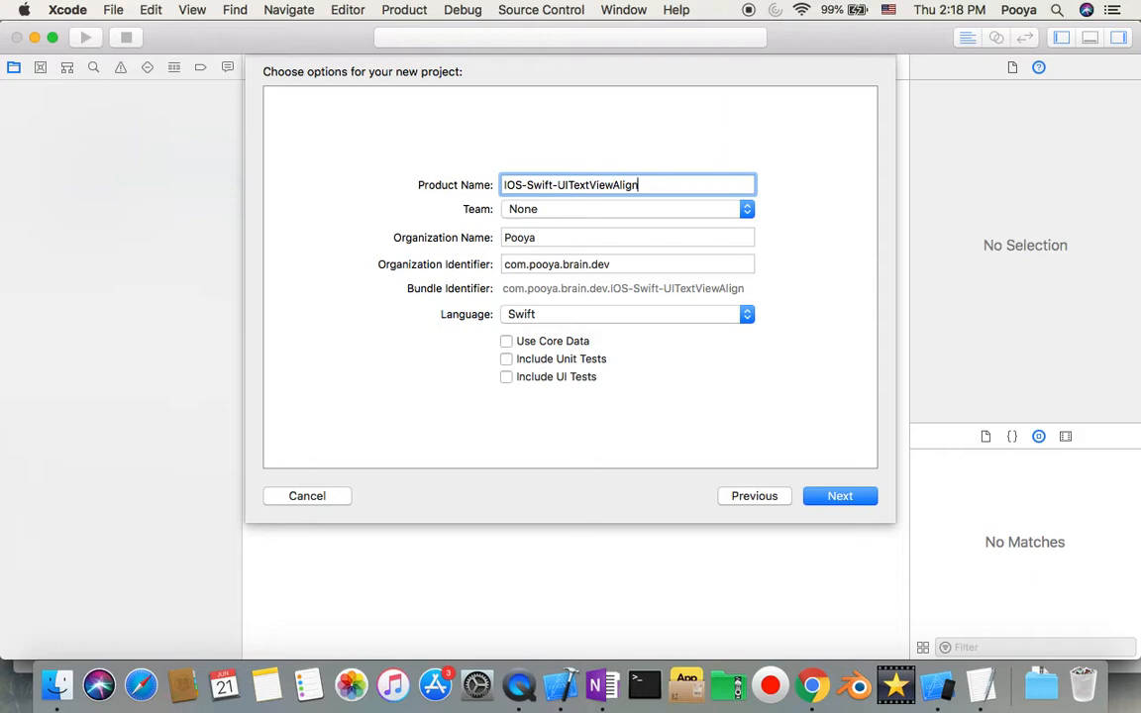
type("Te")
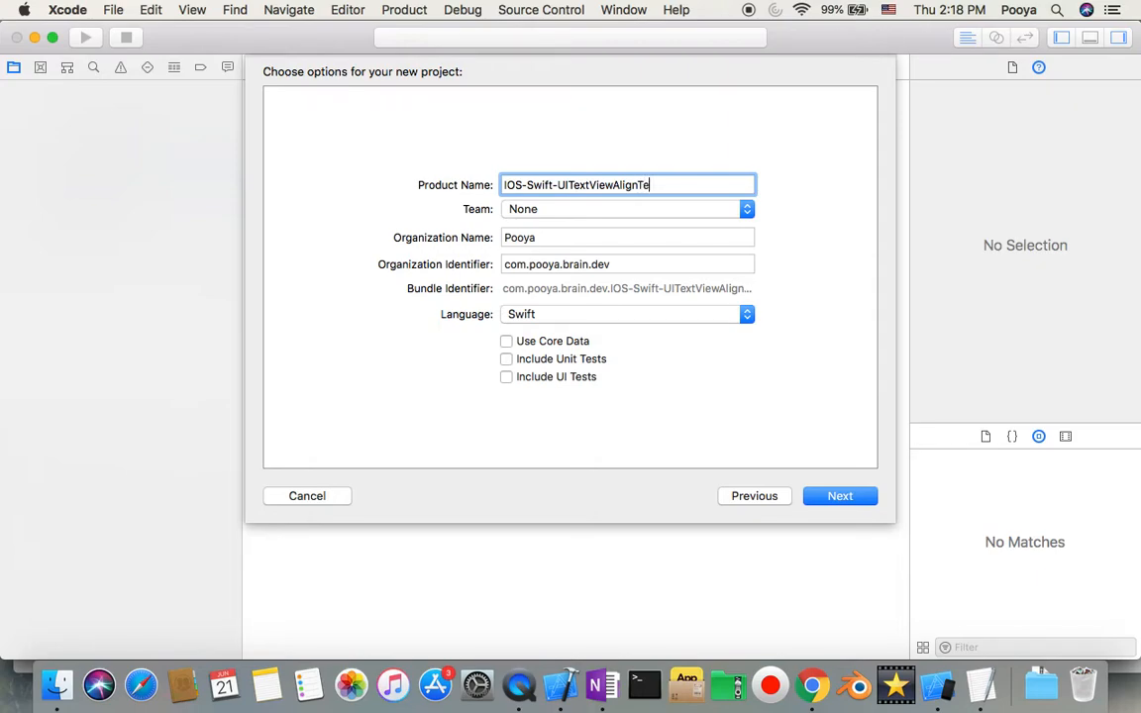
type("xt")
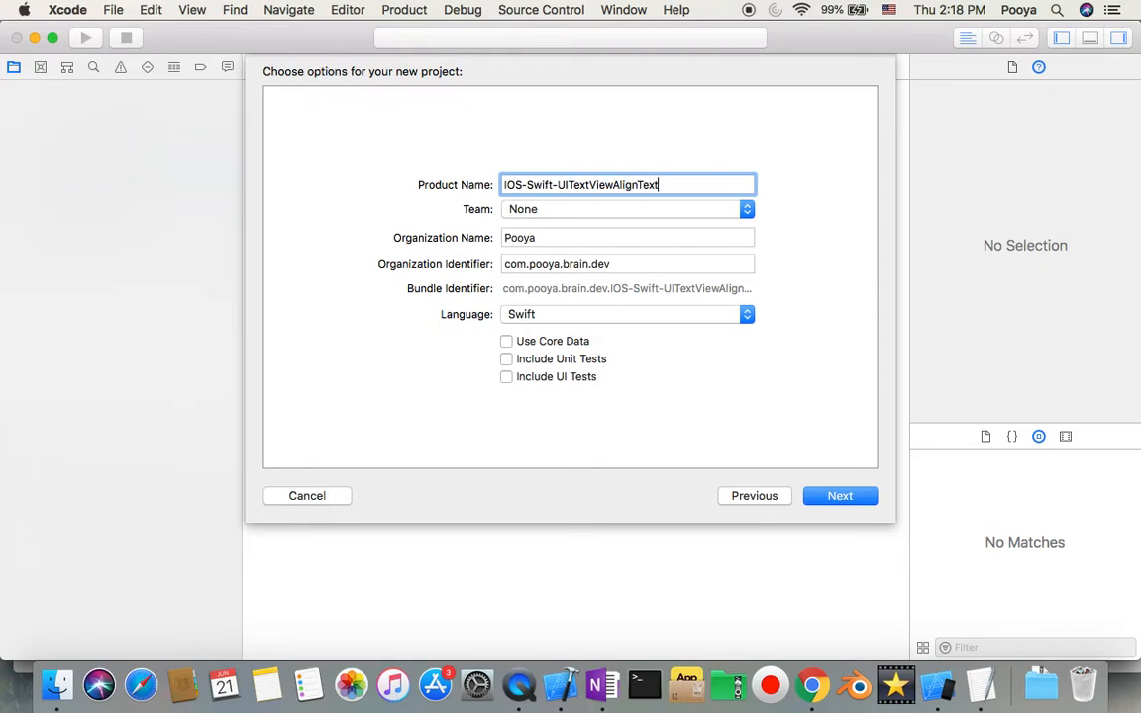
type("Vertically")
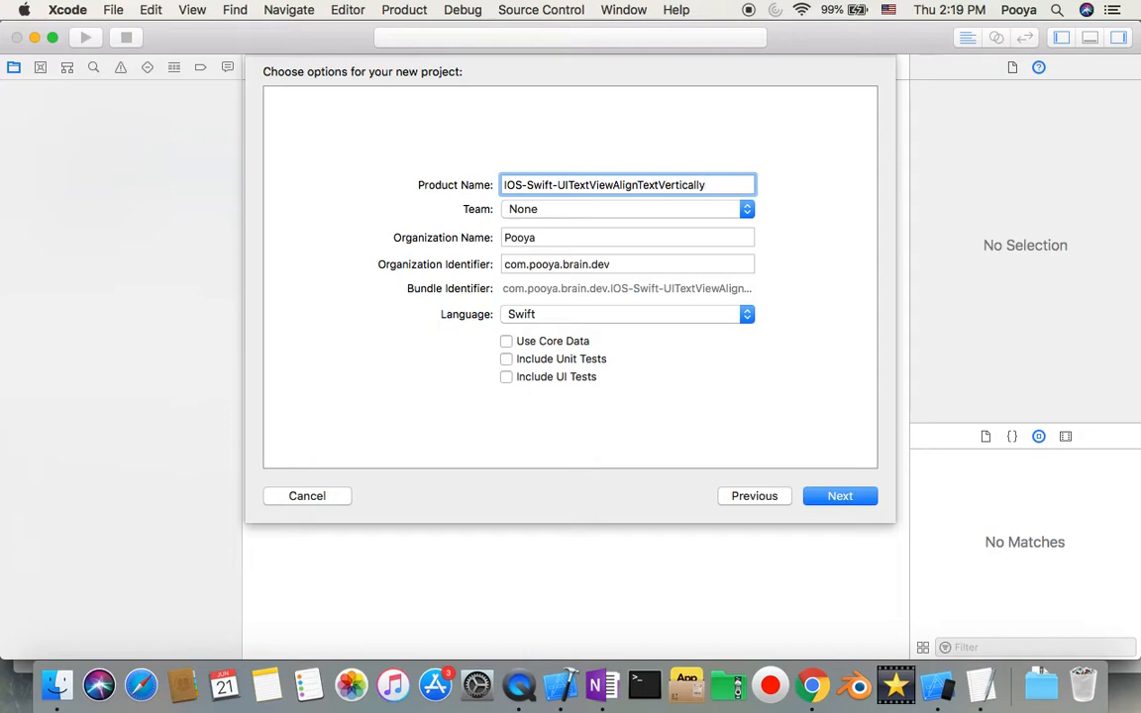
Step: Create the project in Final-IOS-Swift, replacing the existing folder, and open Main.storyboard
left_click(840, 496)
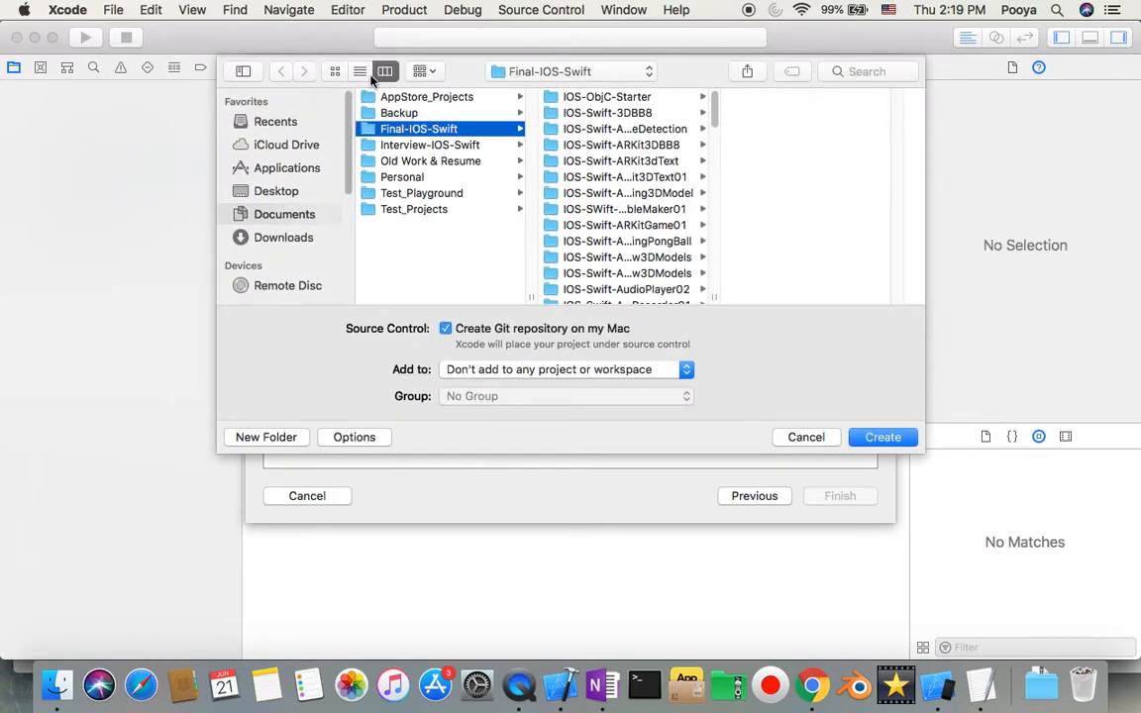
left_click(882, 437)
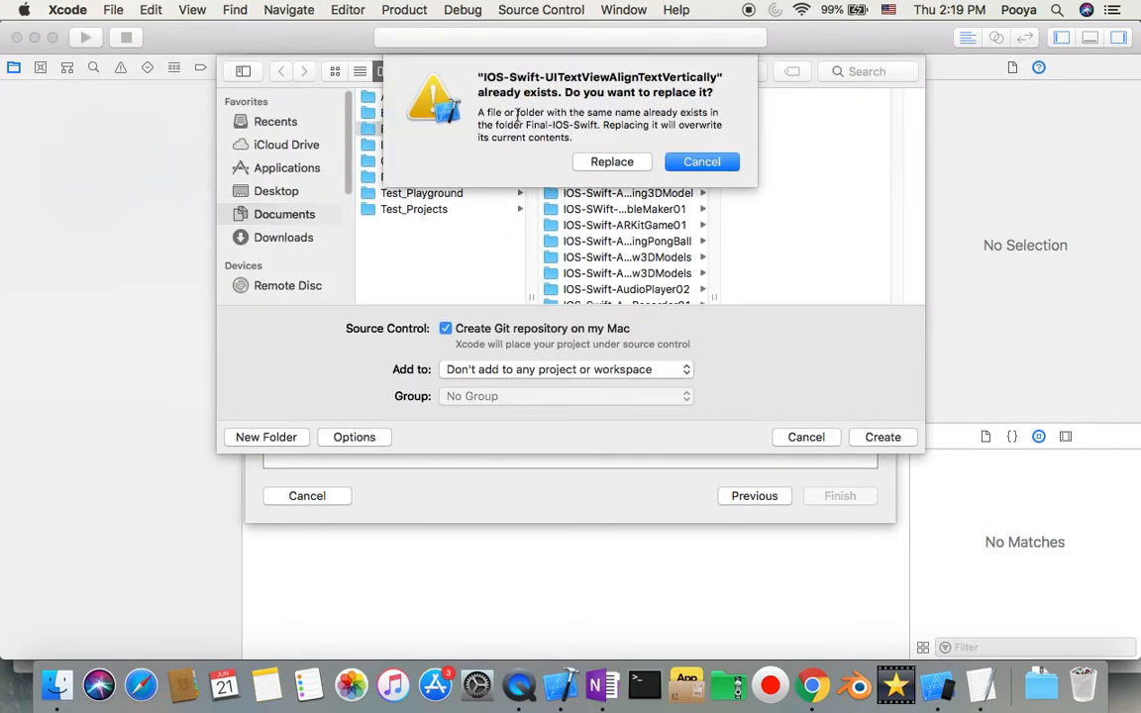
left_click(701, 162)
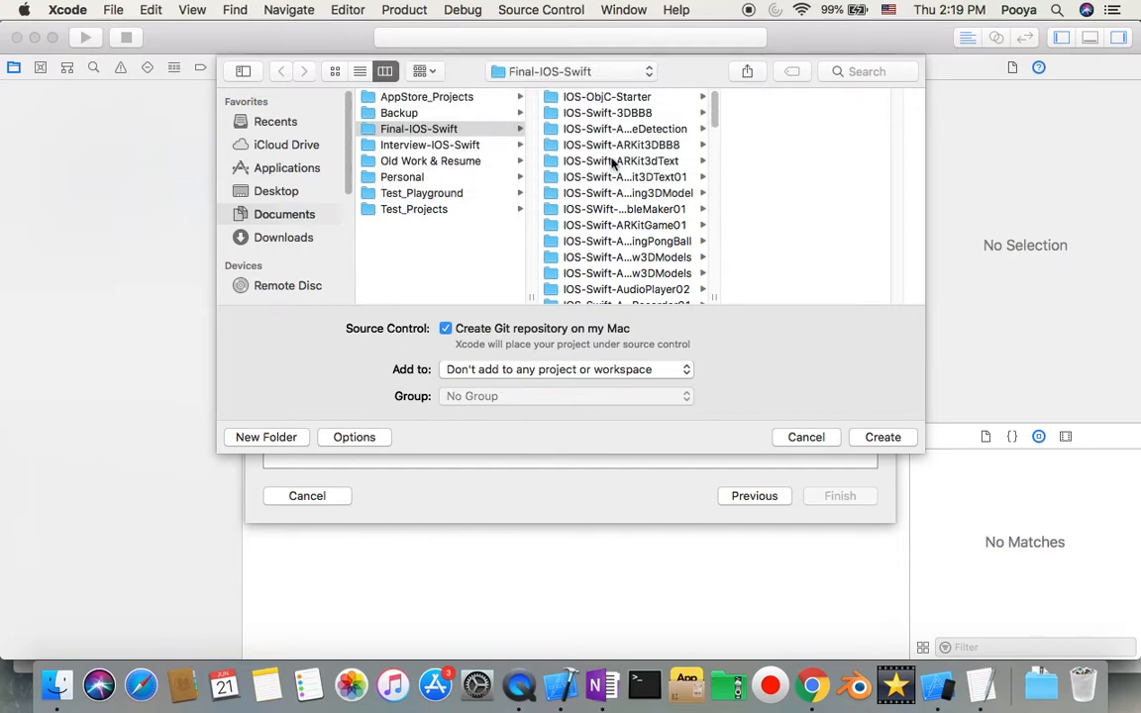
left_click(881, 437)
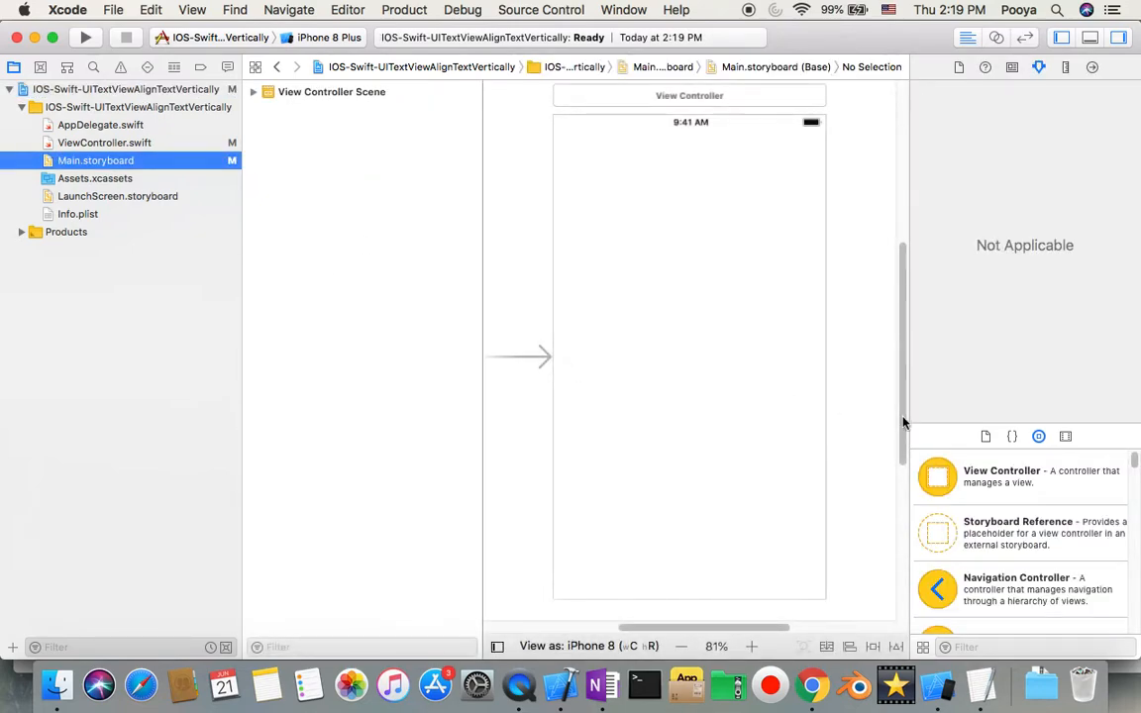
Step: Filter the Object Library and drag a Text View to fill the view controller
left_click(1030, 646)
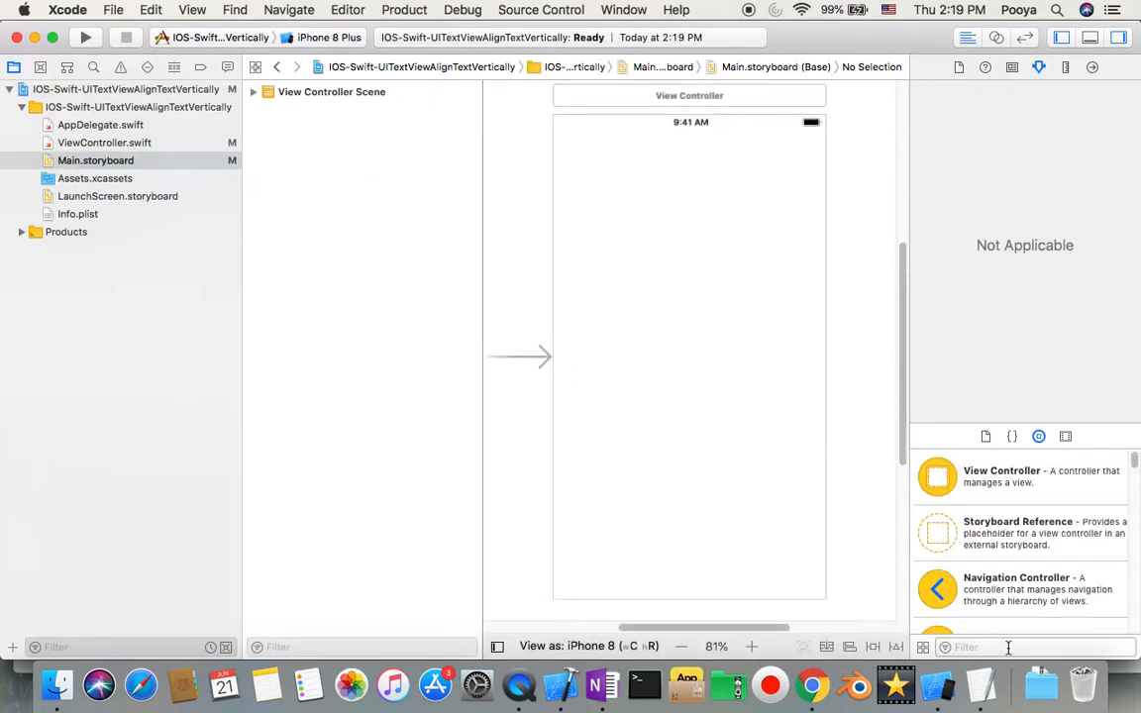
type("ye")
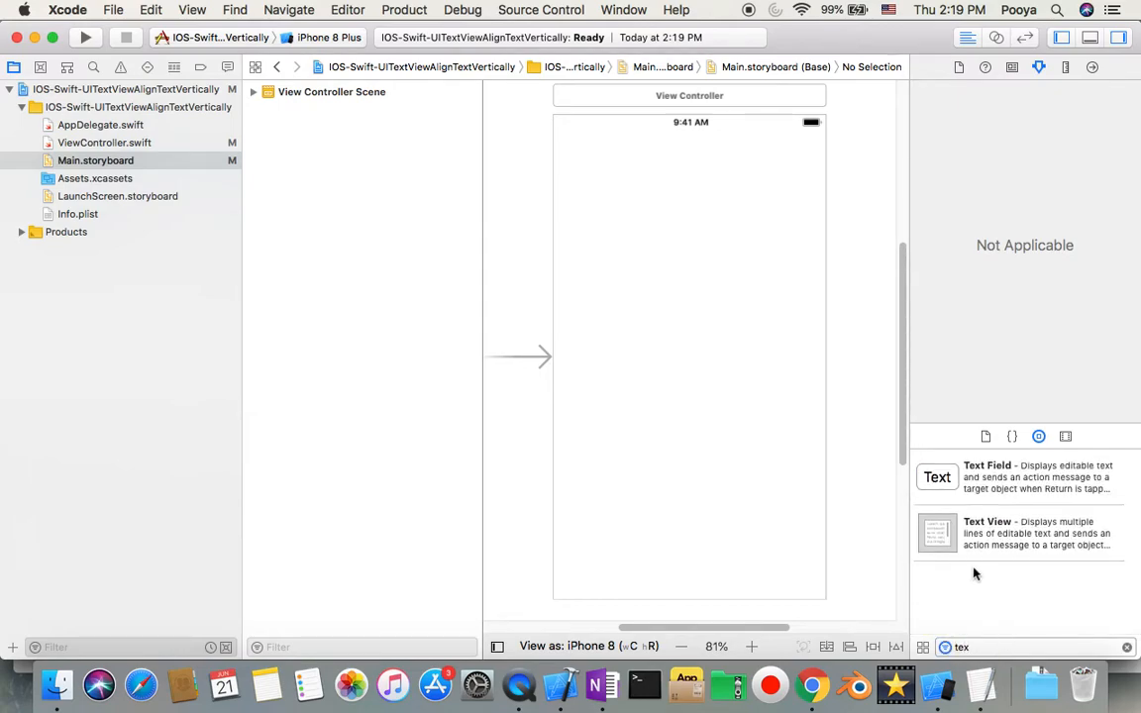
left_click(1020, 533)
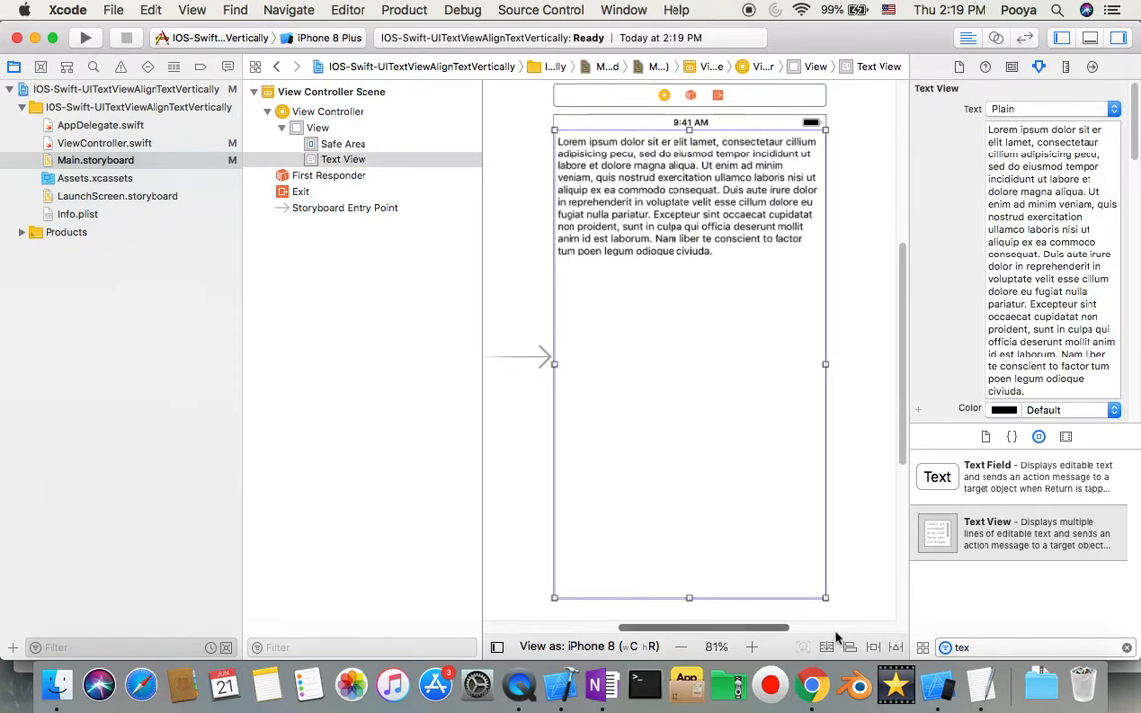
left_click(849, 646)
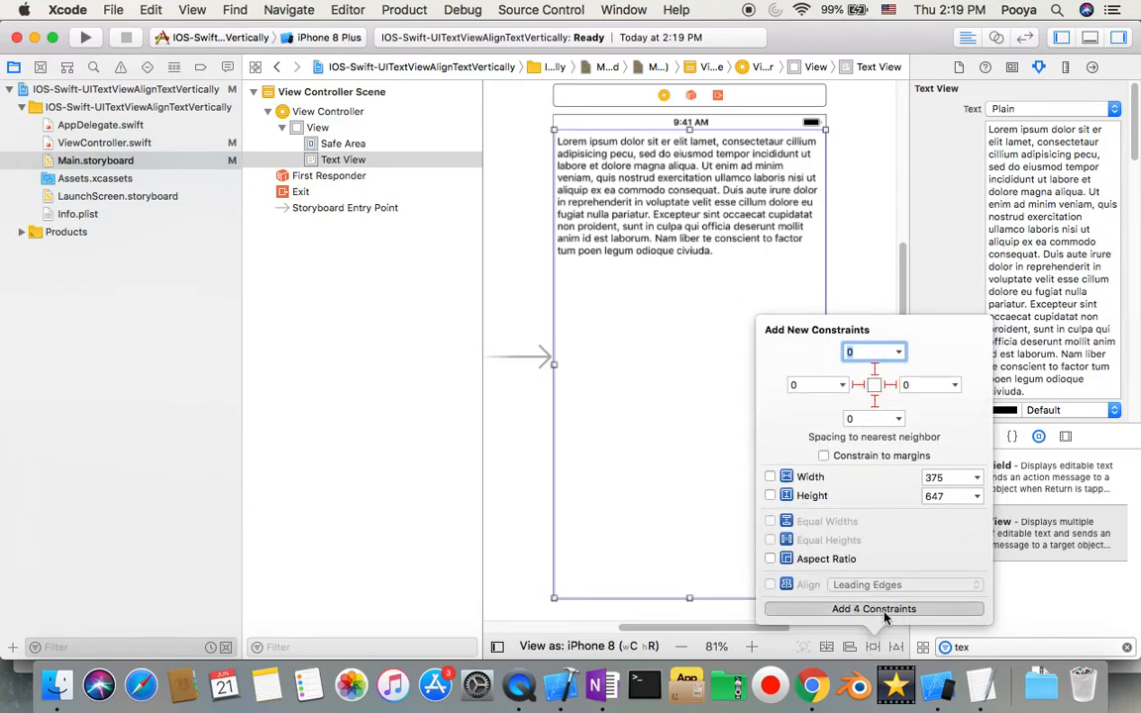
Step: Add the four zero-spacing edge constraints to the text view
left_click(873, 608)
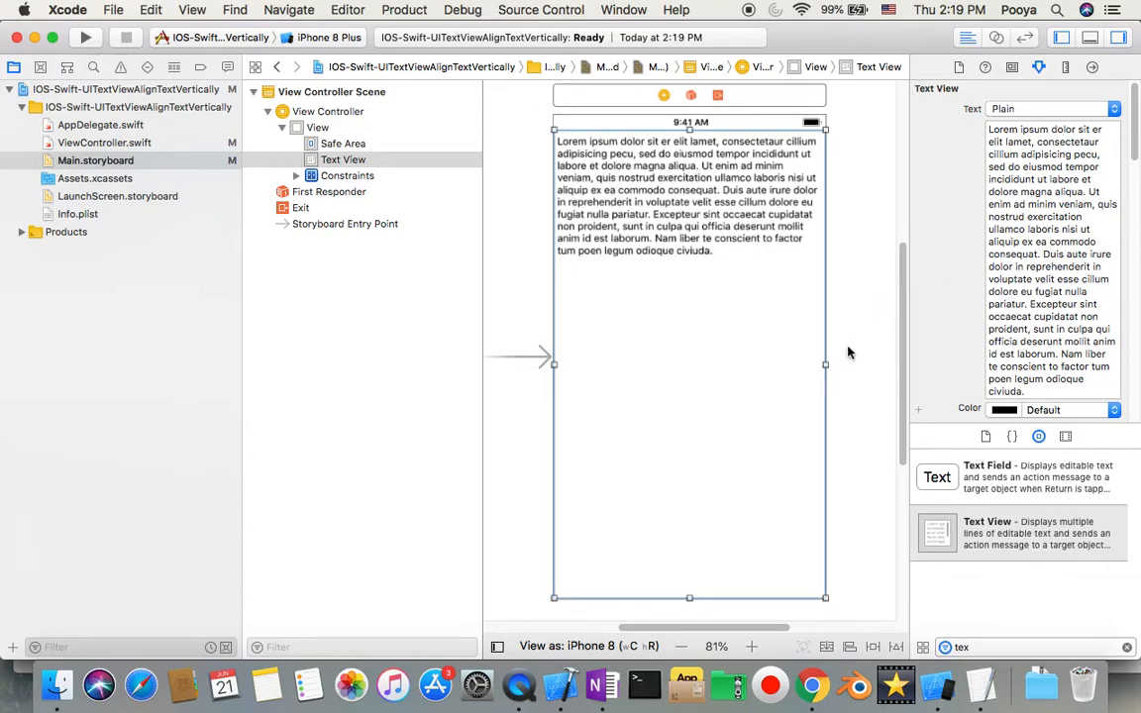
scroll("down", 3)
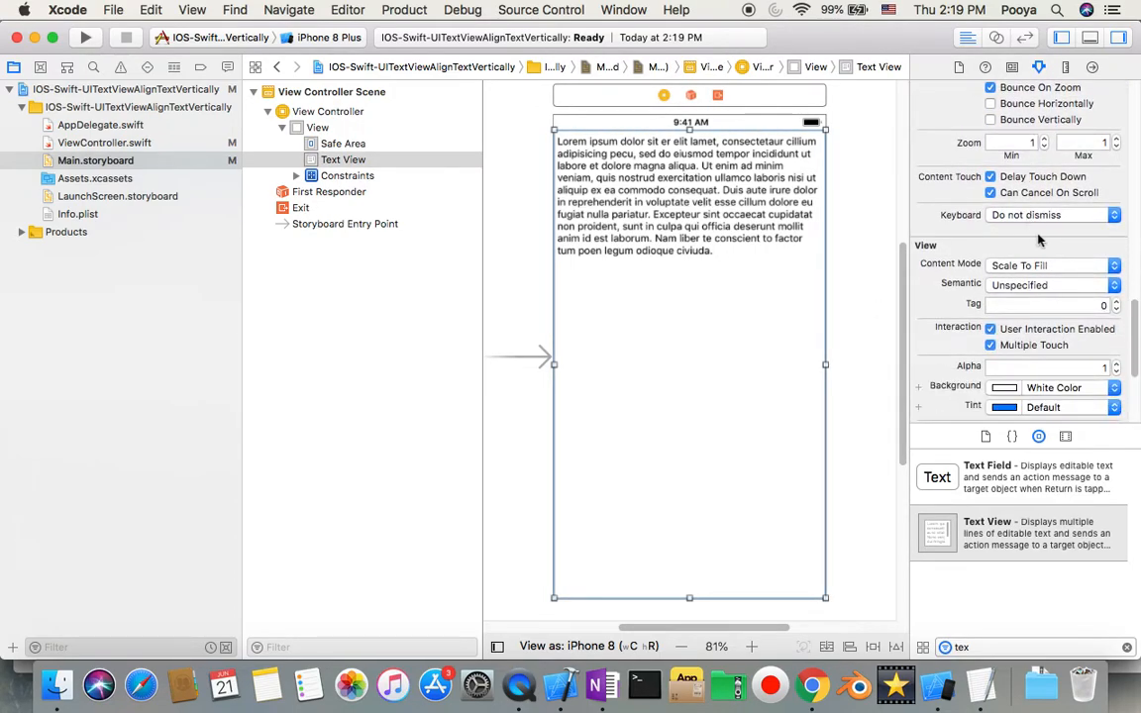
Step: Set the text view's Background attribute to a light blue color
scroll("down", 3)
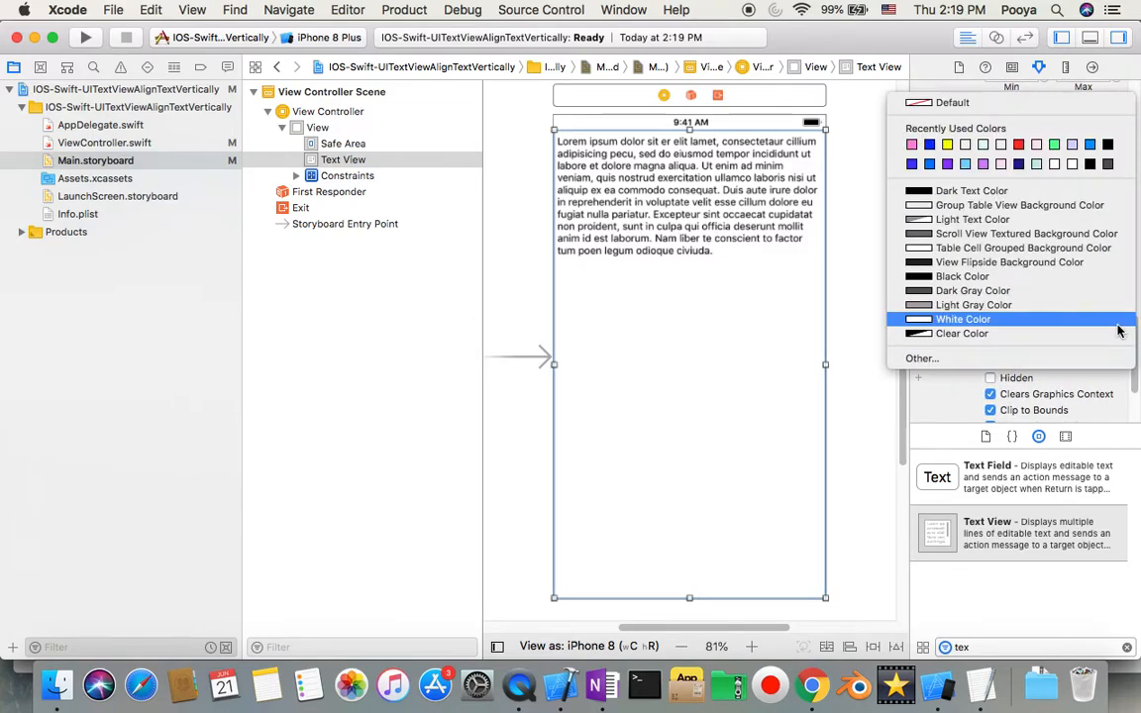
left_click(961, 319)
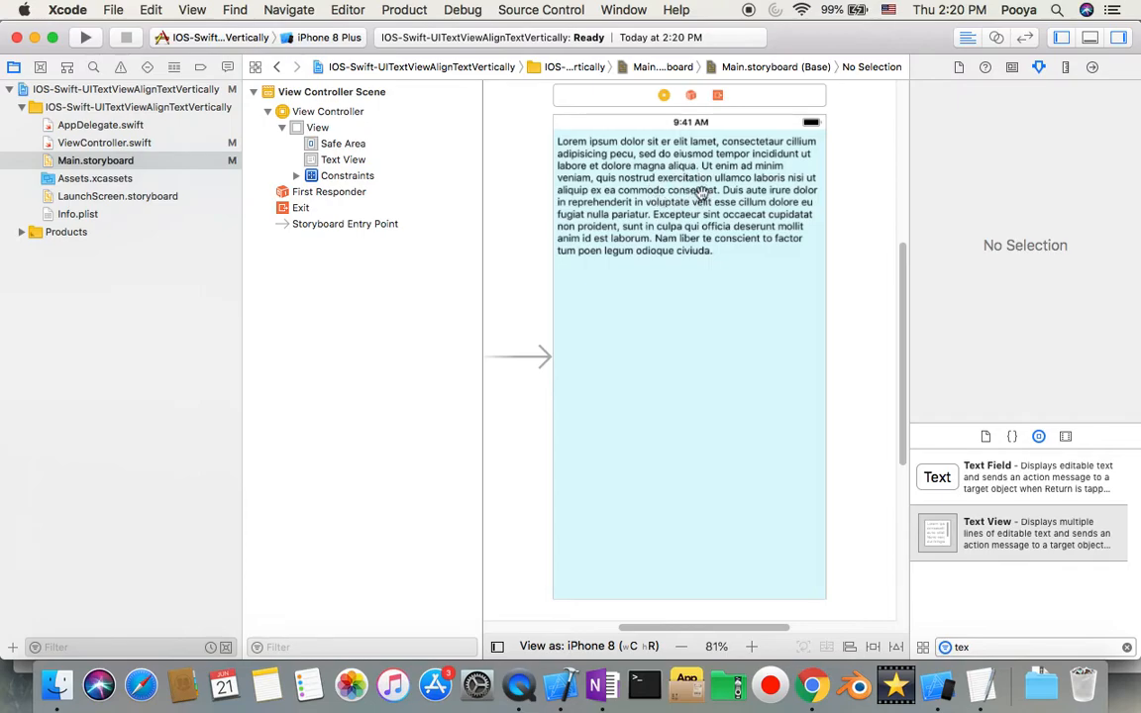
mouse_move(683, 367)
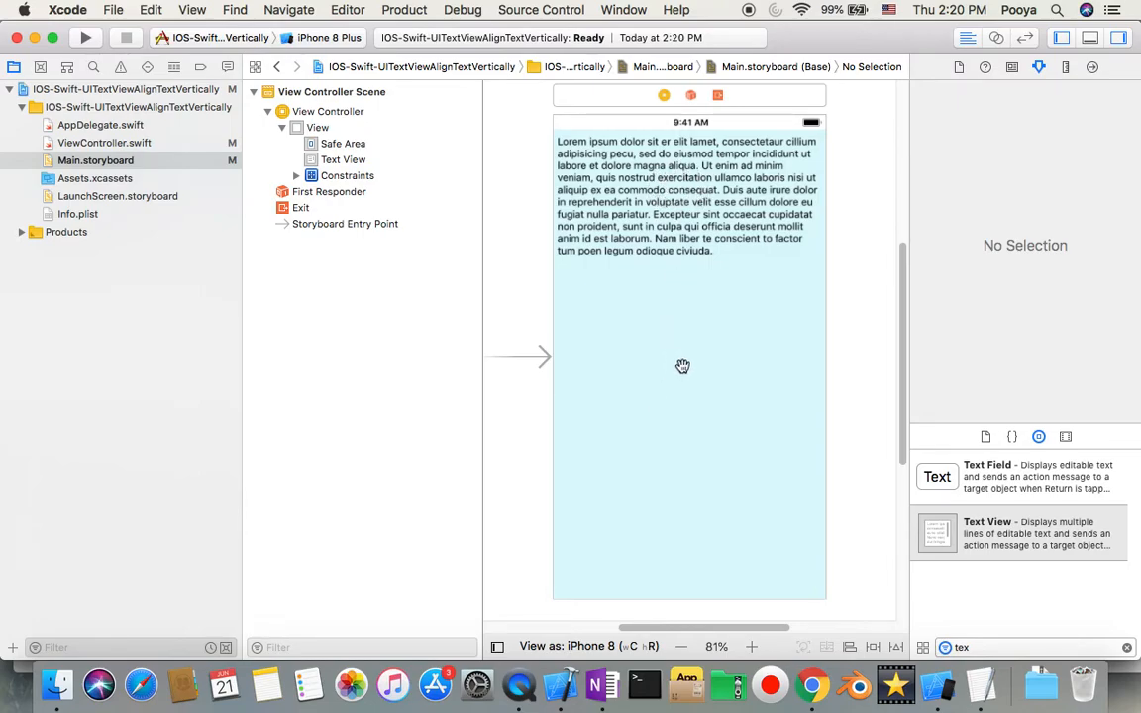
mouse_move(710, 223)
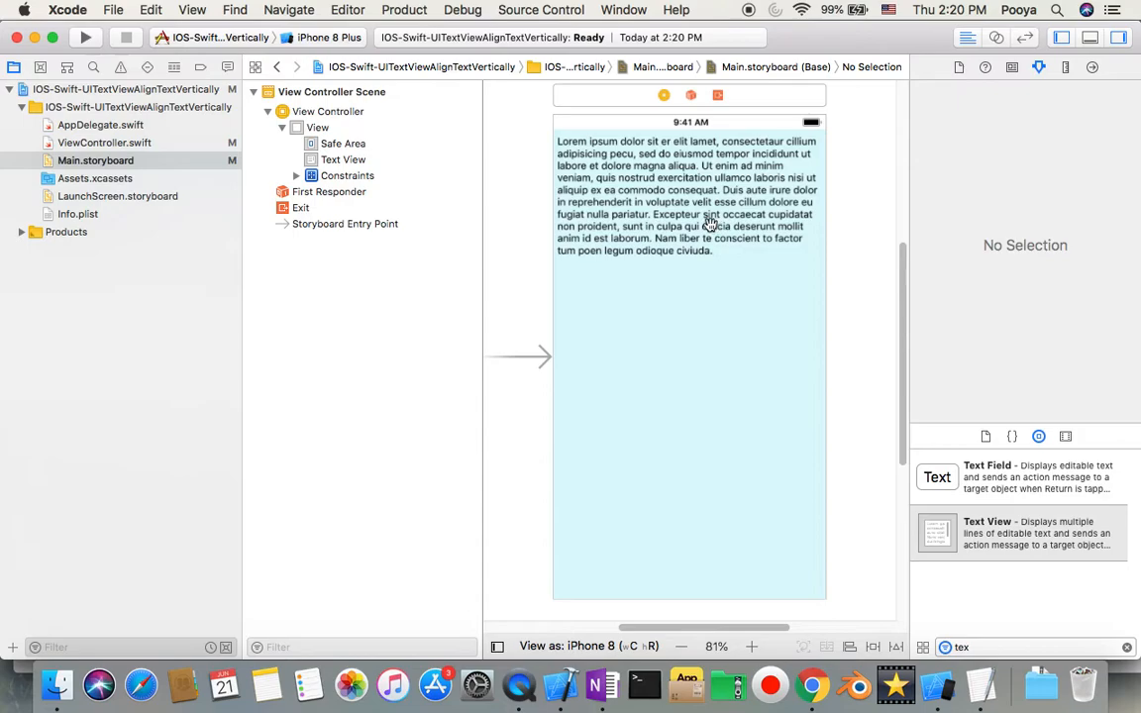
mouse_move(700, 250)
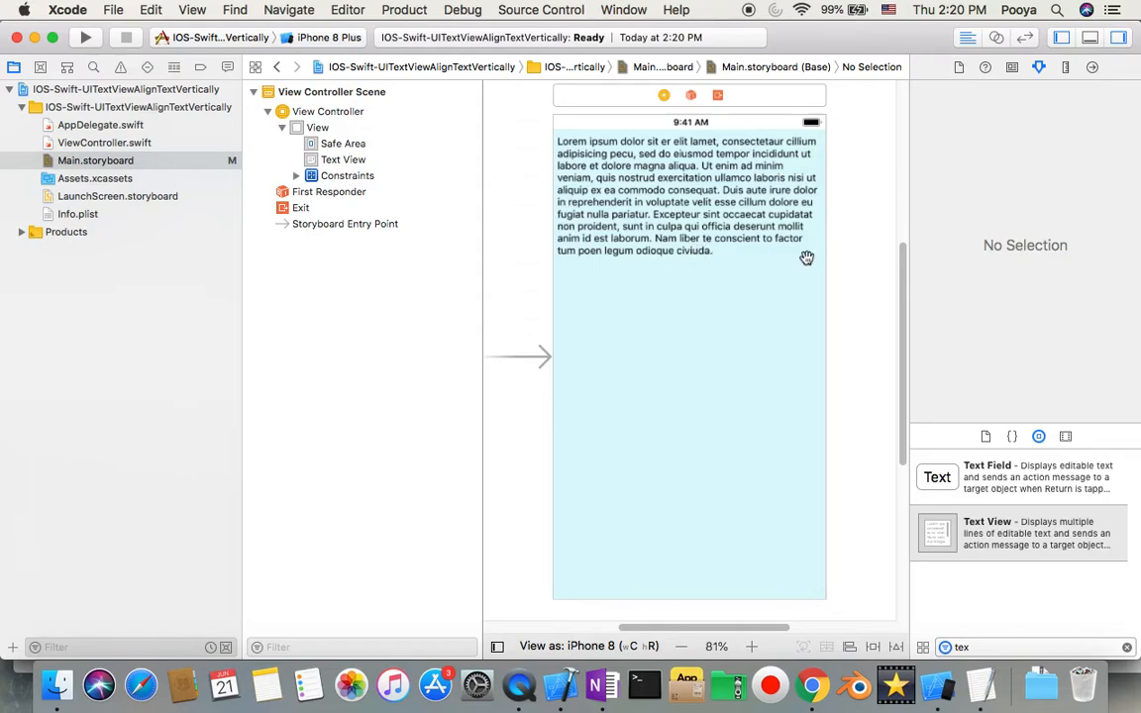
mouse_move(875, 311)
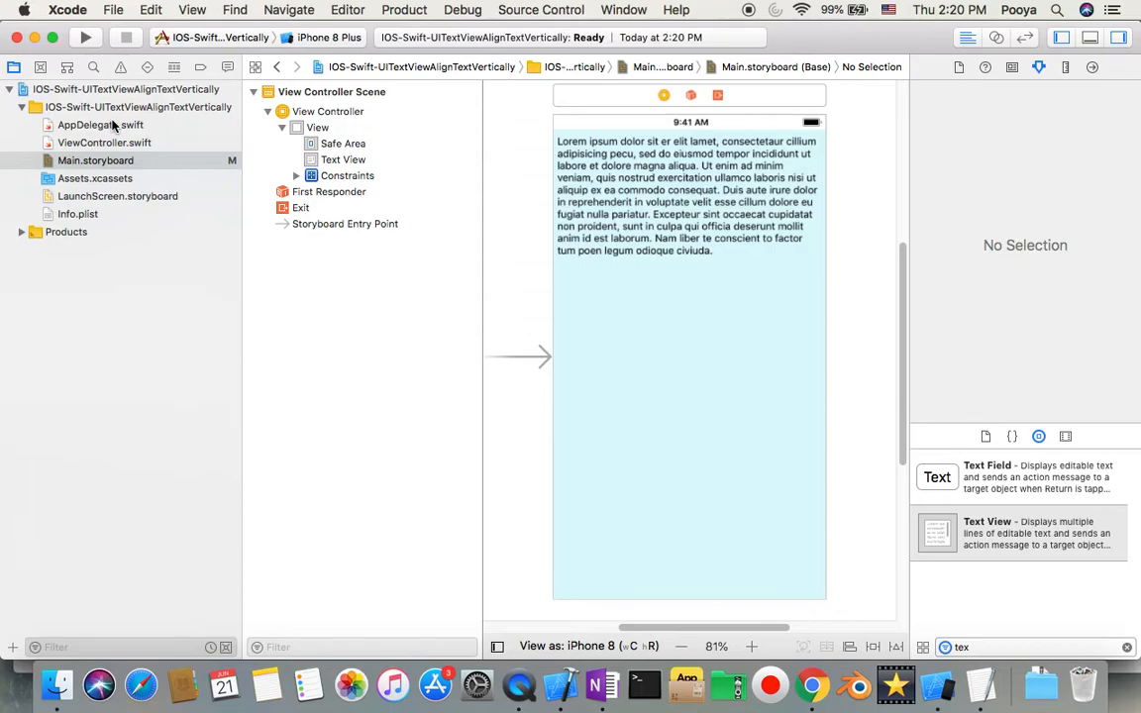
mouse_move(30, 597)
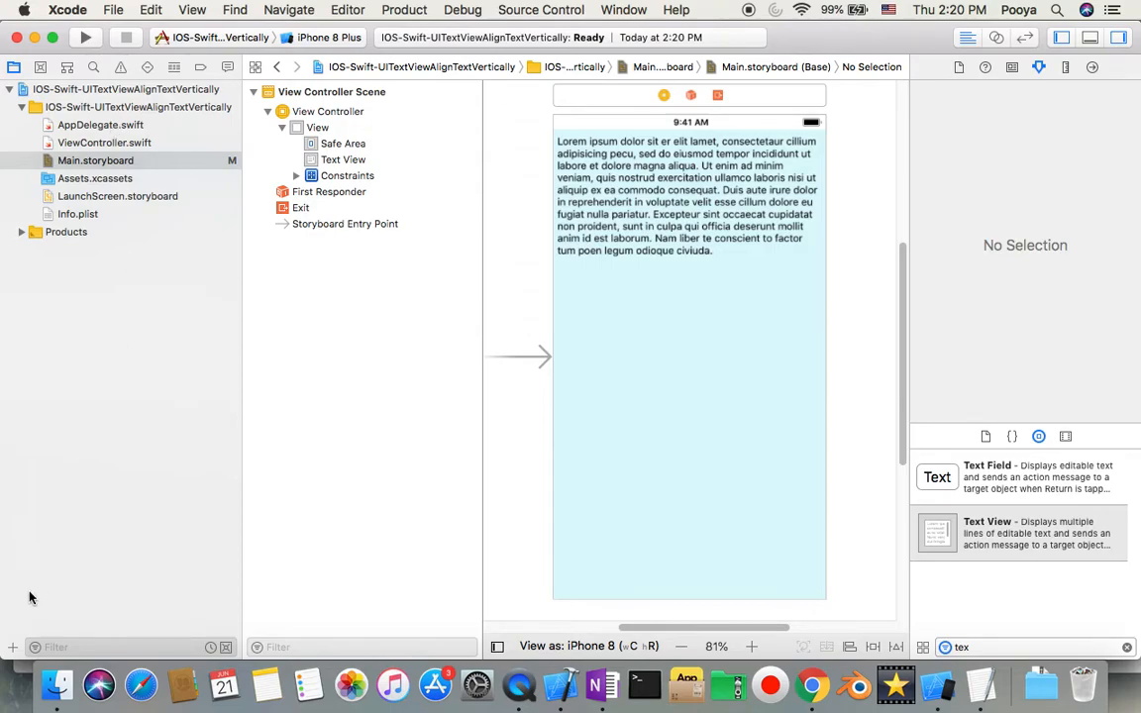
Step: Add a new Swift File named Extentions to the project group
right_click(30, 597)
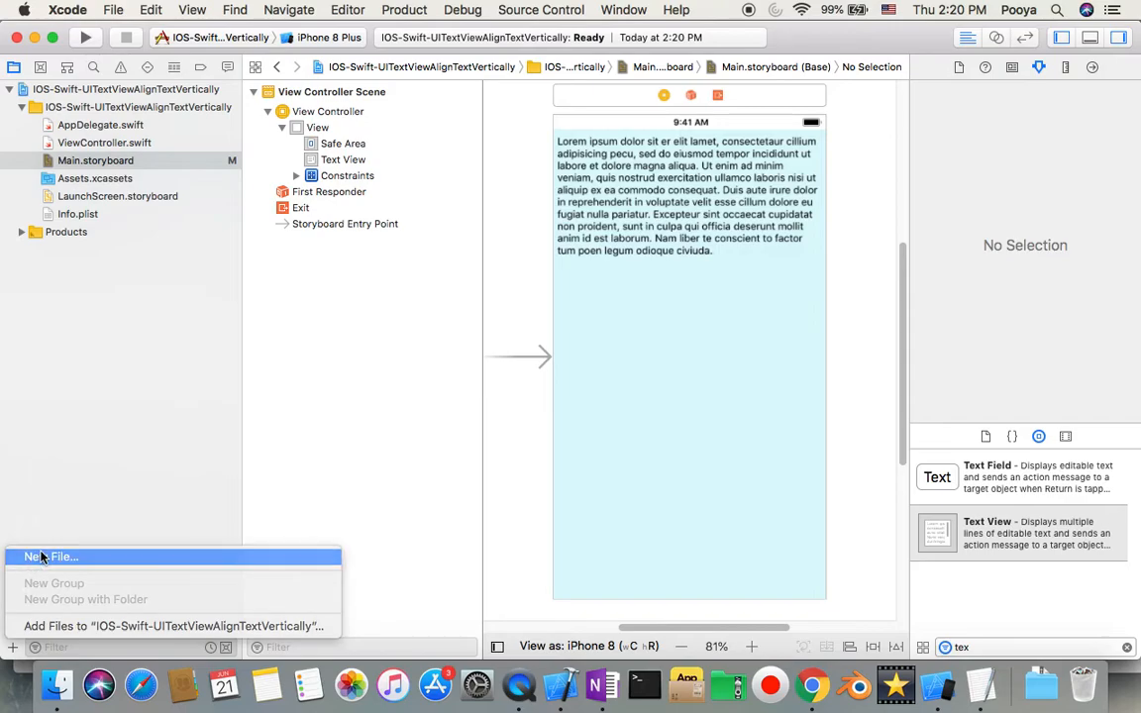
left_click(53, 556)
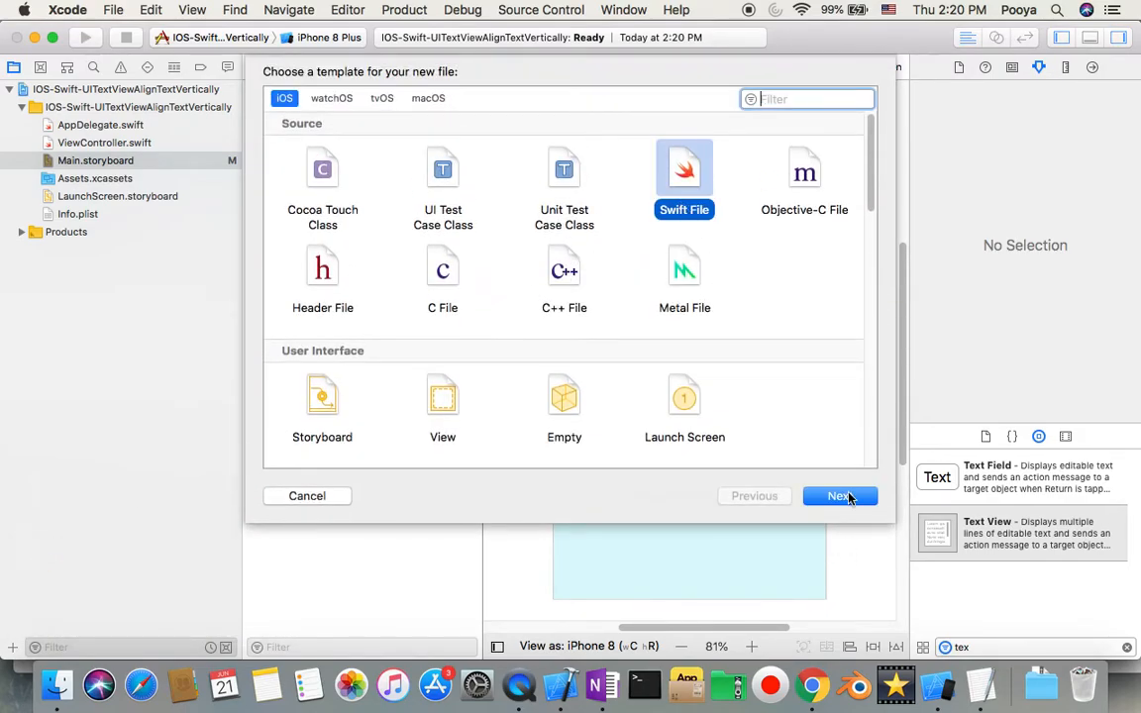
left_click(839, 495)
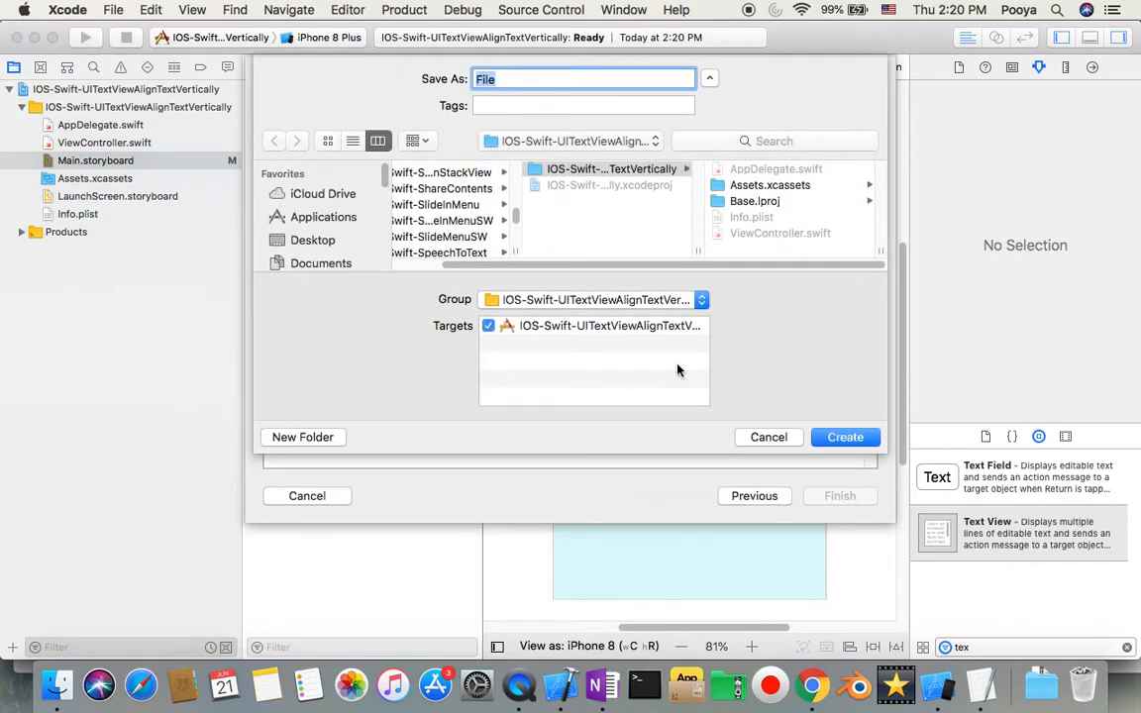
type("Extenti")
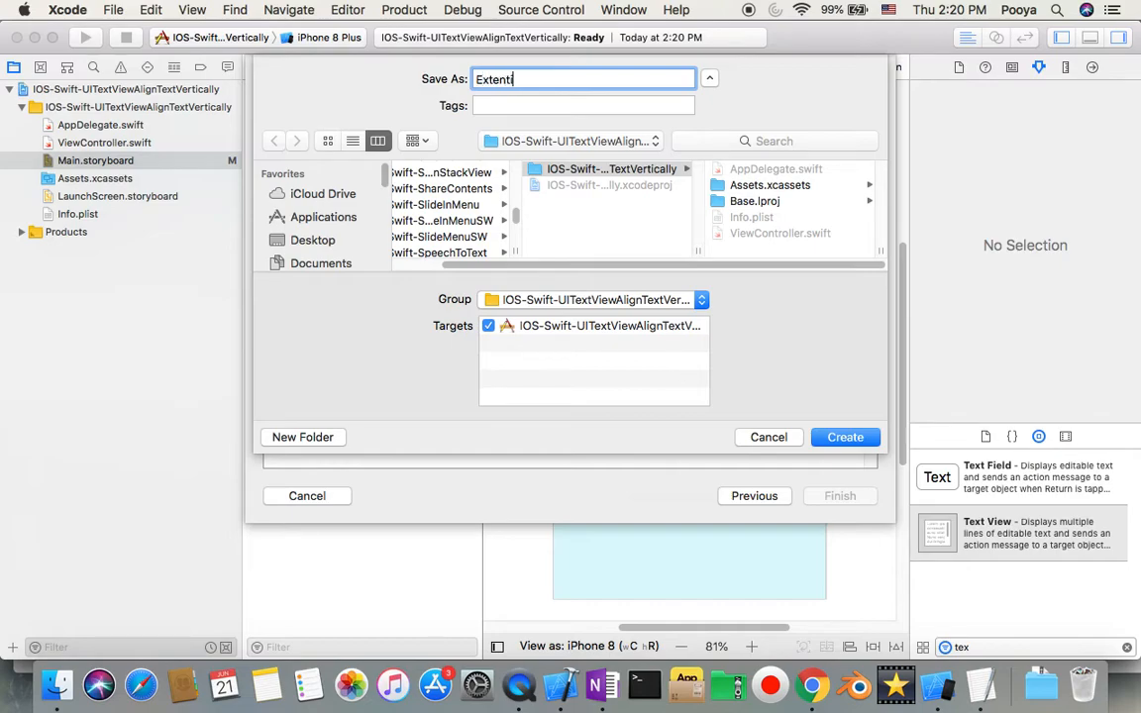
left_click(754, 495)
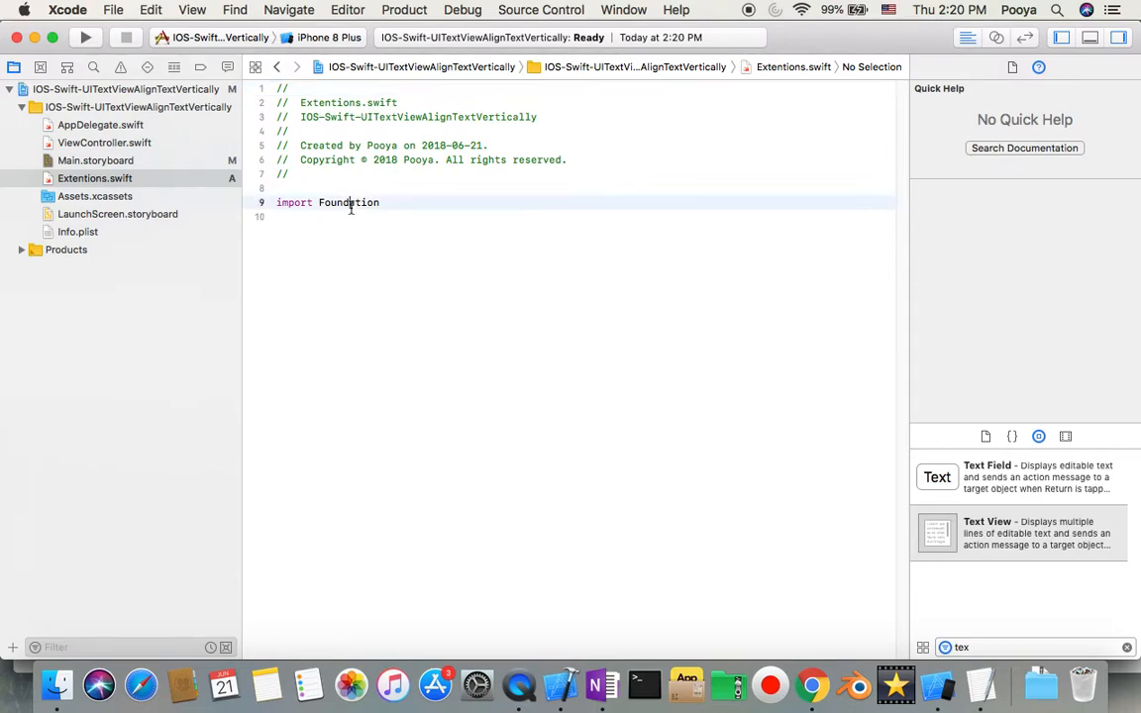
Step: Replace the Foundation import with UIKit and begin an 'extension UITextView {' block
double_click(347, 202)
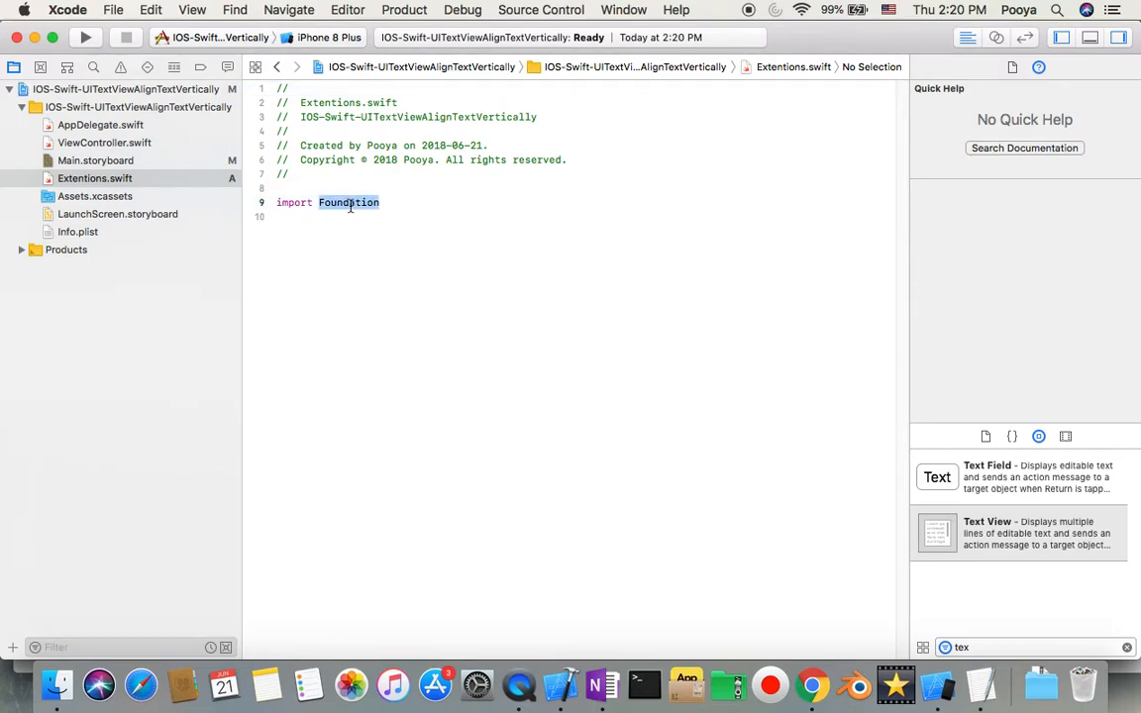
type("ui")
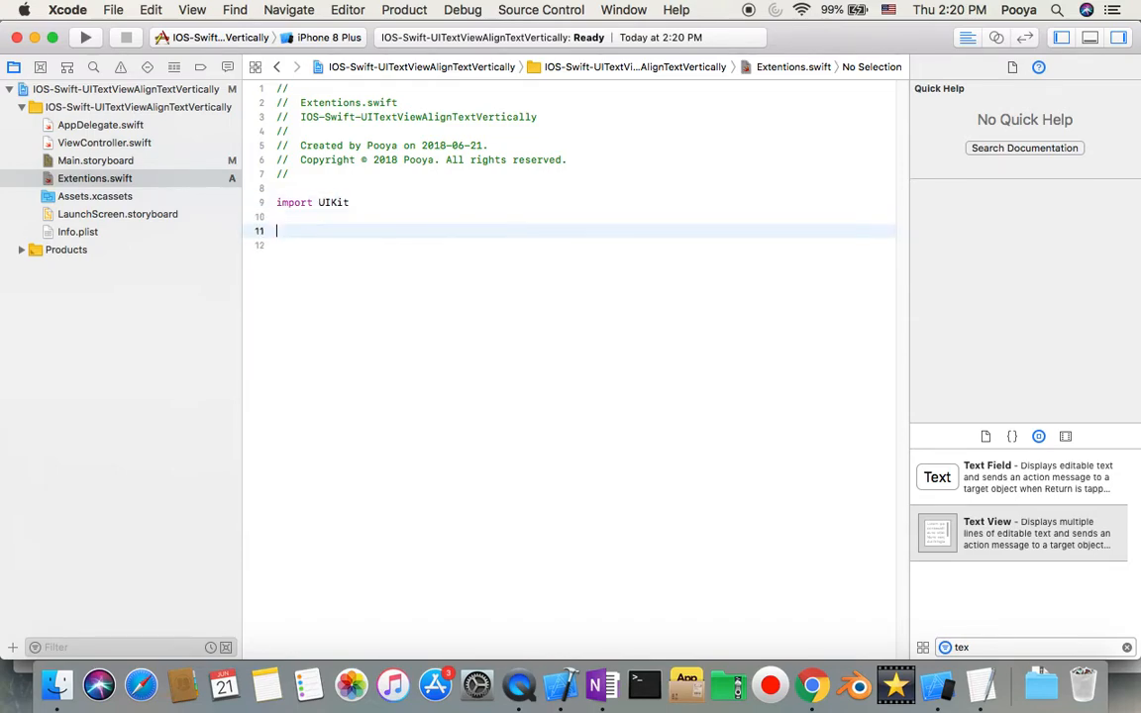
type("e")
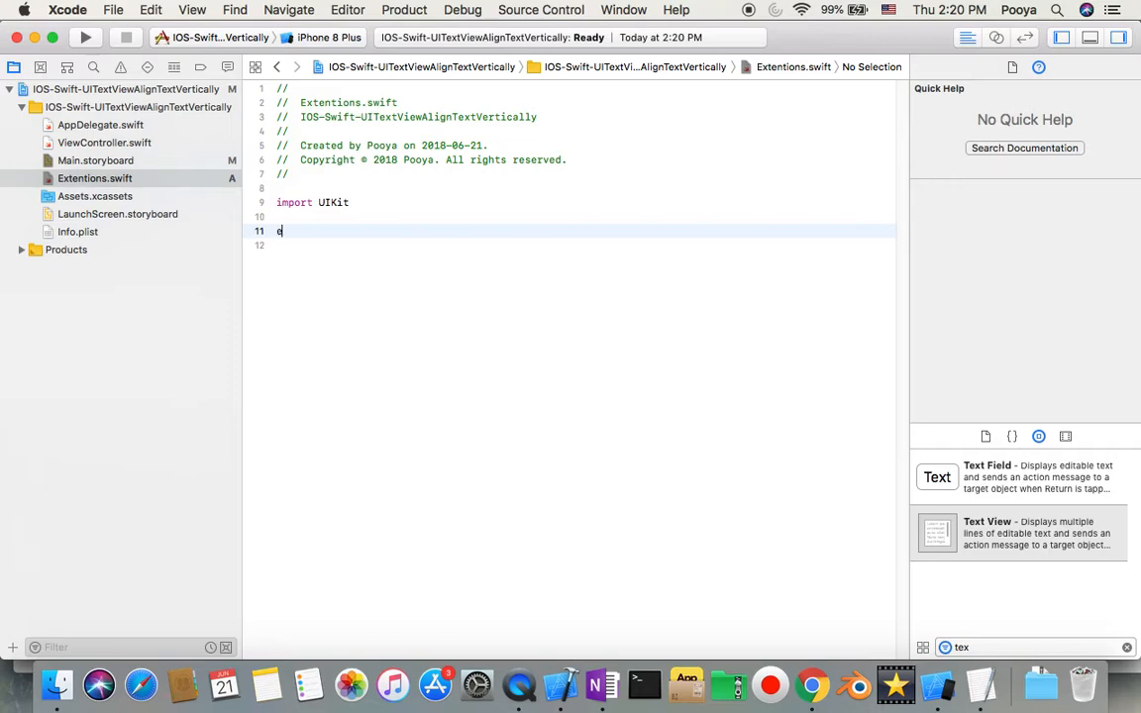
type("xtension")
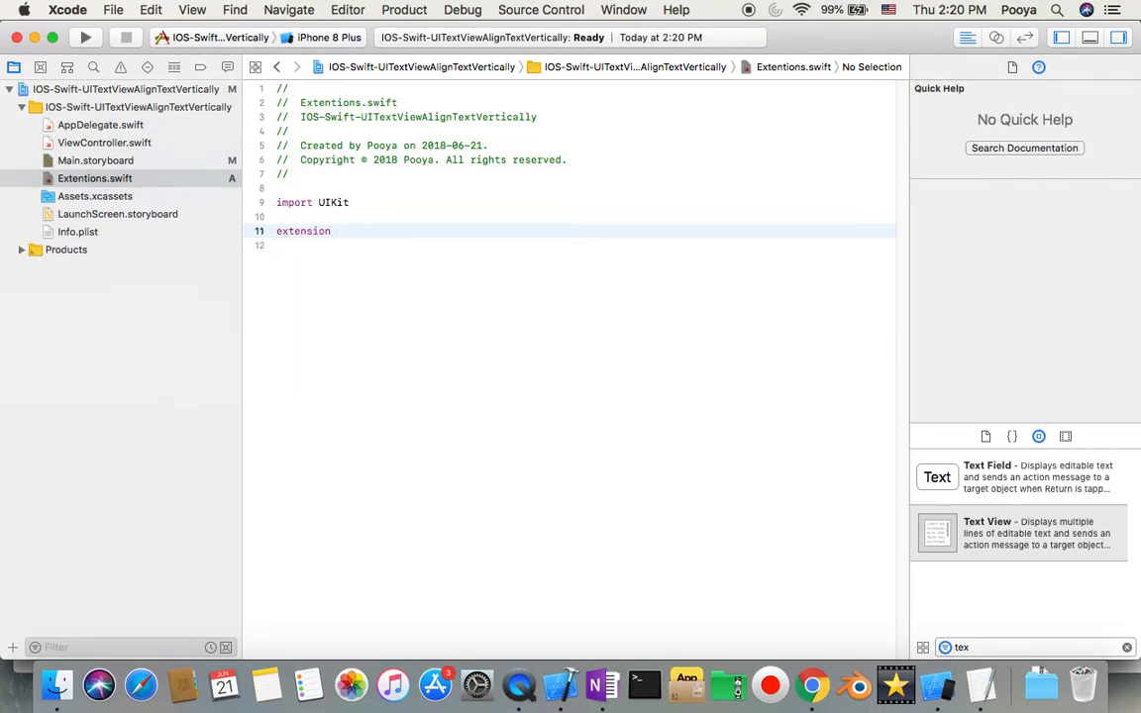
type("UI")
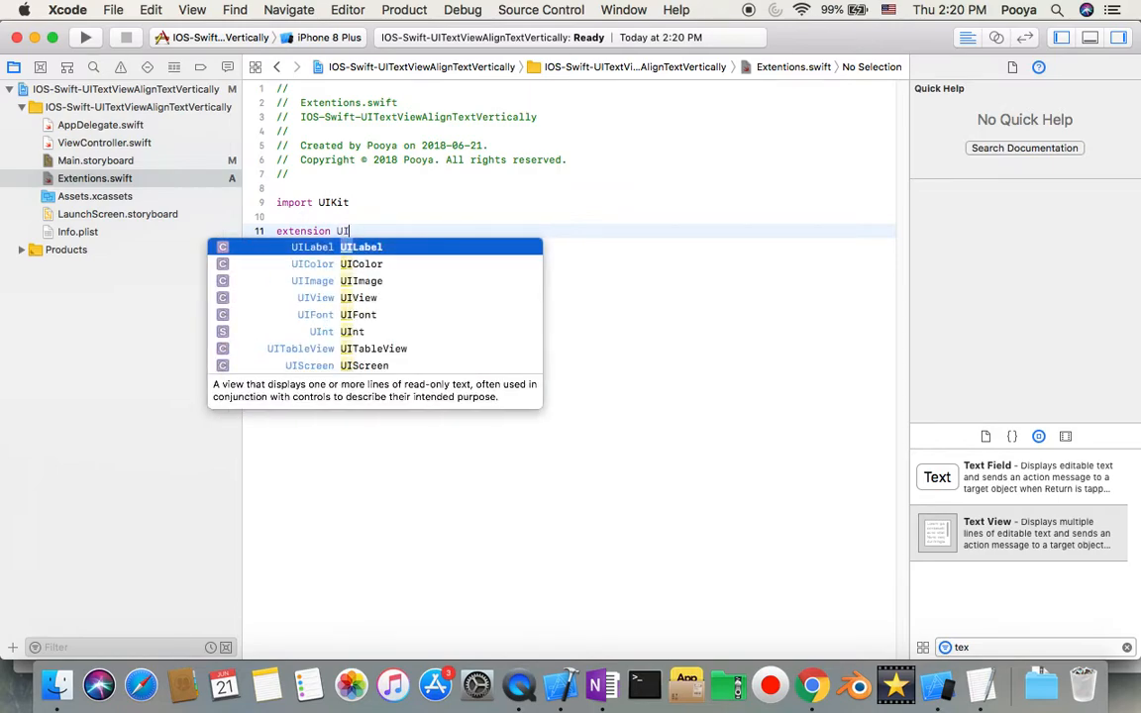
type("TextView")
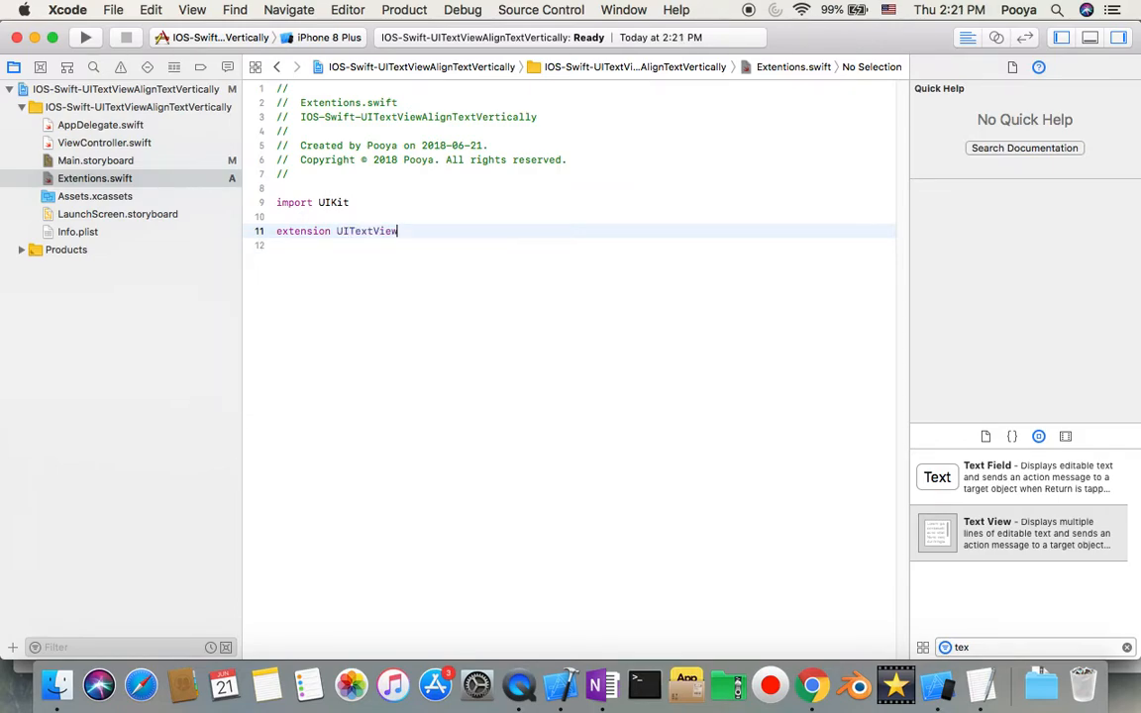
type("{")
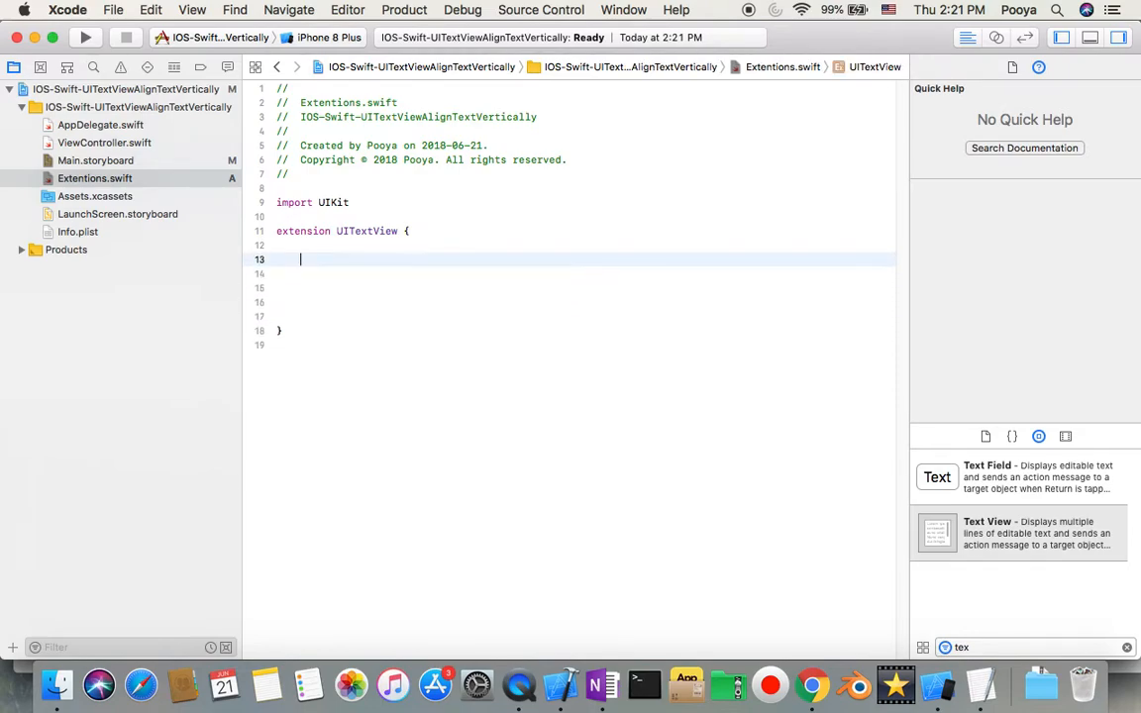
Step: Use the func snippet to declare alignTextVerticallyInContainer() with no parameters
type("fu")
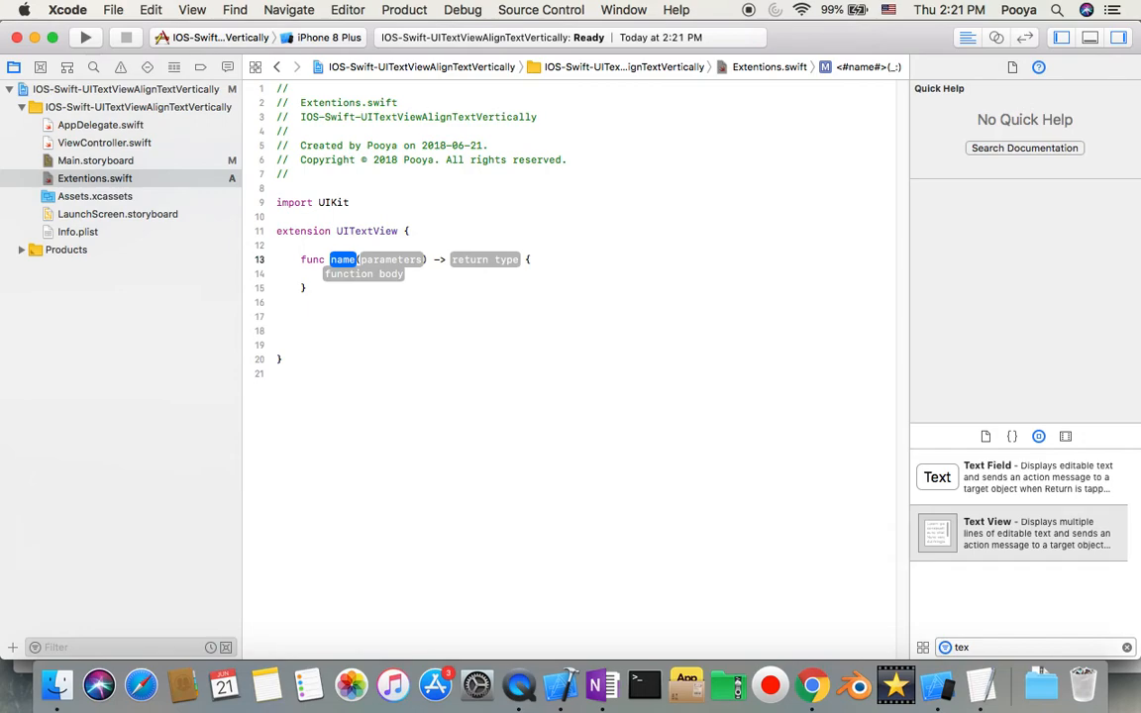
type("align")
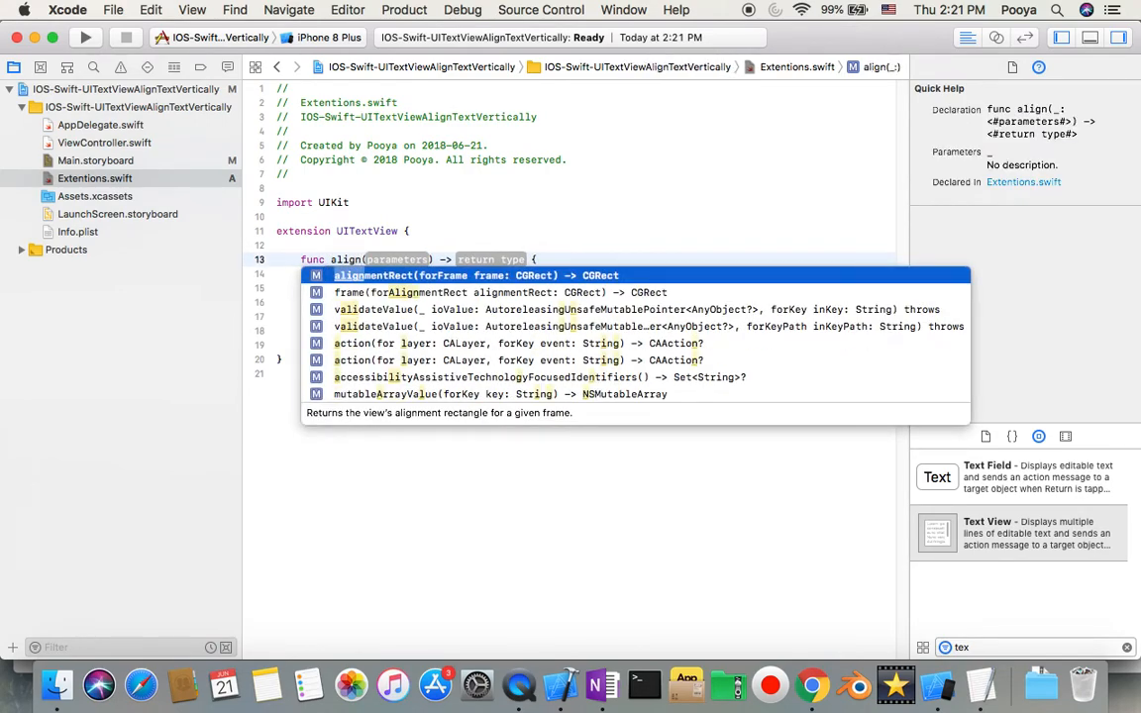
type("TextVertically")
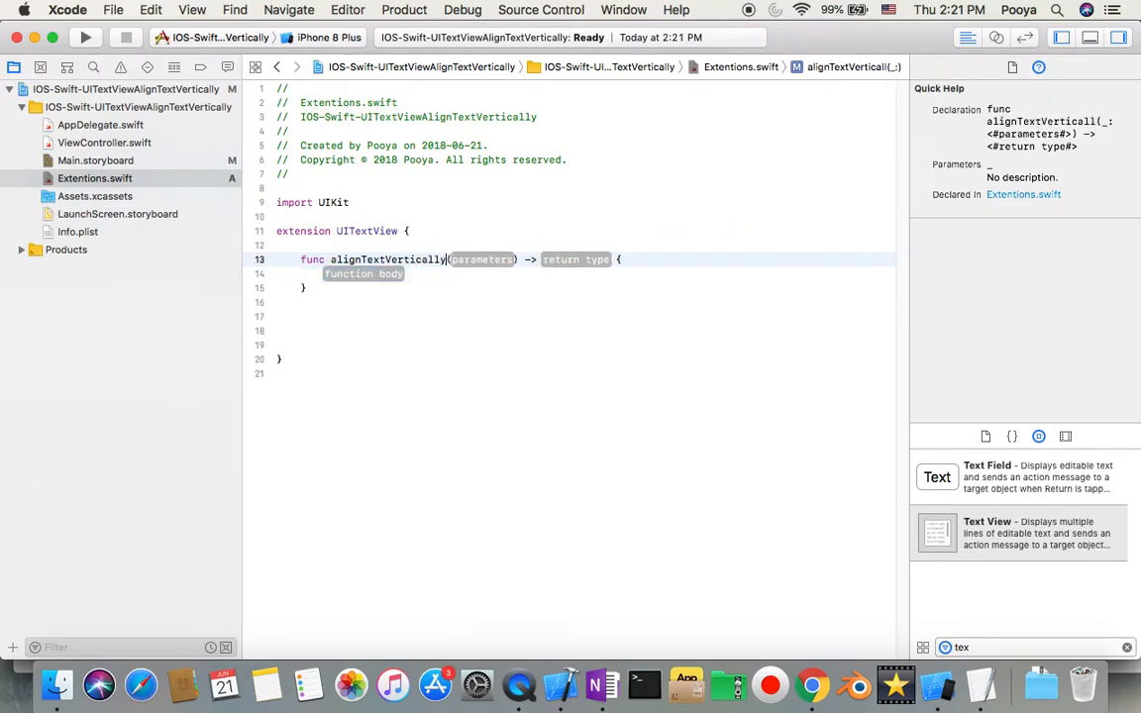
type("In")
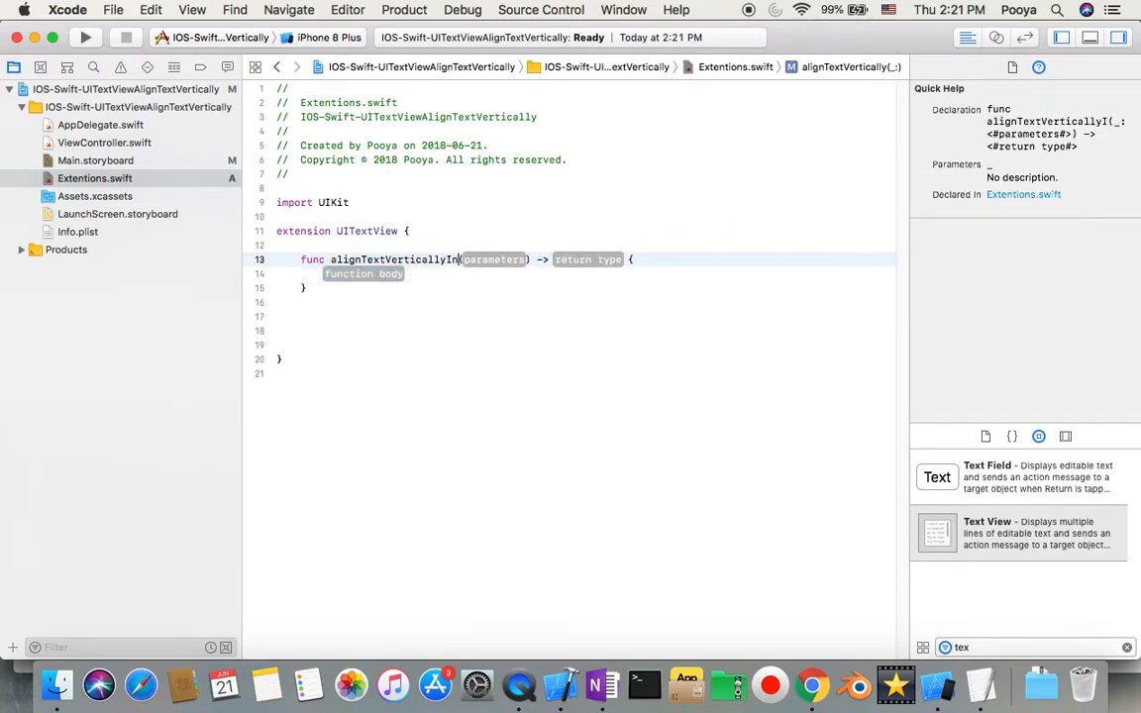
type("Container")
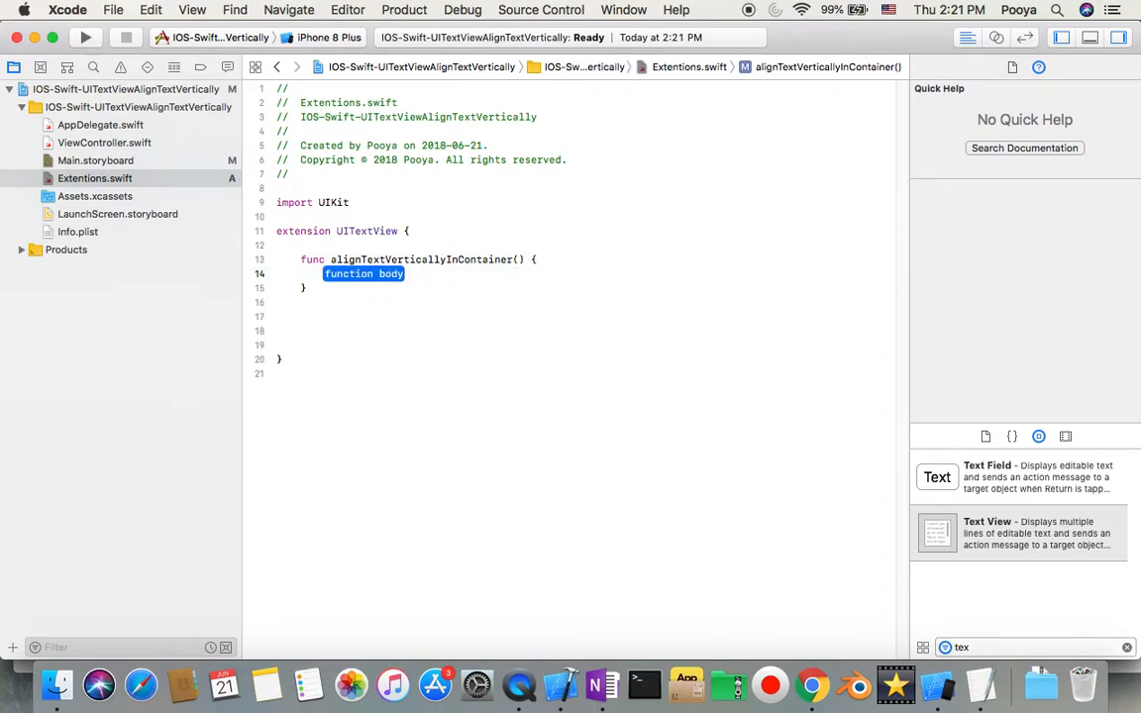
Step: Start 'var topCorrect = (self.bounds.size.height' inside the function
type("var")
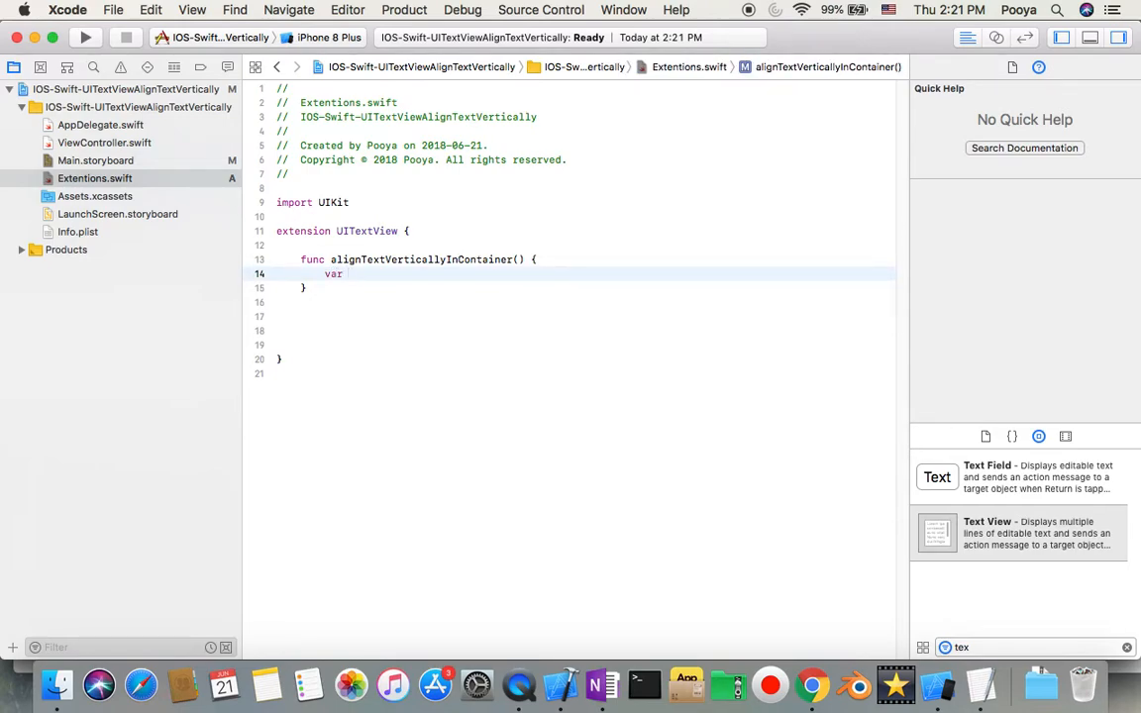
type("top")
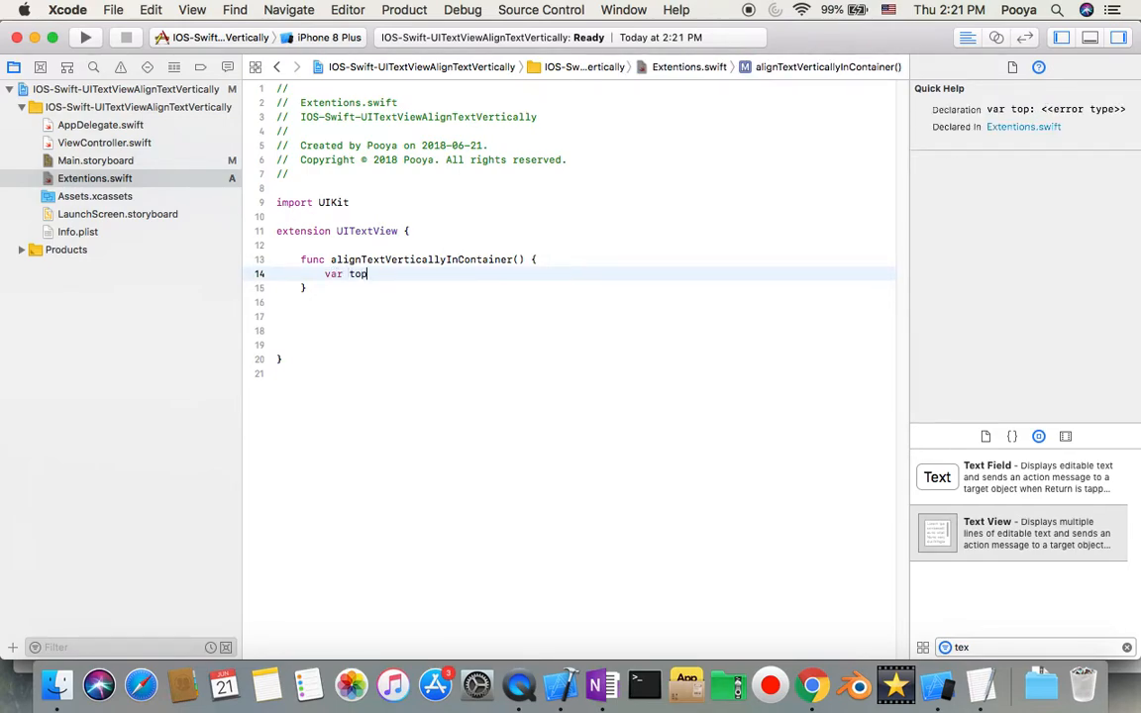
type("O")
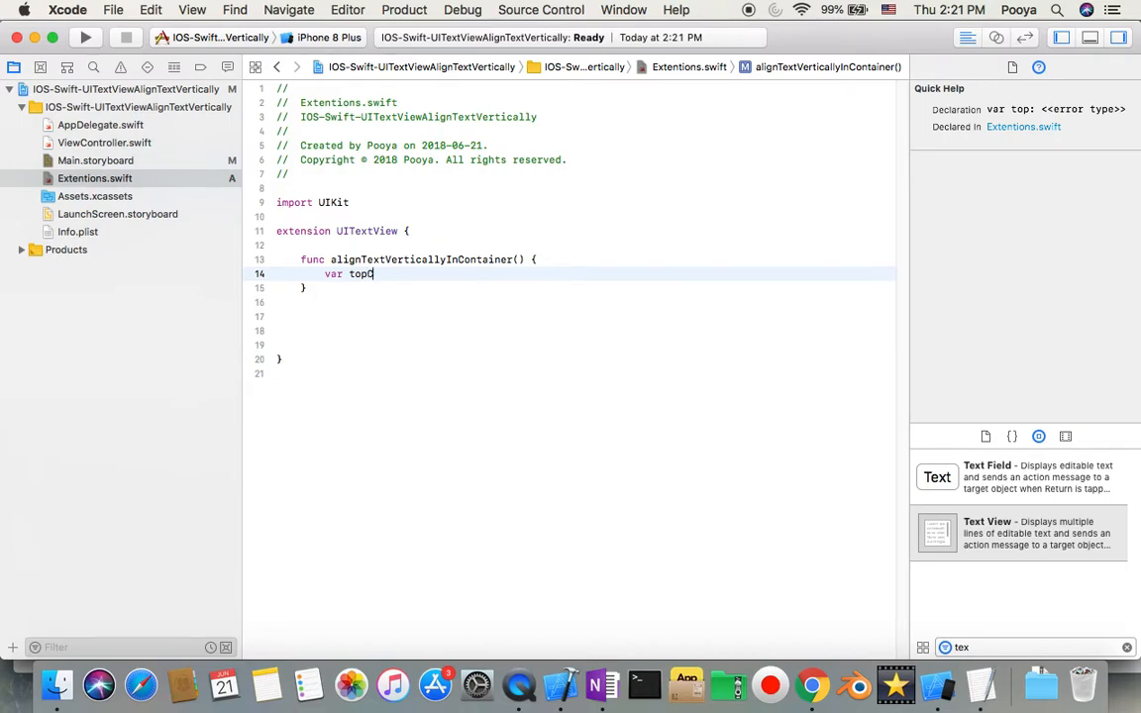
type("orrect")
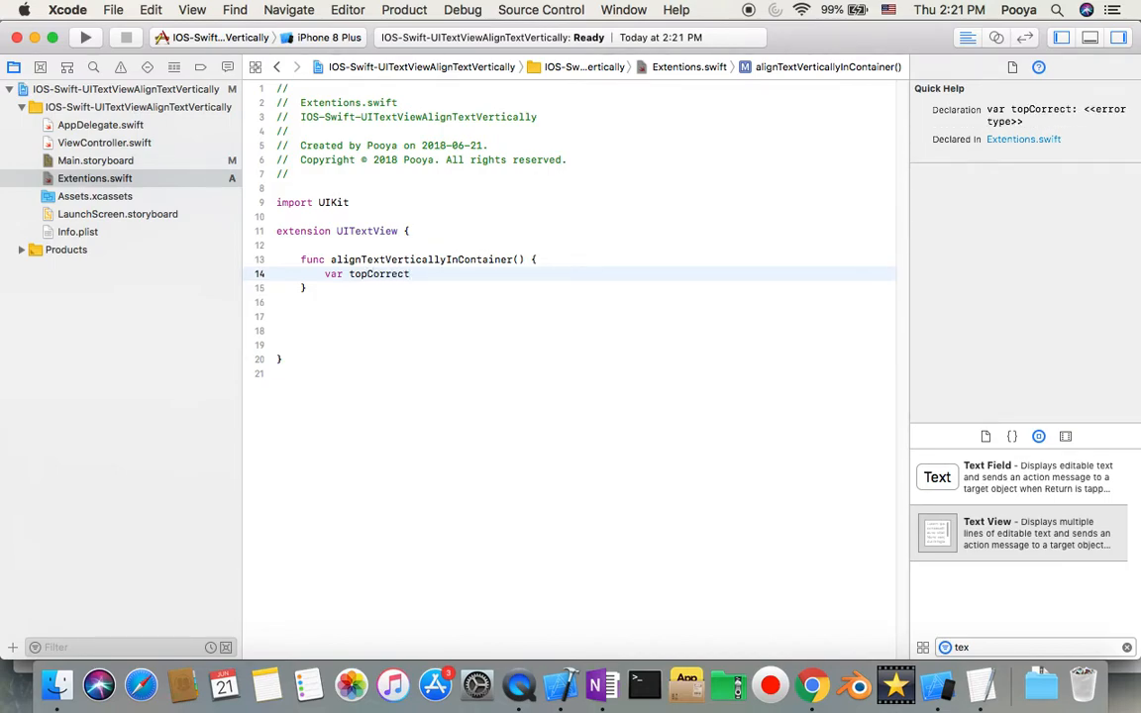
type("=")
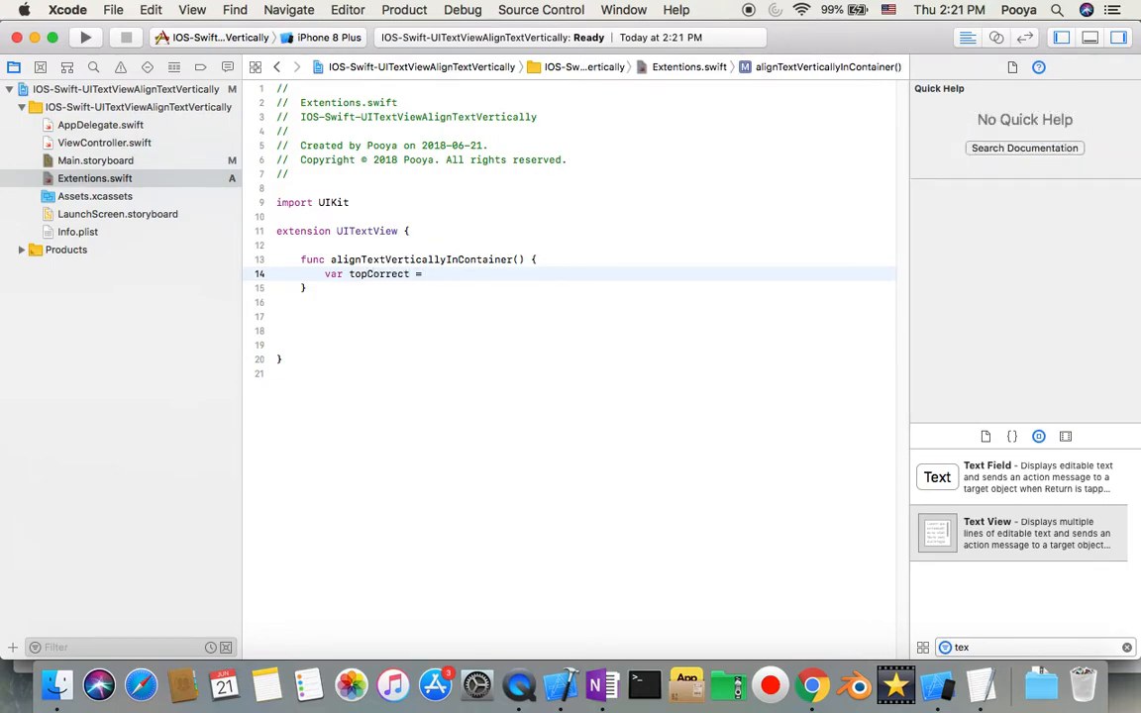
type("(self.")
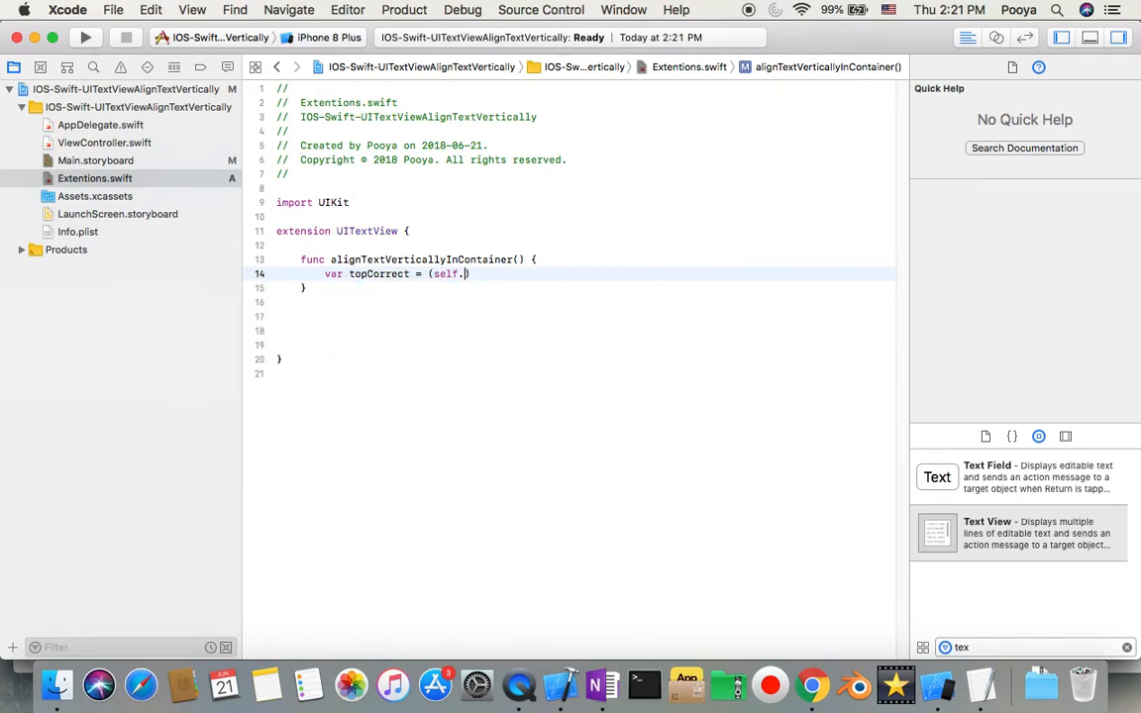
type(".")
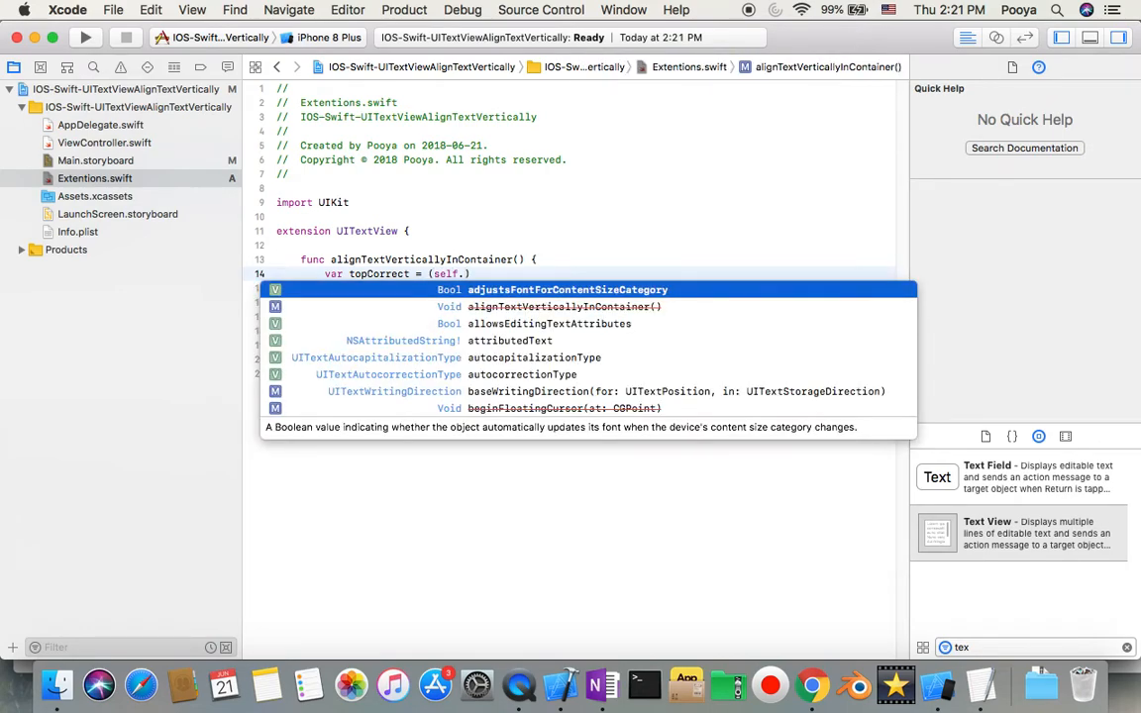
type("bounds")
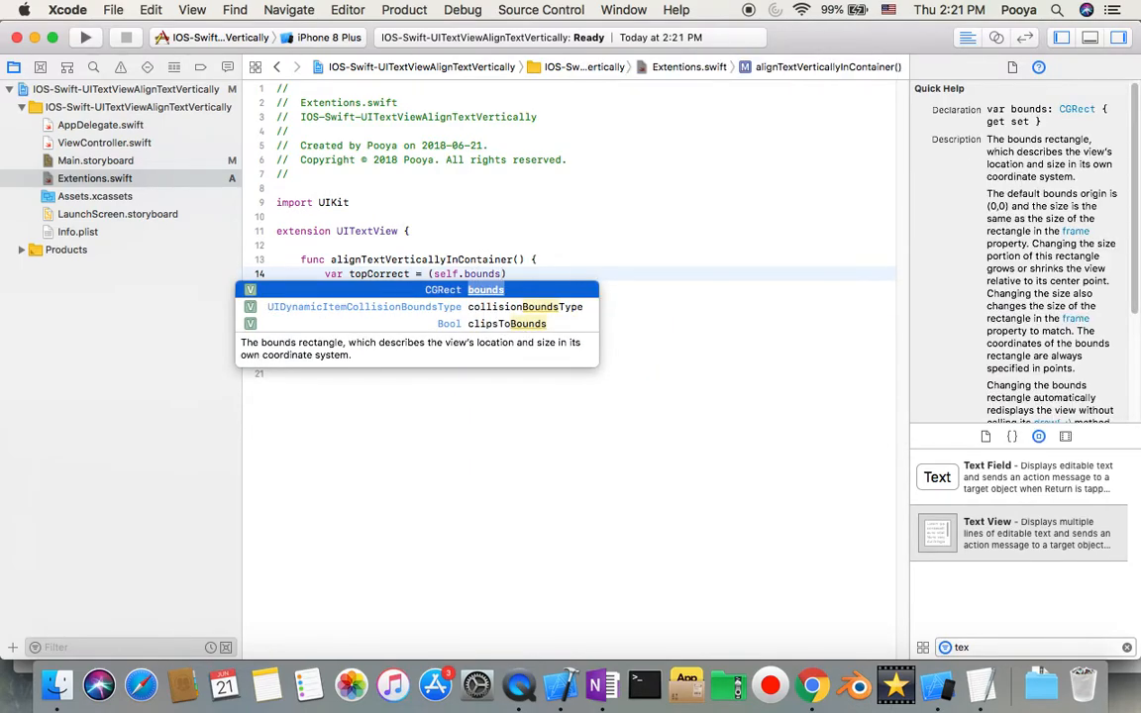
type(".size")
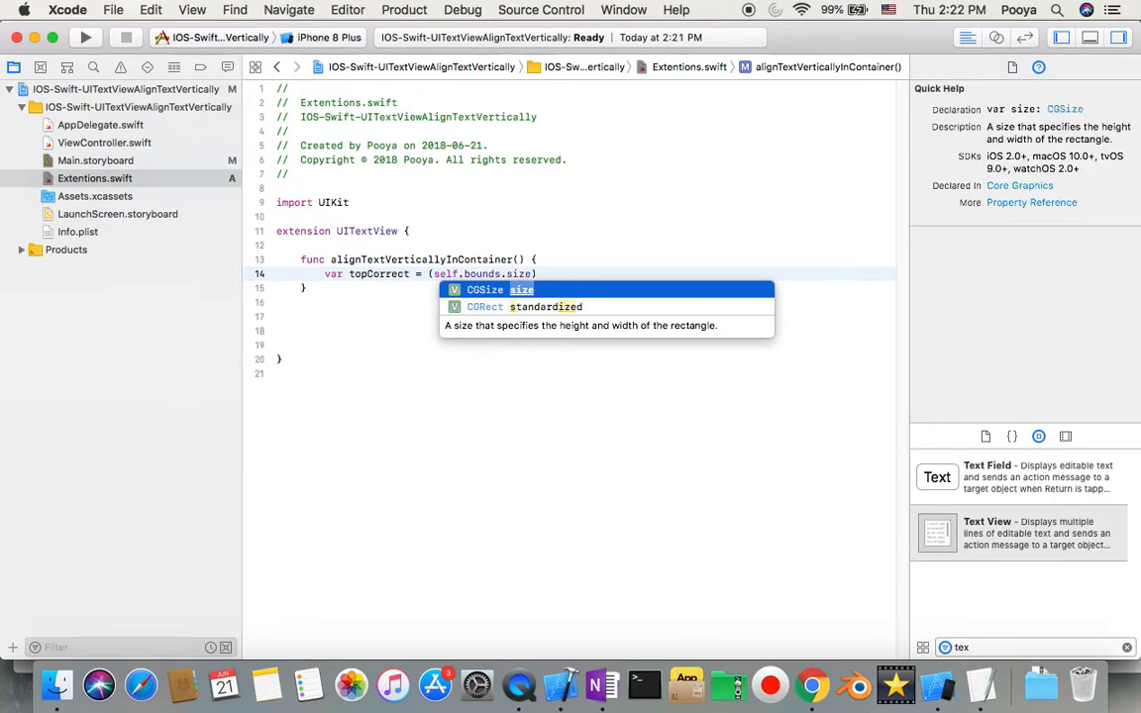
type(".height")
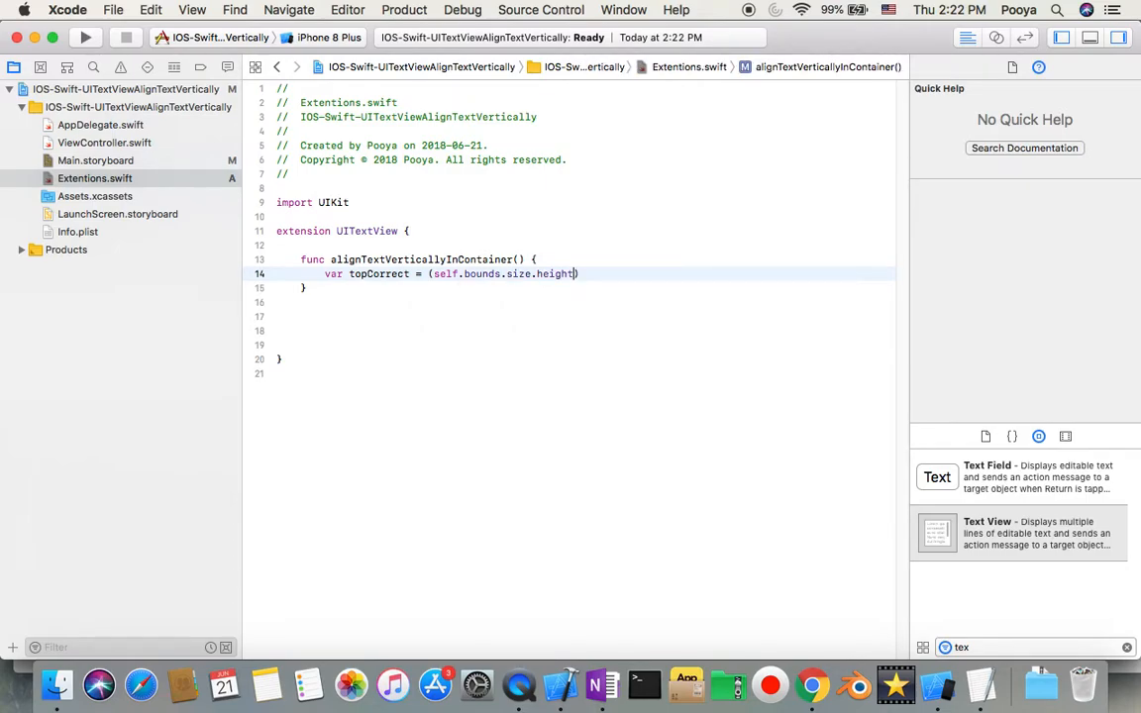
Step: Subtract self.contentSize.height * self.zoomScale, divide by 2, and end the line
type("-")
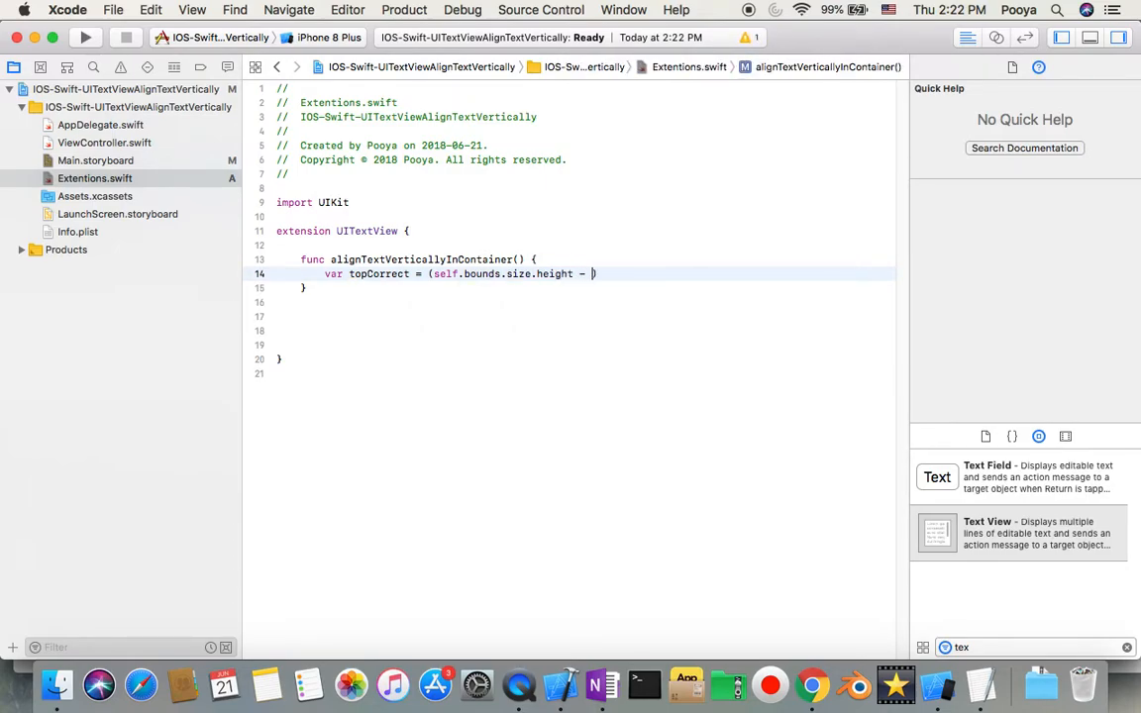
type("self.")
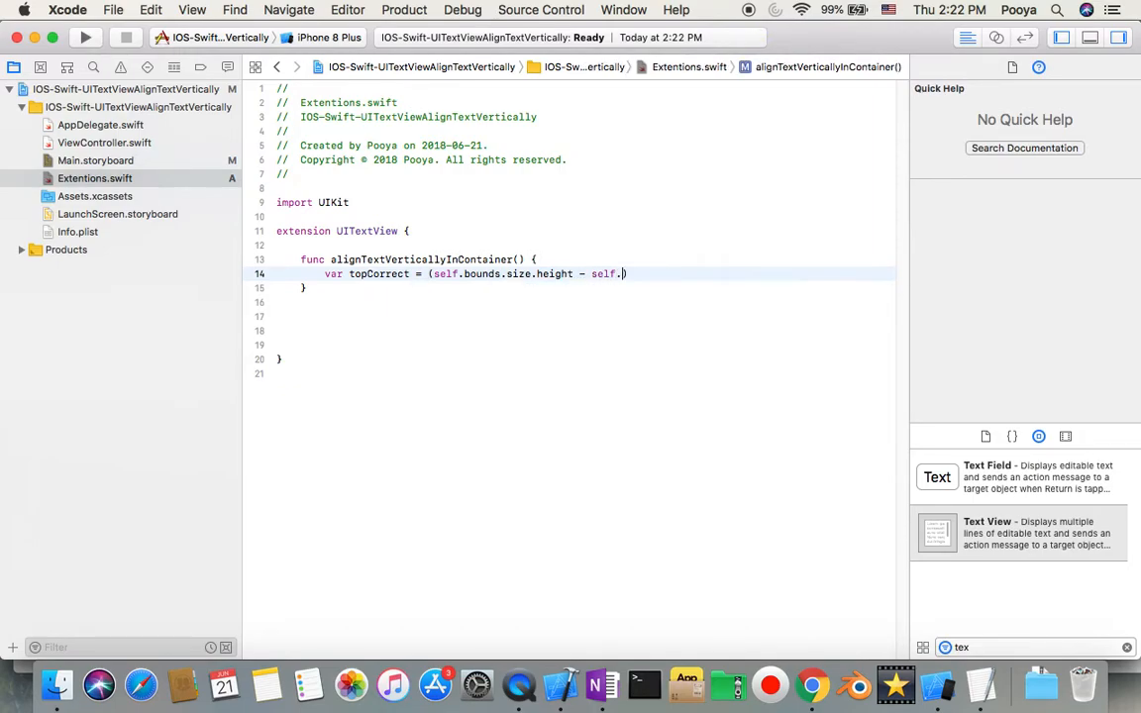
type("contentSize")
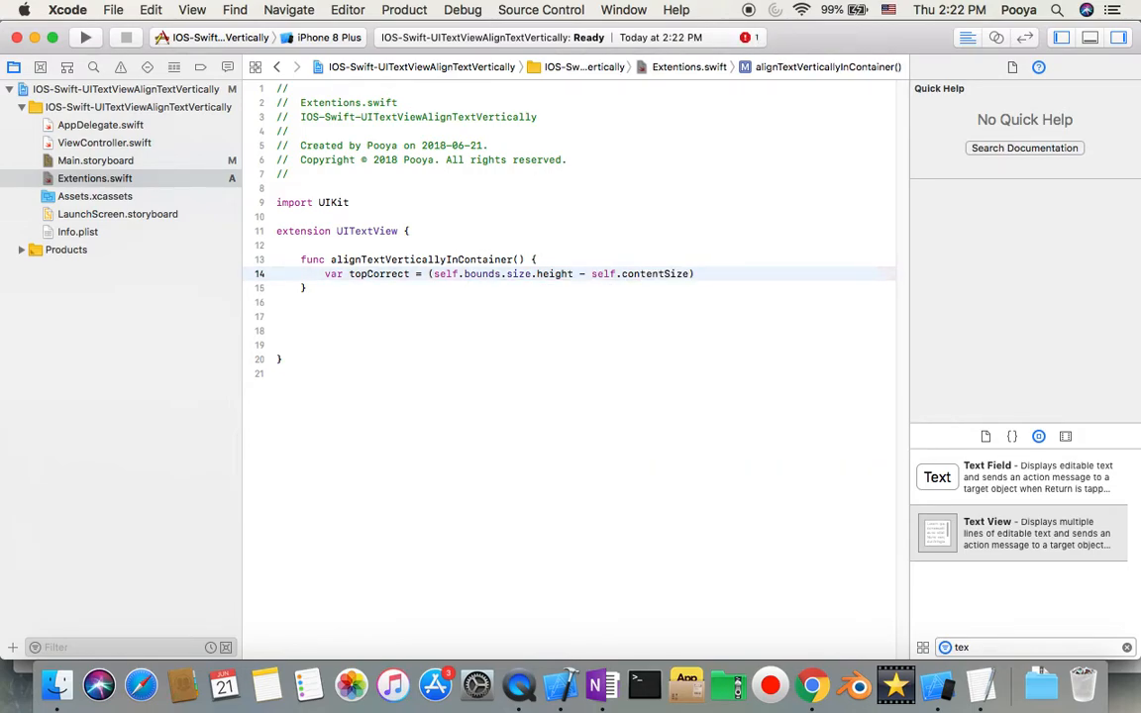
type(".height *")
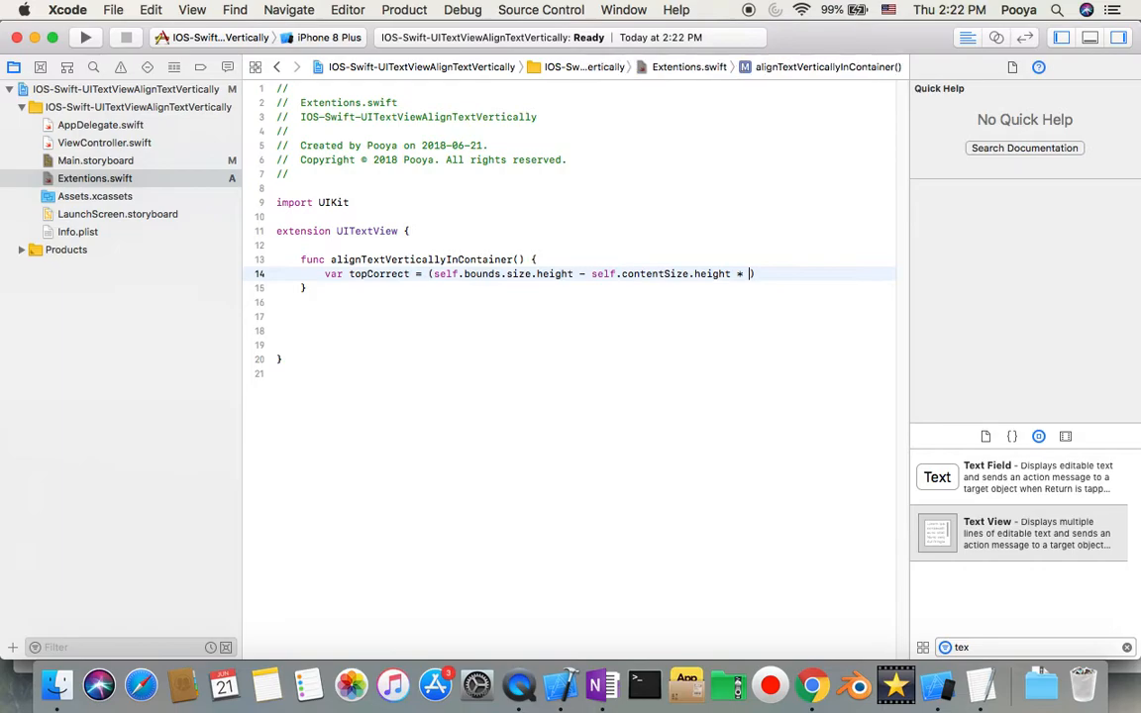
type("self")
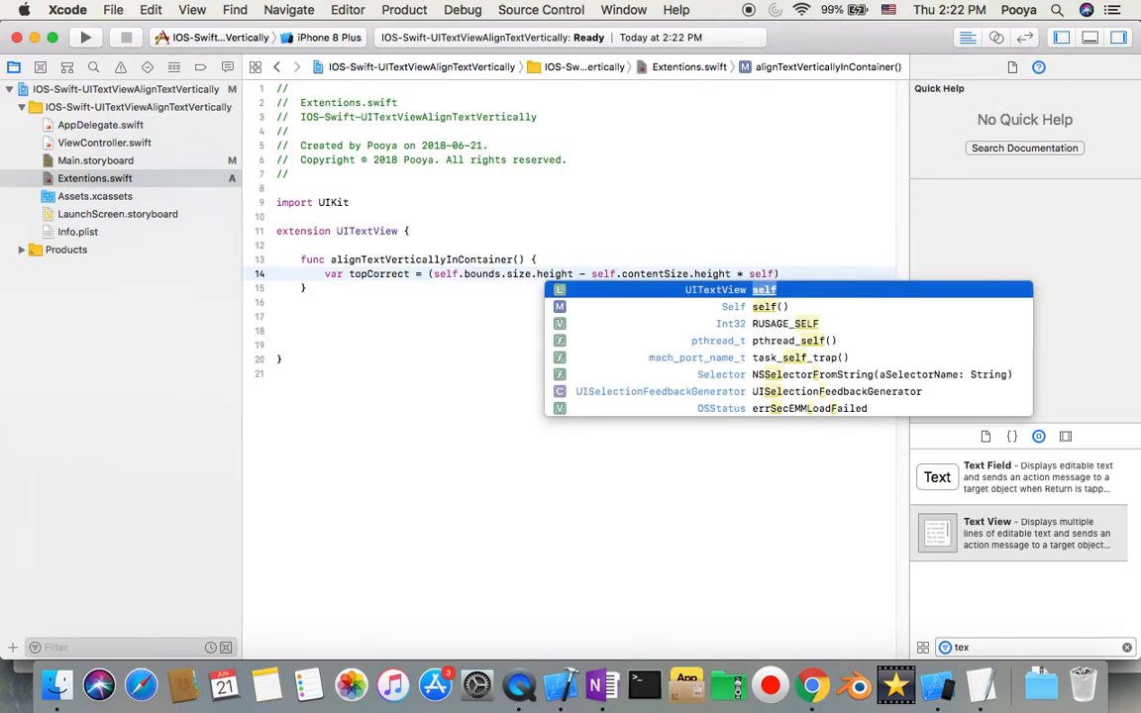
type(".")
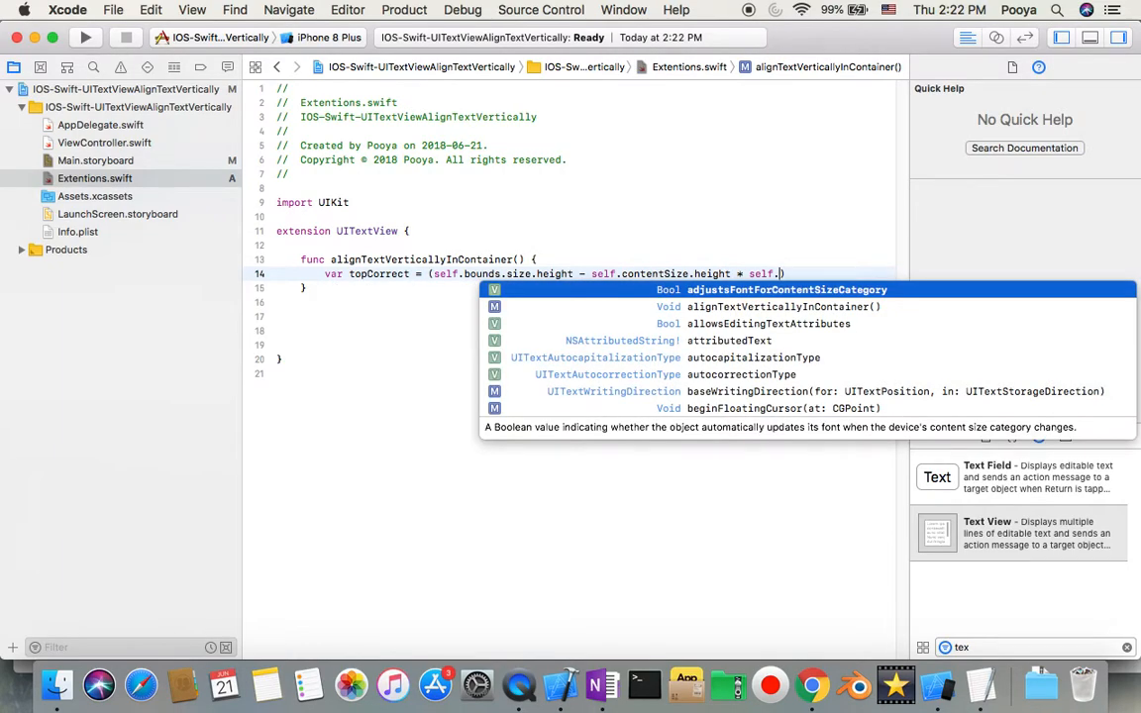
type("zoomScale")
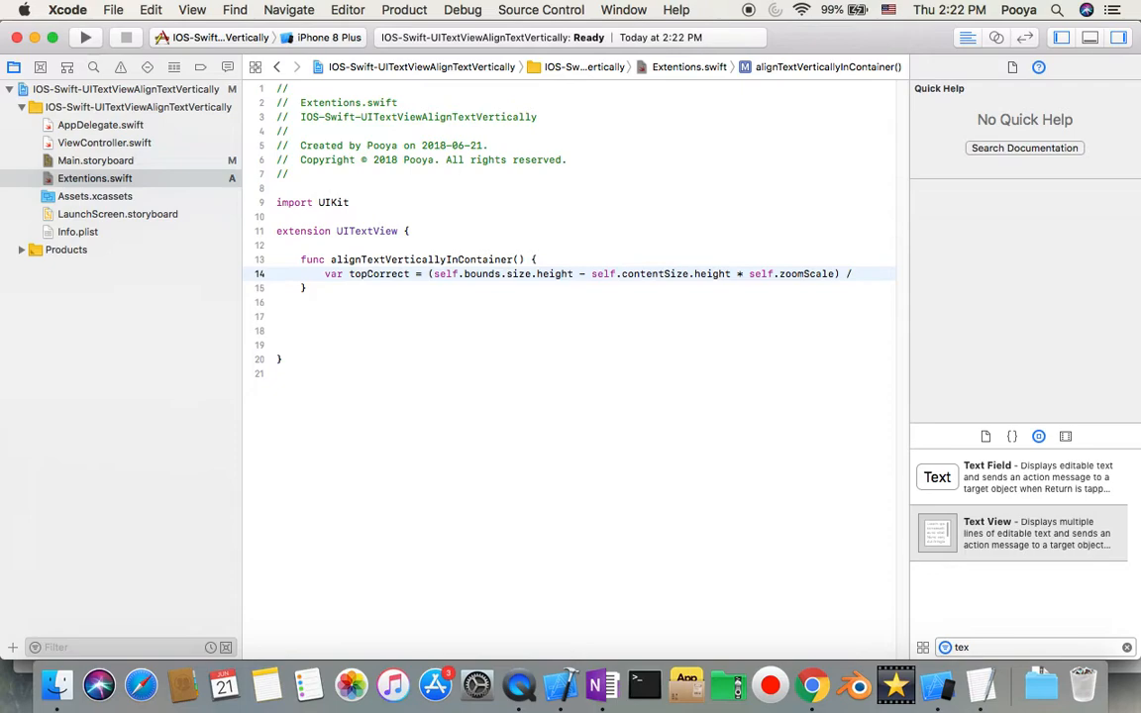
type("2")
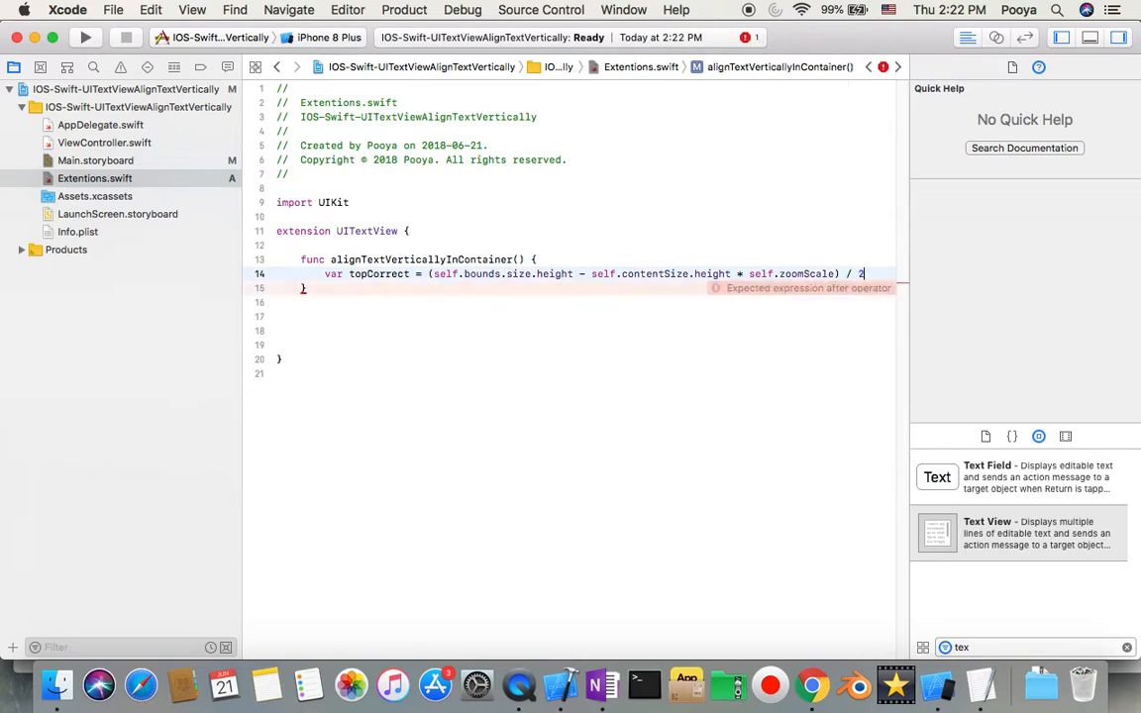
key("return")
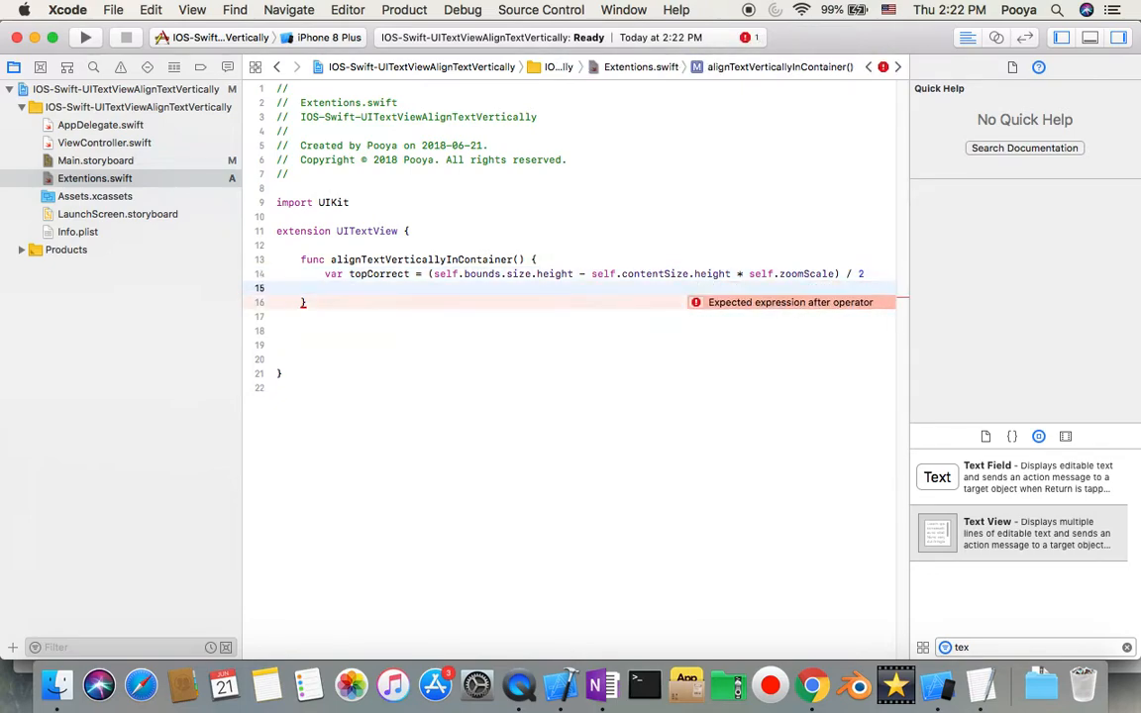
Step: On line 15, write topCorrect = topCorrect < 0.0 ? 0.0 : topCorrect to clamp negatives
type("t")
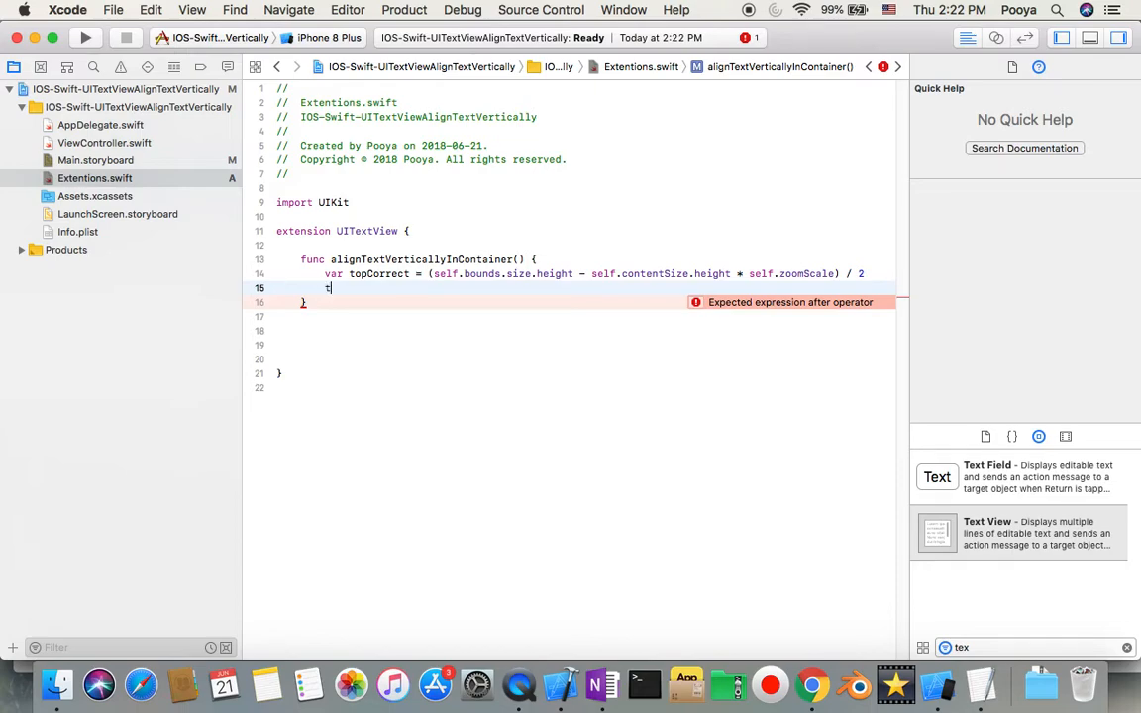
type("opCorrect")
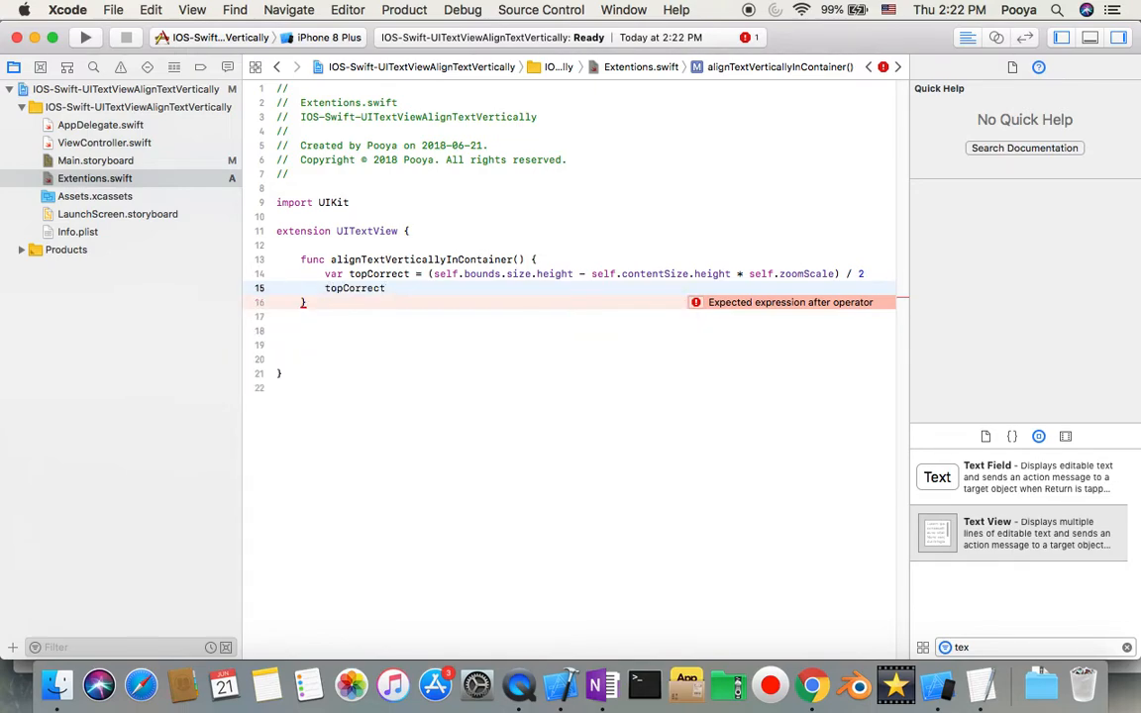
type("= to")
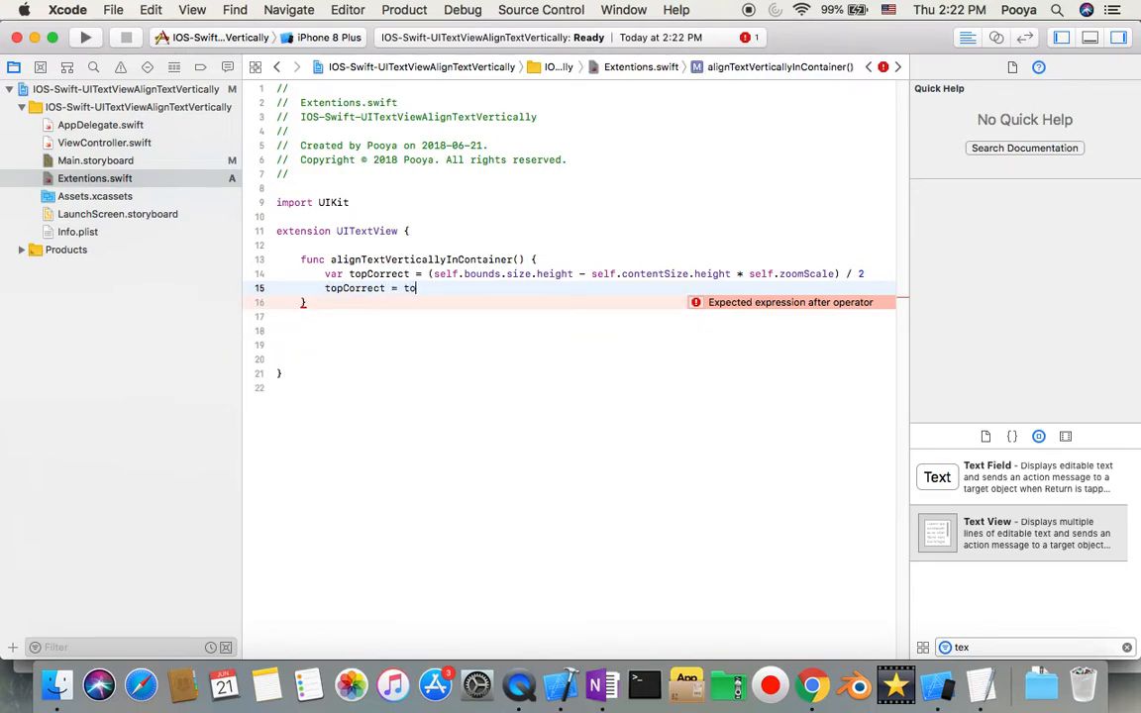
type("pCorrect")
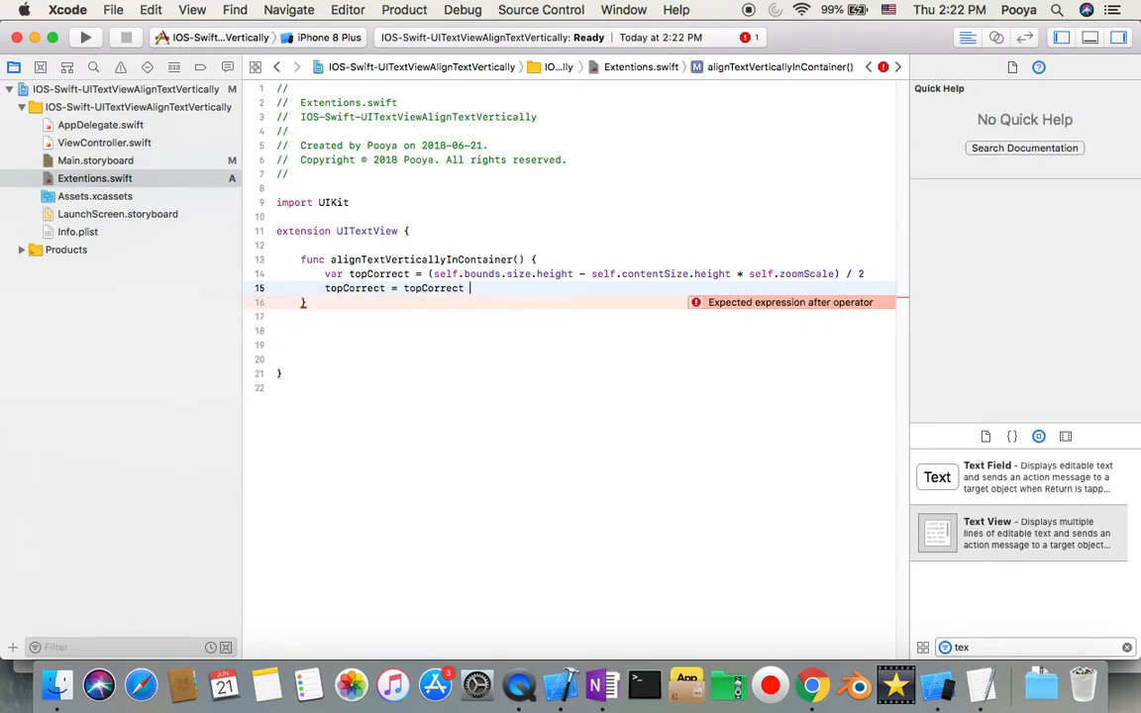
type("<")
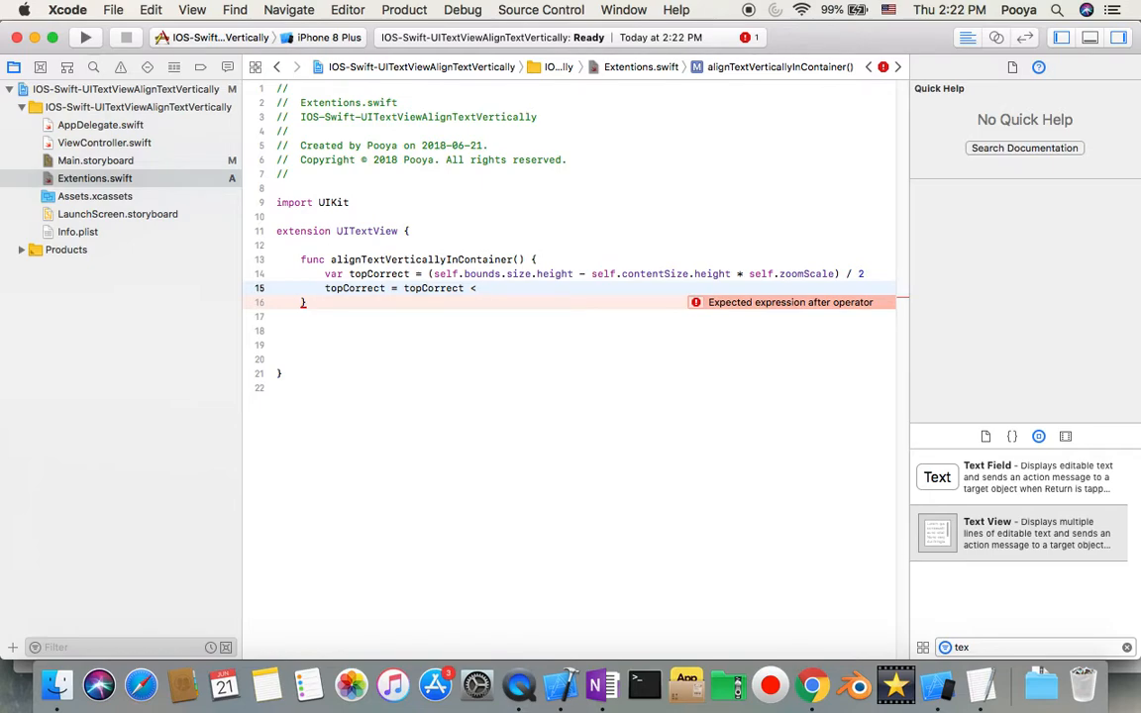
type("0.0")
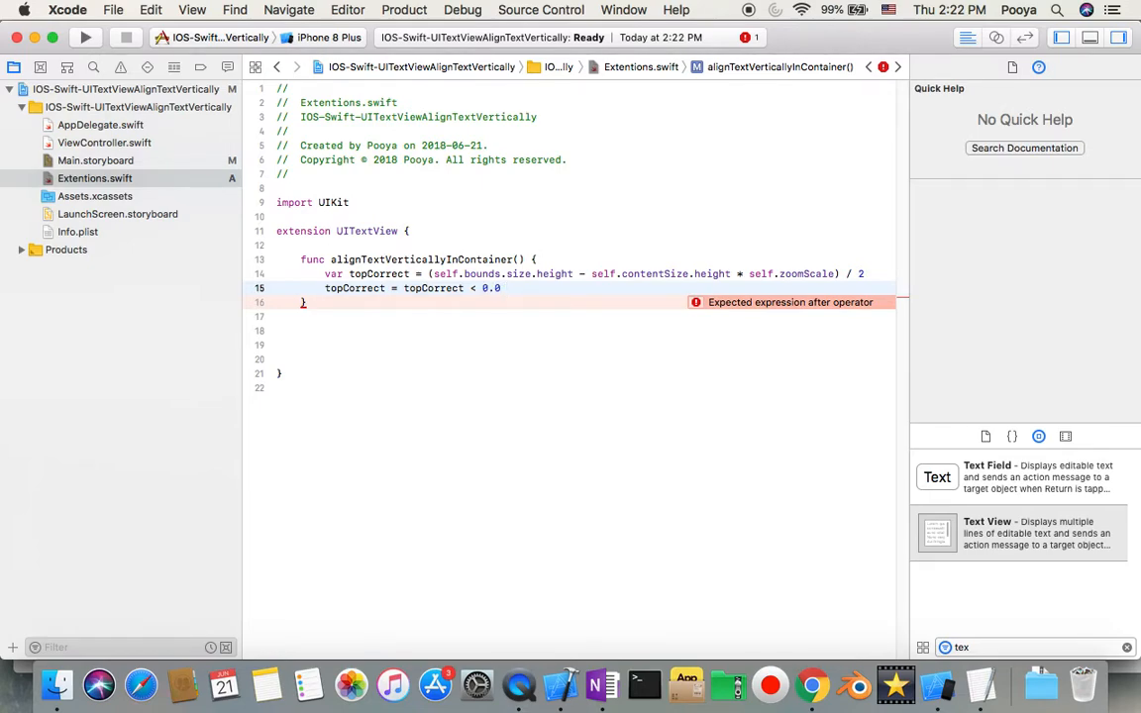
type("?")
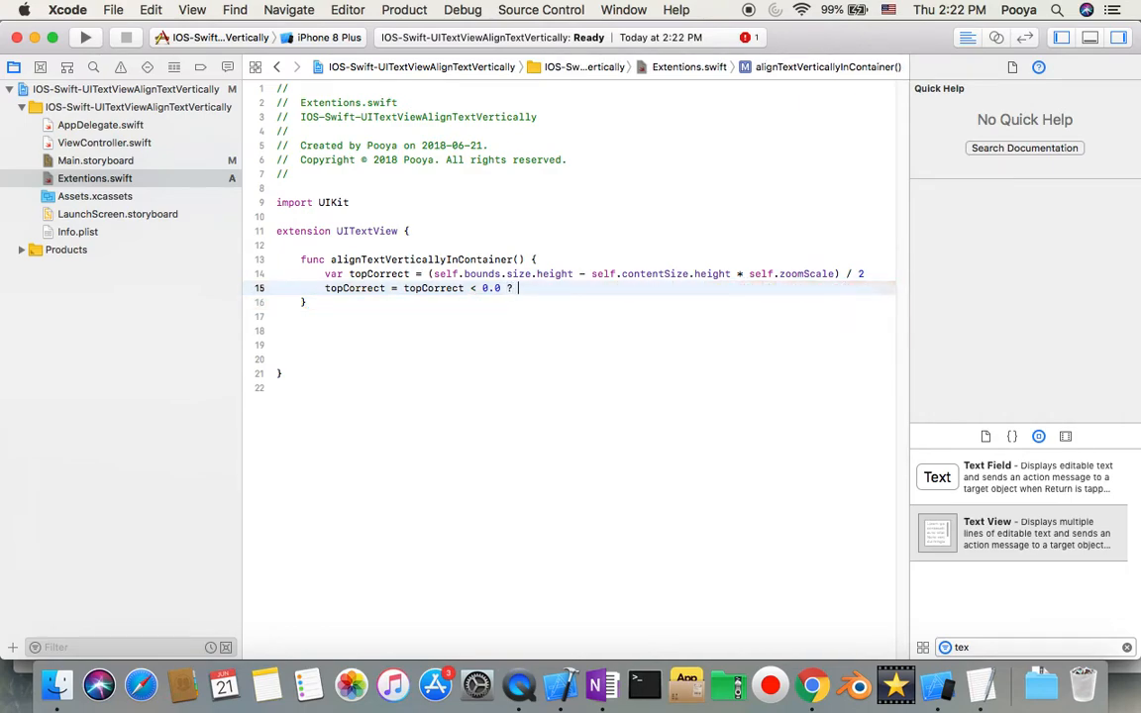
type("0")
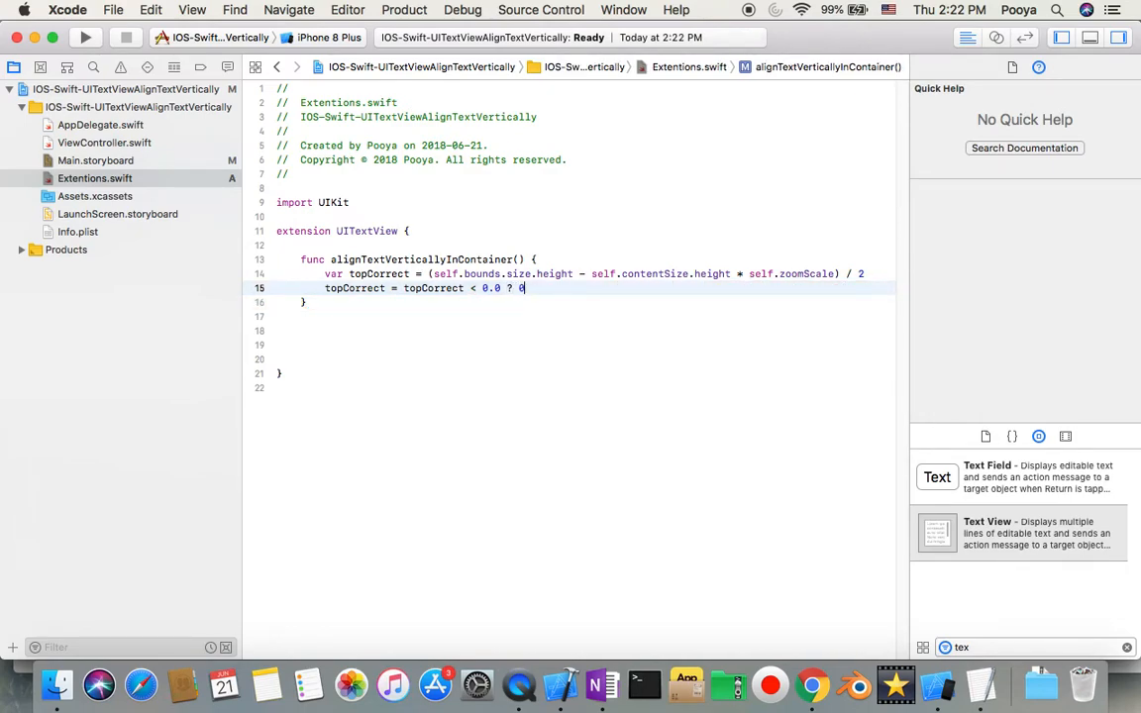
type(".0 : topCorrect")
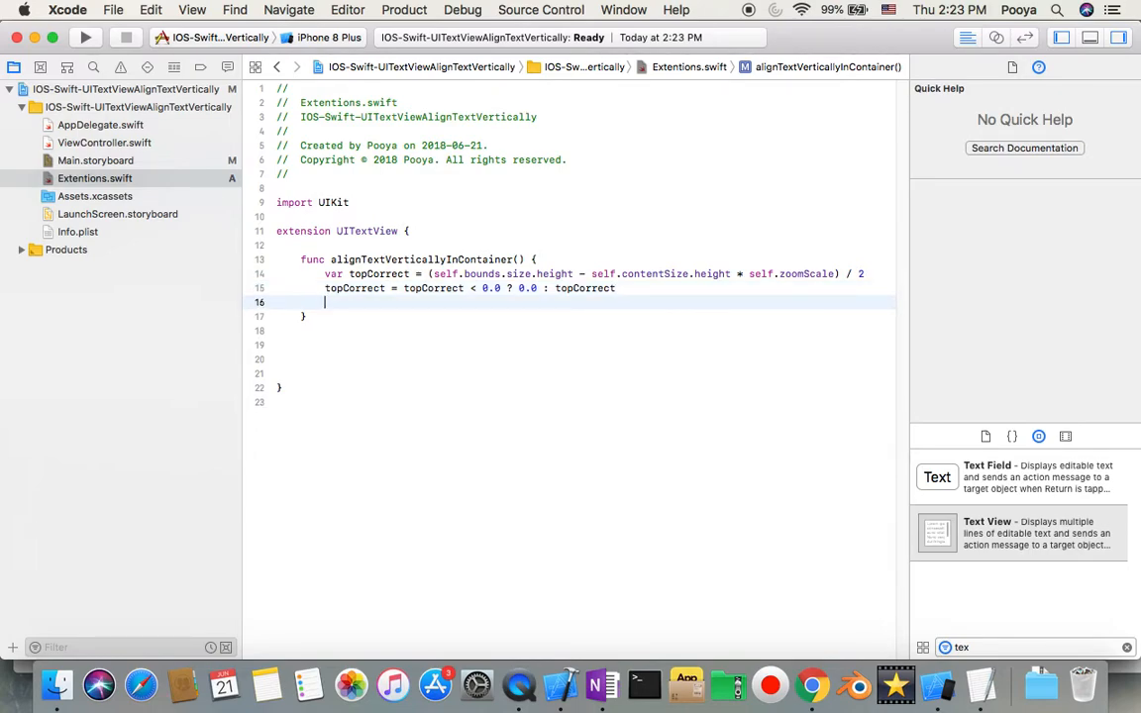
Step: Write self.contentInset = topCorrect on line 16 and tidy the blank lines below
type("self.")
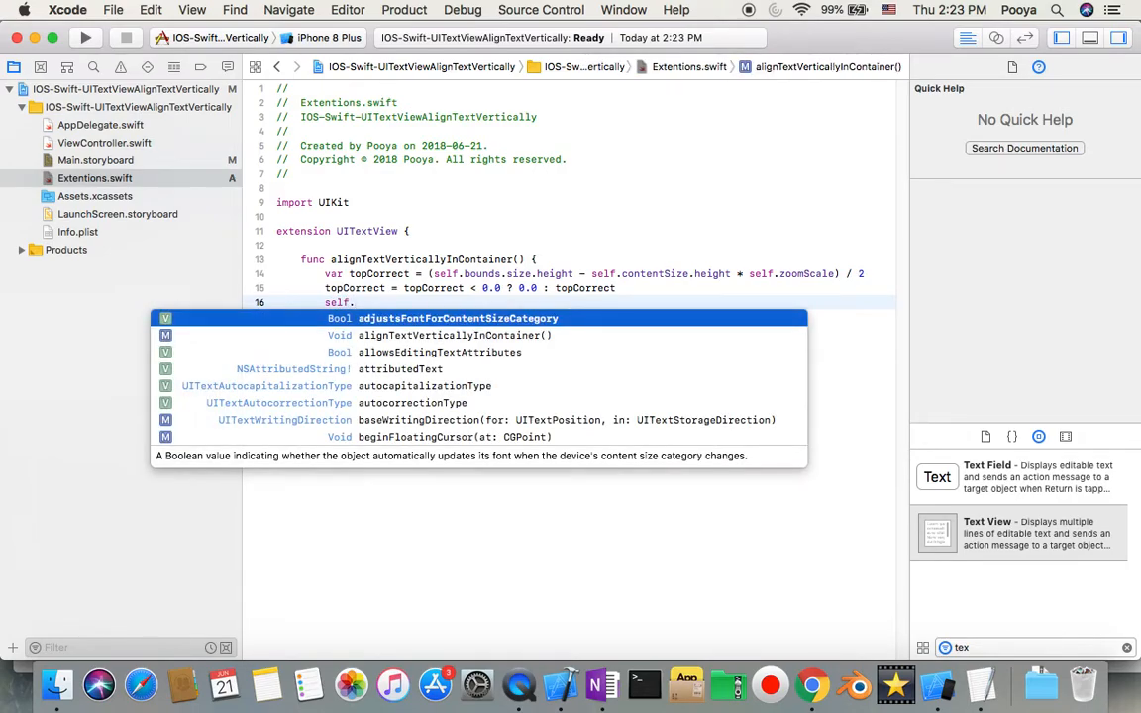
type("contentSize")
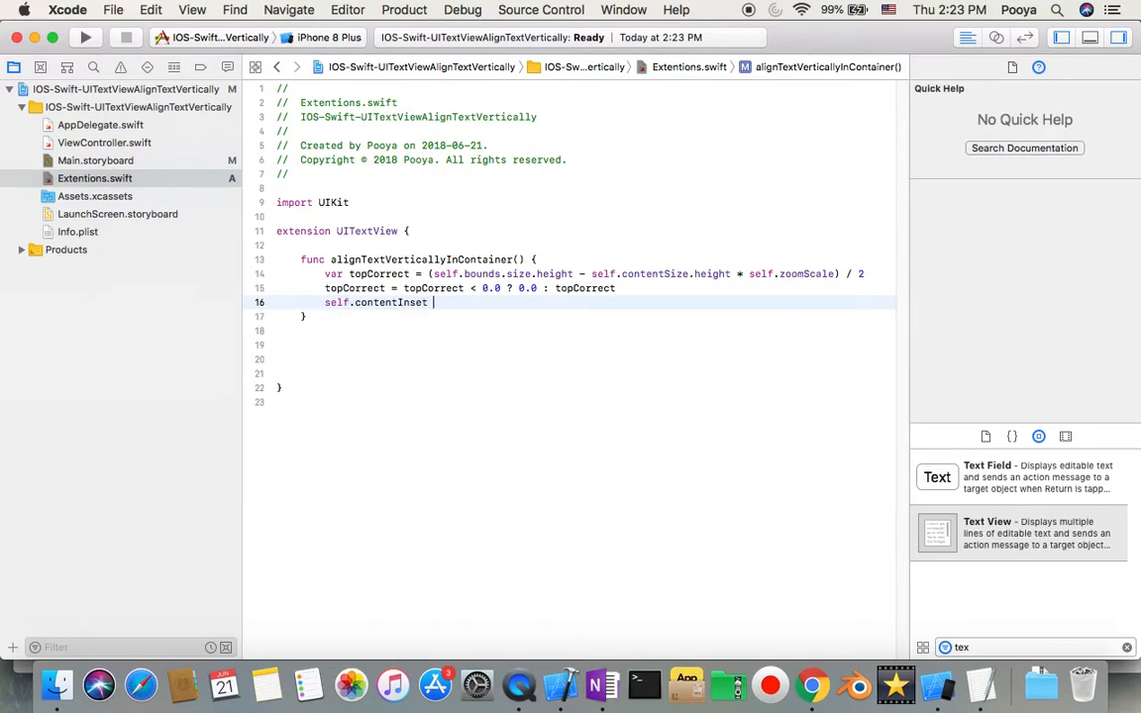
type("= topCorrect")
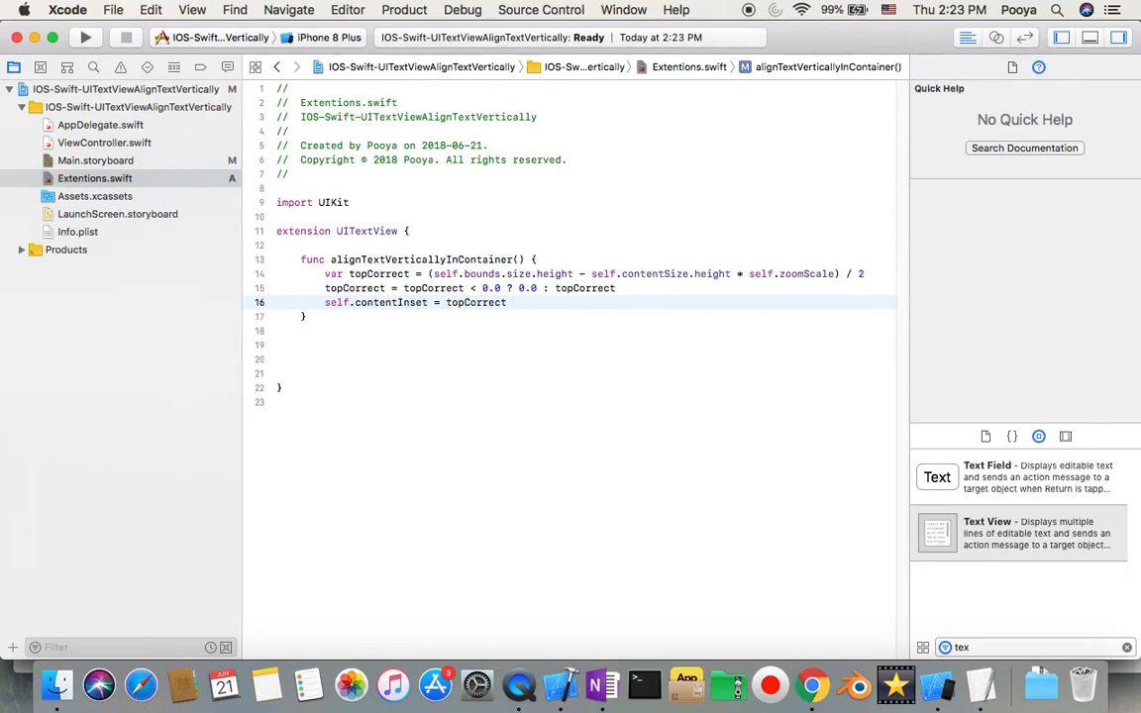
left_click(316, 330)
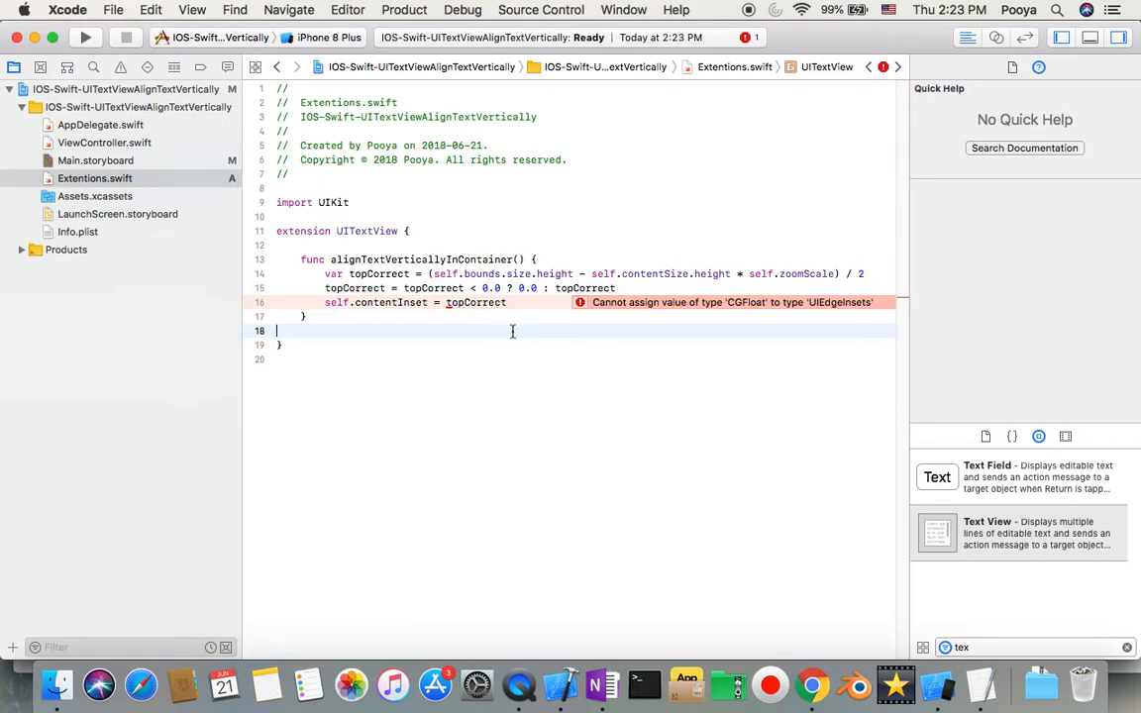
mouse_move(513, 332)
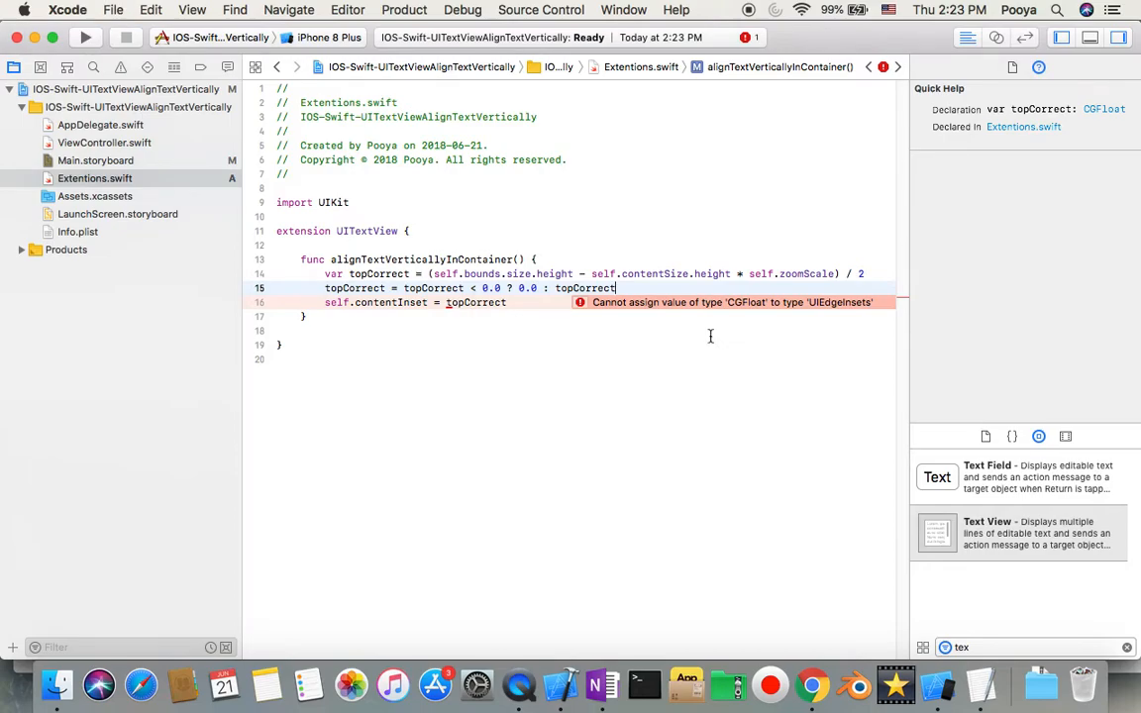
Step: Change line 16 to self.contentInset.top = topCorrect, then switch to ViewController.swift
double_click(433, 287)
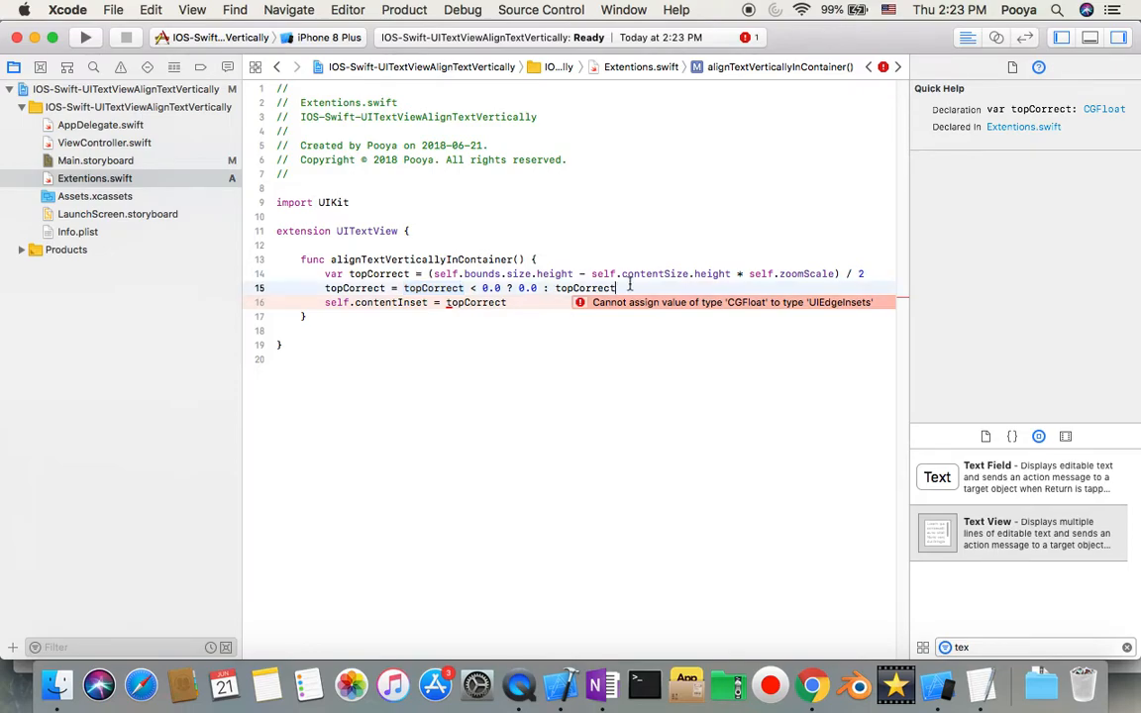
type(";")
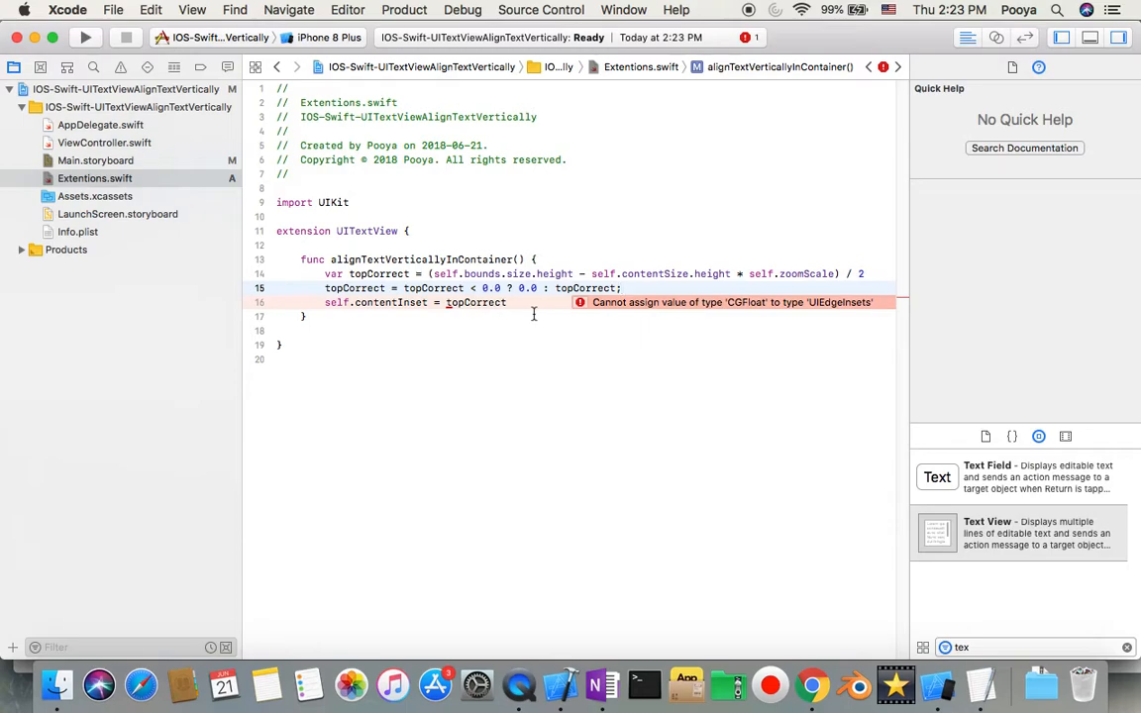
mouse_move(683, 321)
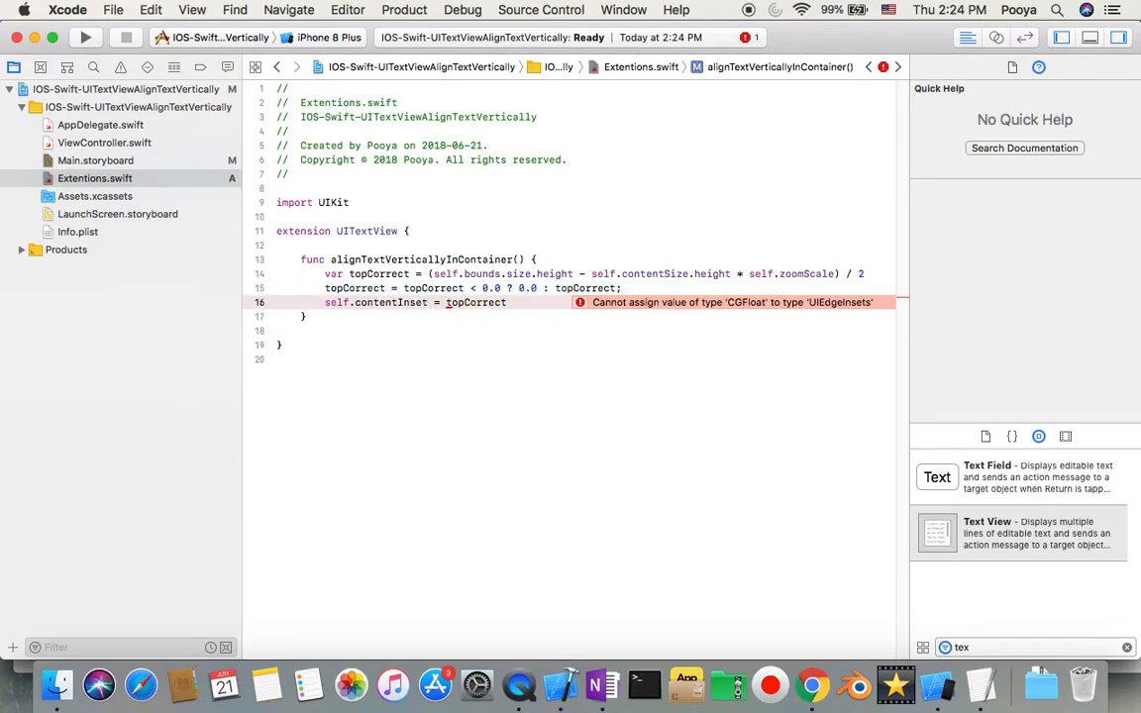
type(".top")
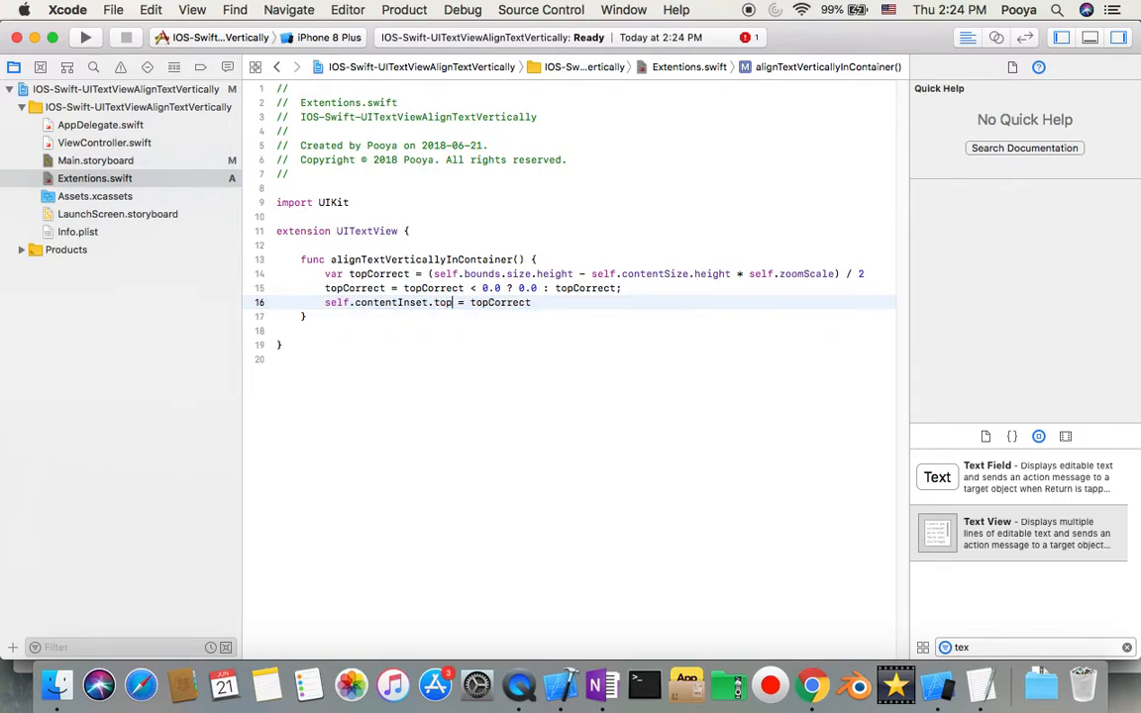
left_click(443, 302)
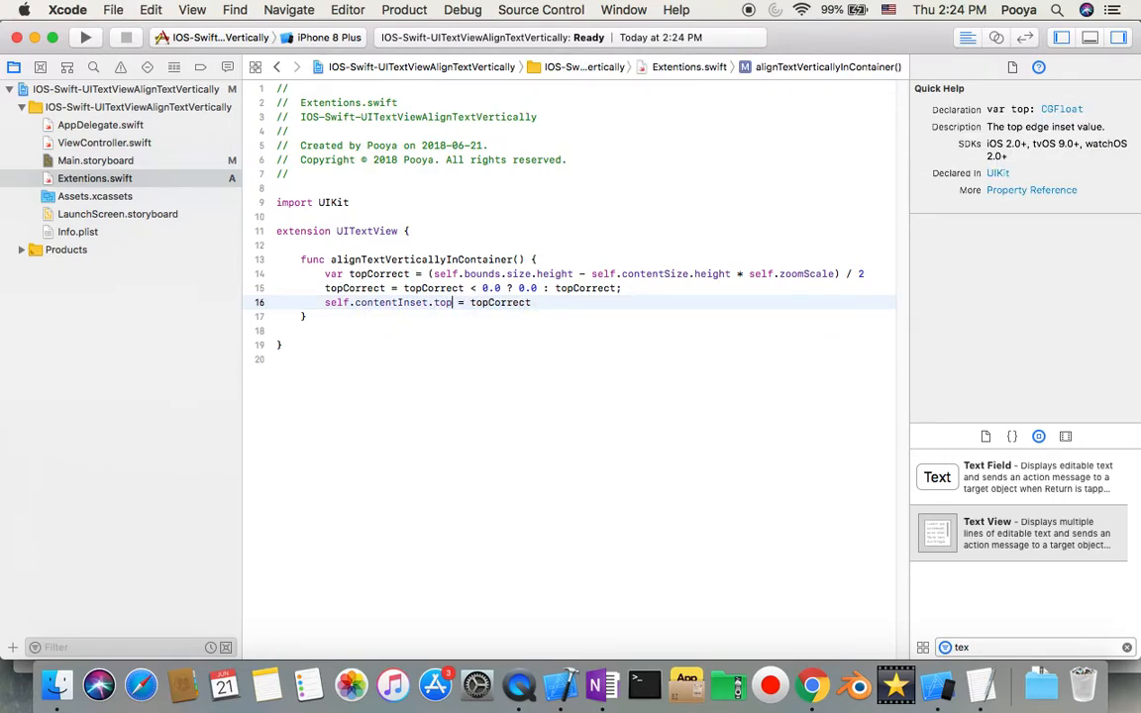
left_click(95, 159)
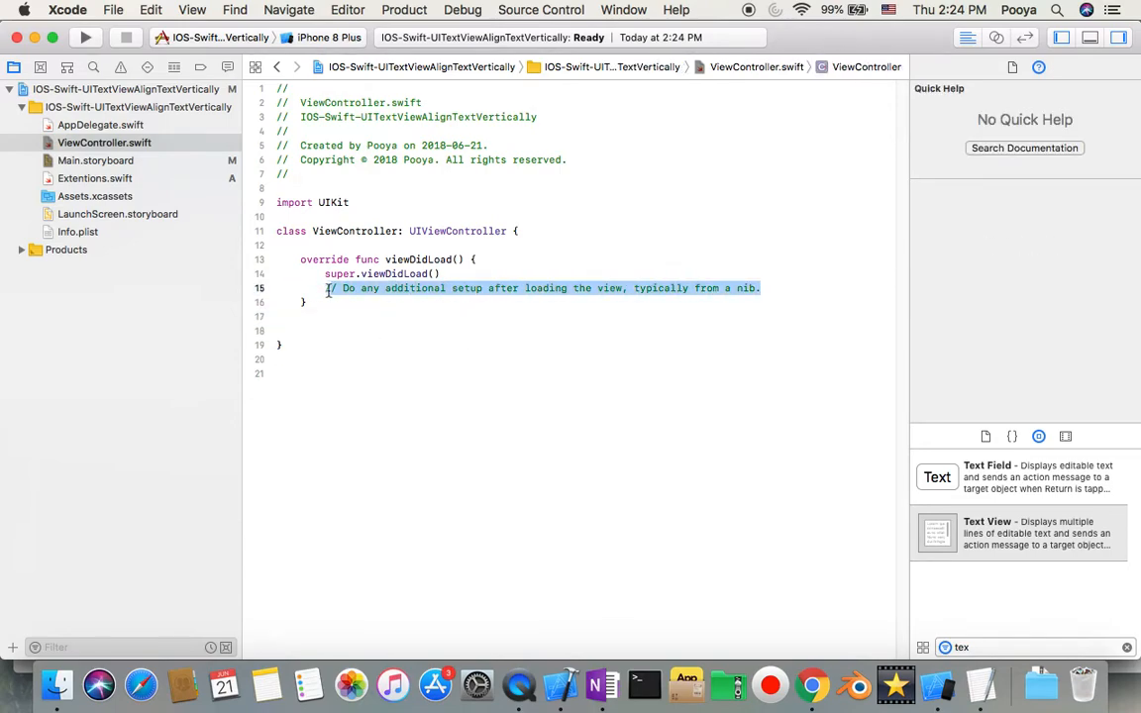
Step: Delete the boilerplate comment and connect the storyboard text view as outlet textView01
key("delete")
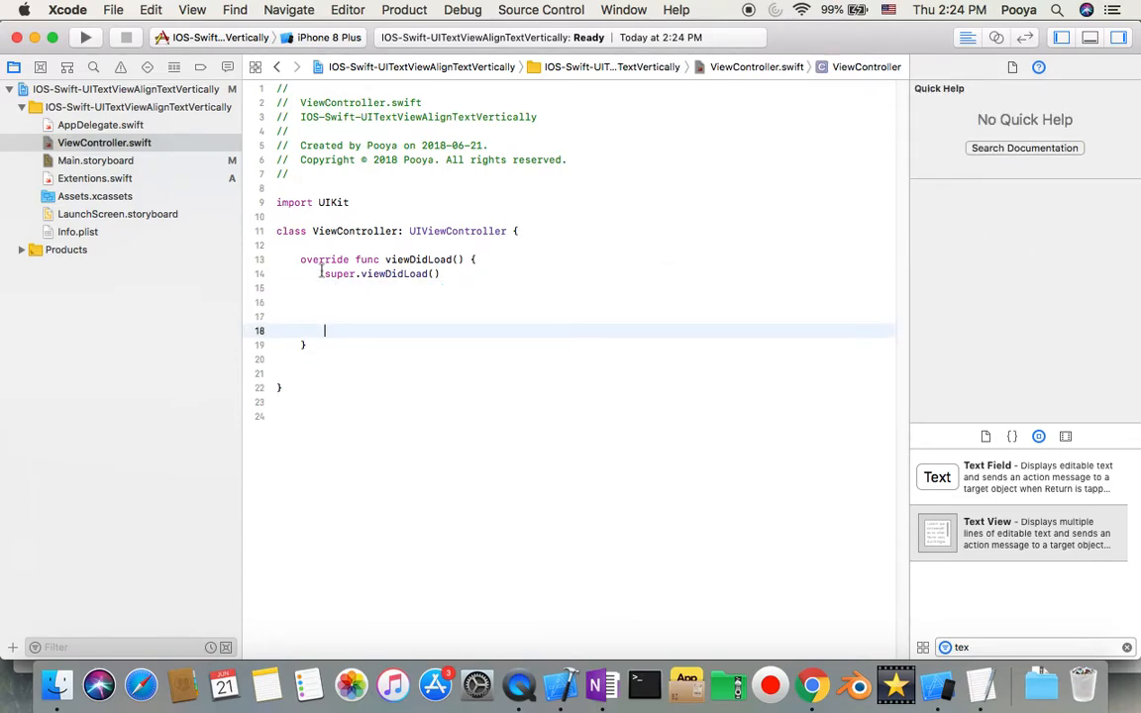
left_click(95, 160)
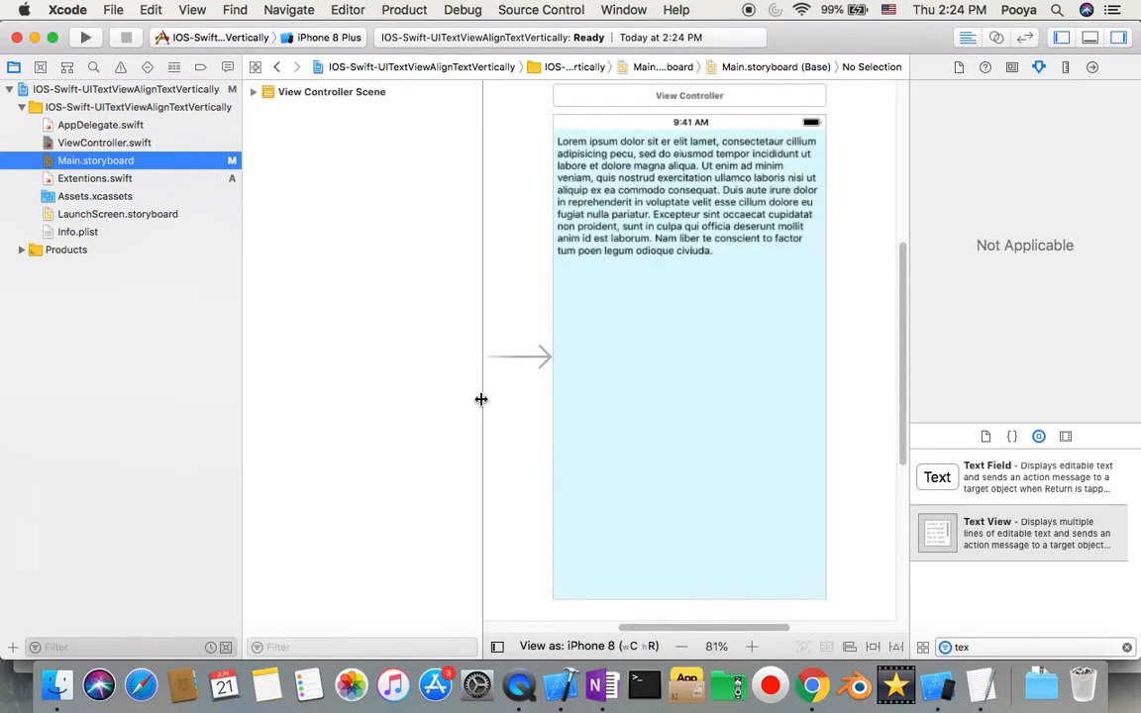
left_click(688, 198)
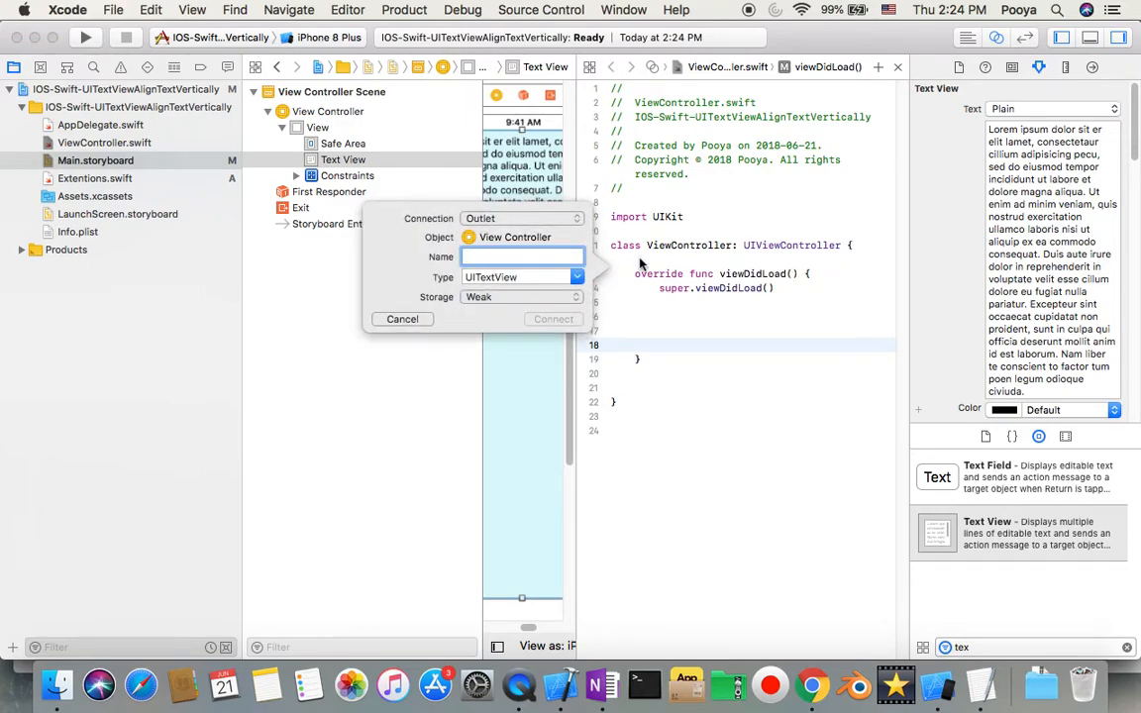
type("textView01")
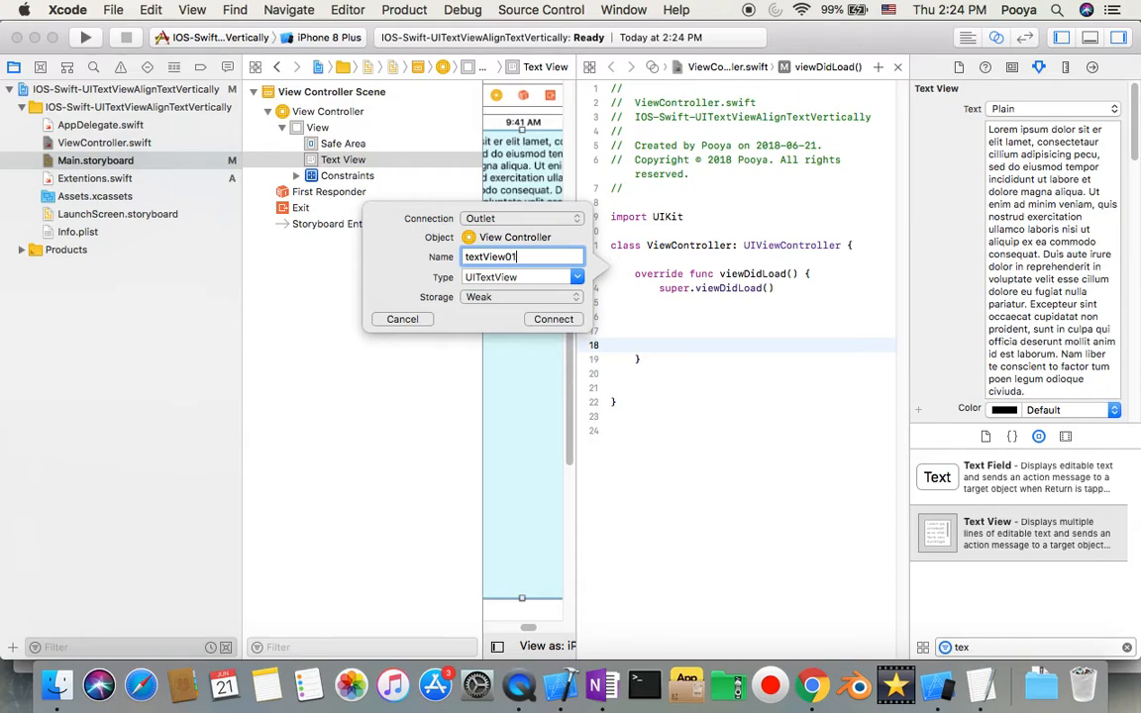
left_click(552, 318)
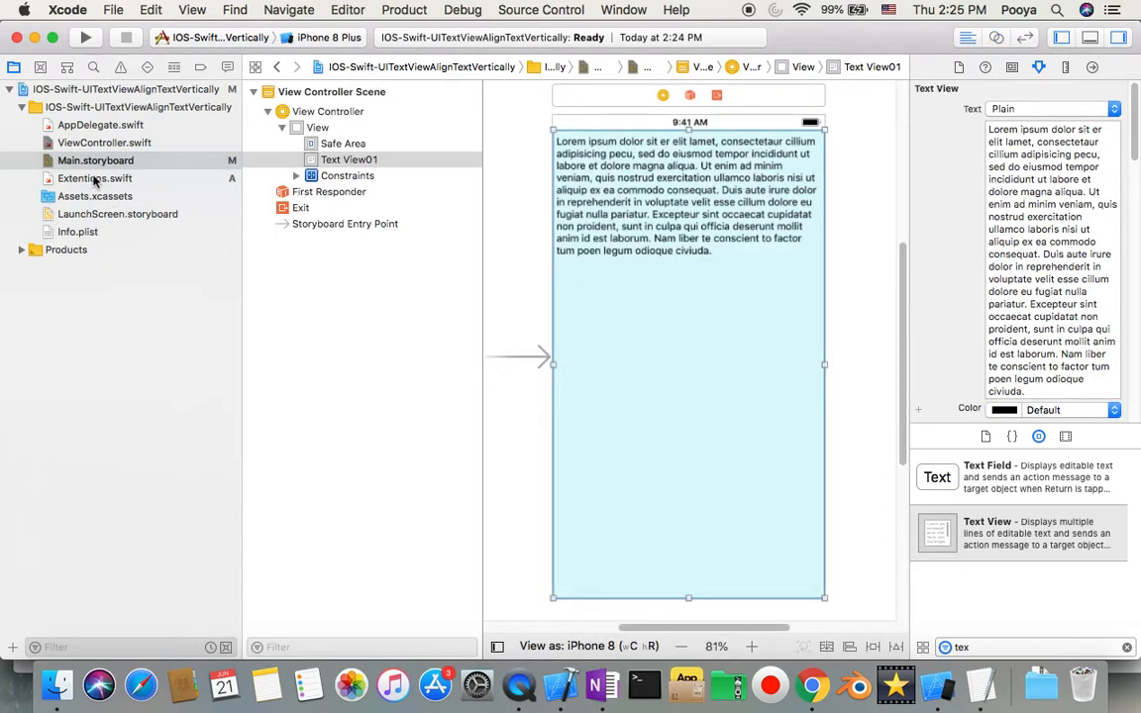
left_click(104, 142)
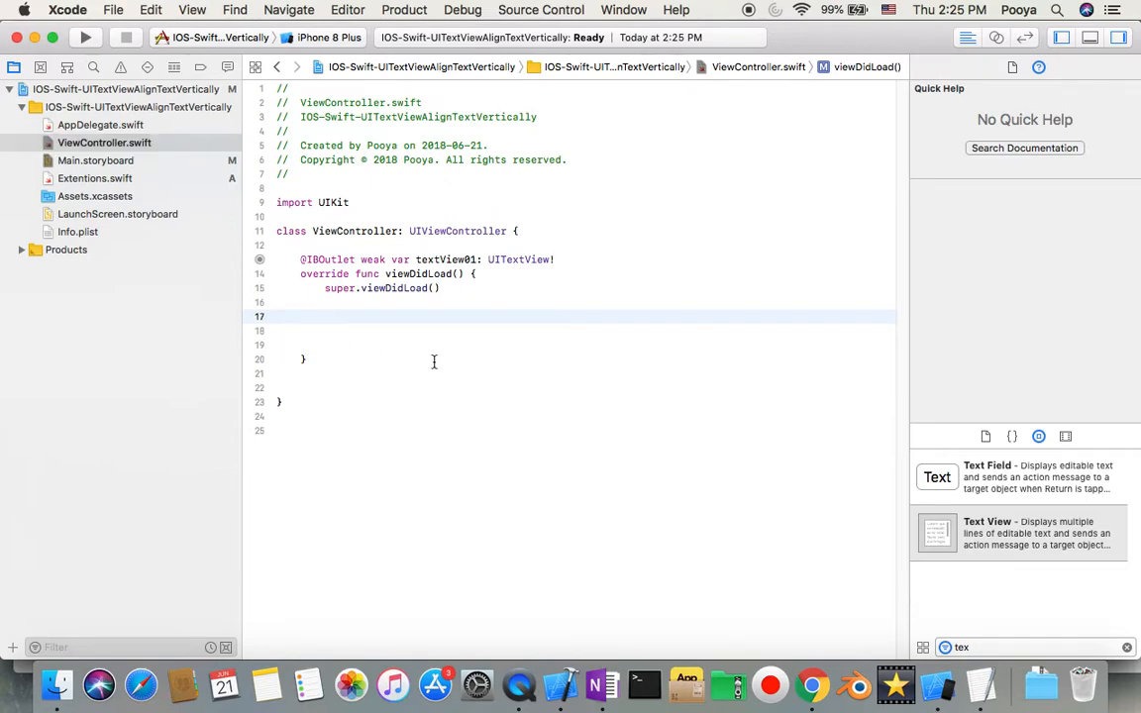
Step: Add textView01.alignTextVerticallyInContainer() inside viewDidLoad using autocomplete
left_click(324, 315)
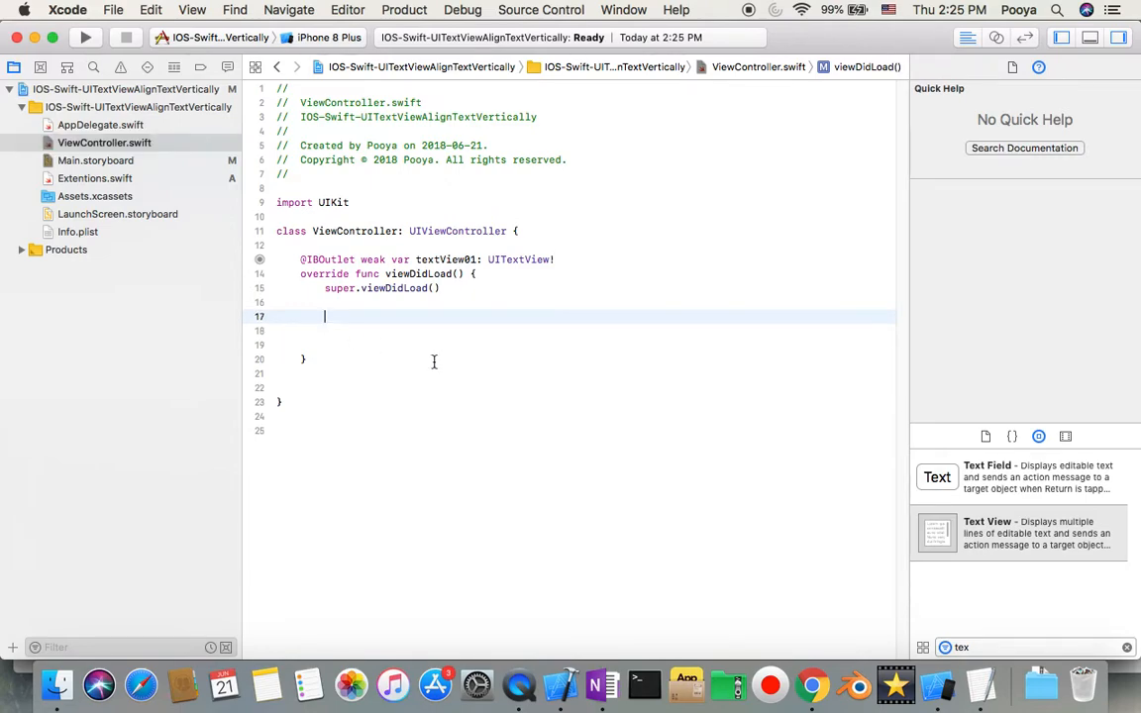
type("textView01")
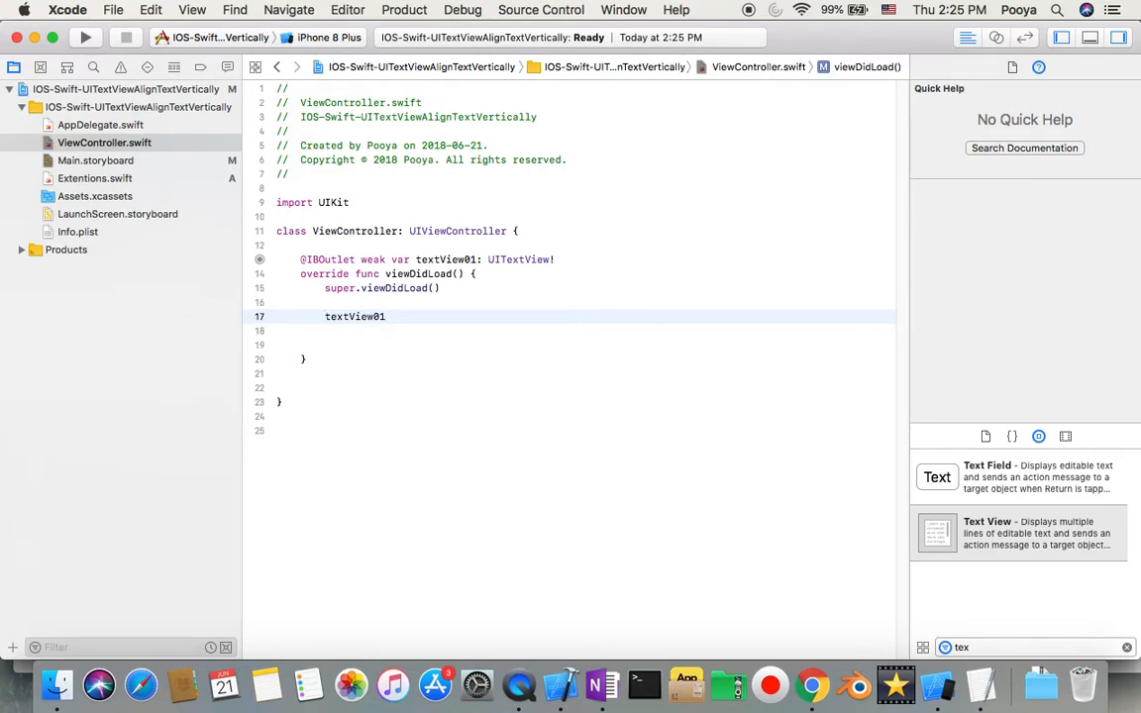
left_click(354, 316)
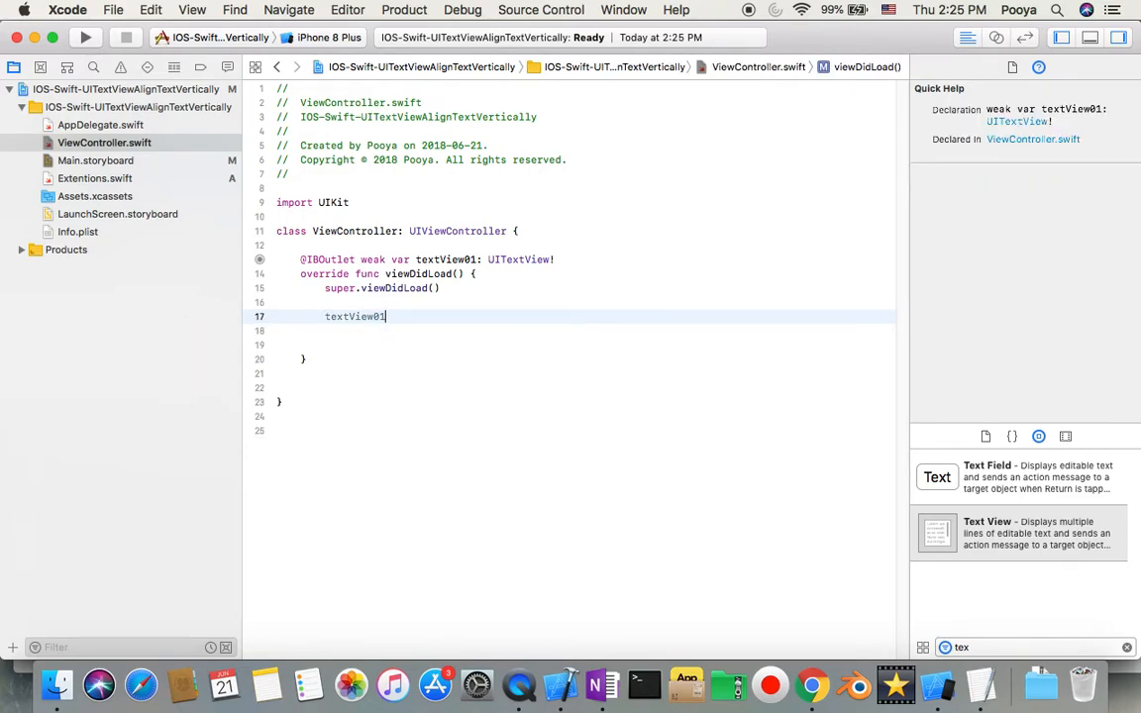
type(".")
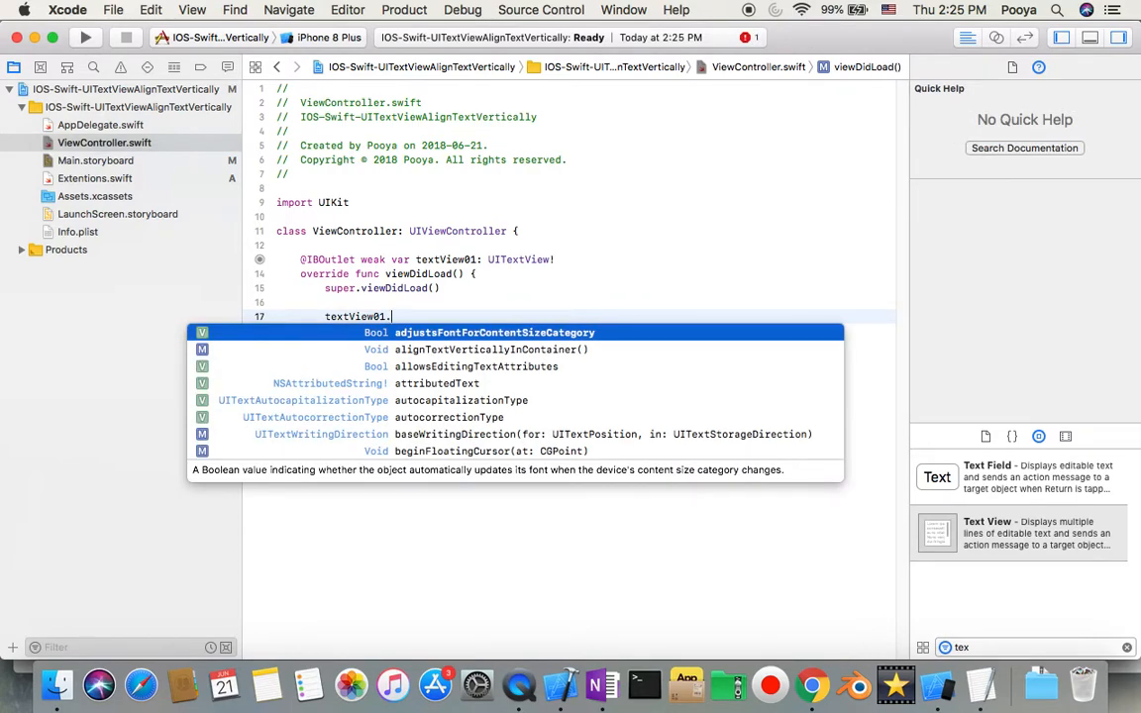
type("al")
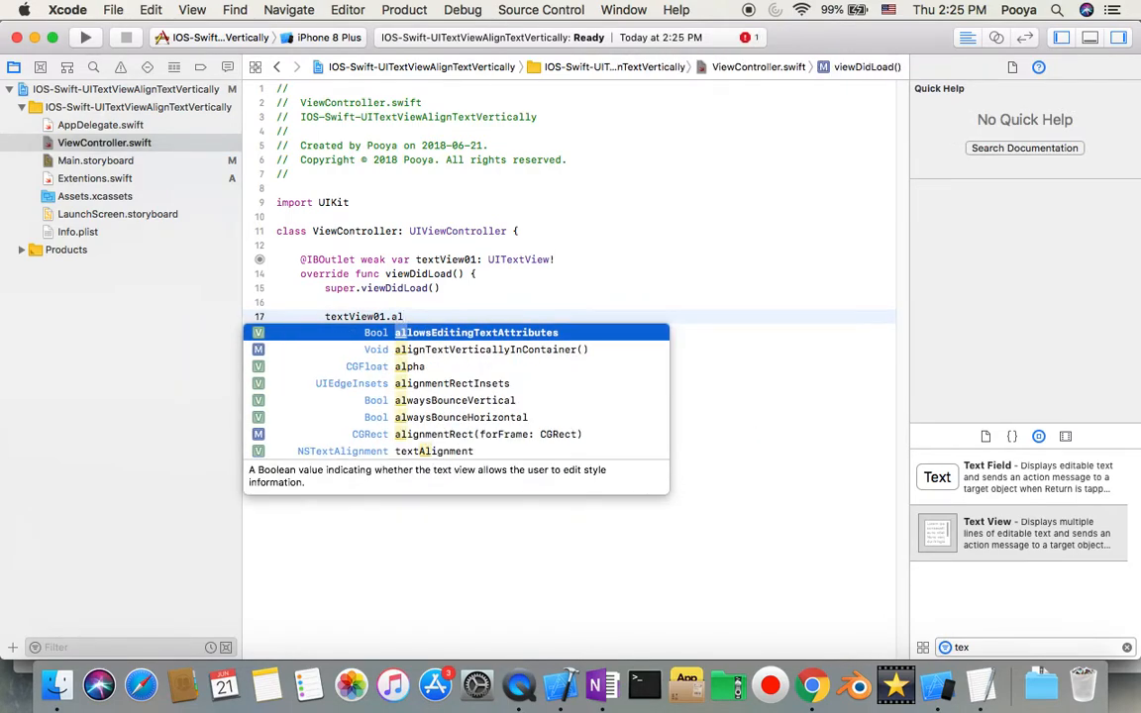
key("Down")
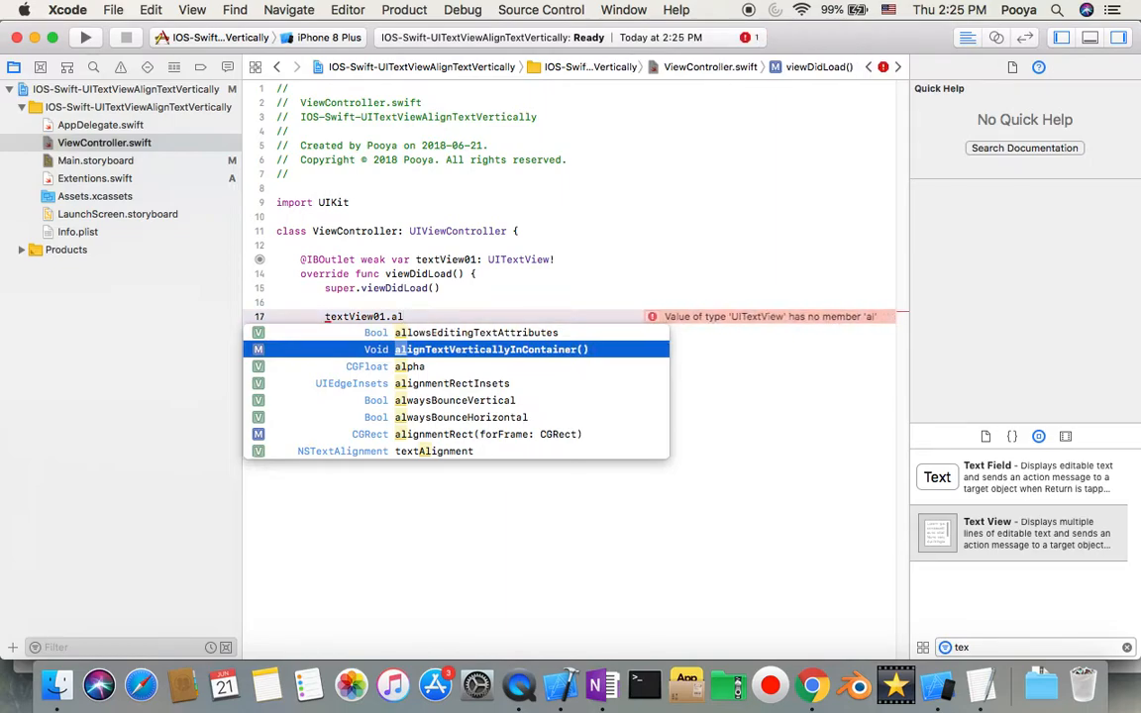
left_click(486, 349)
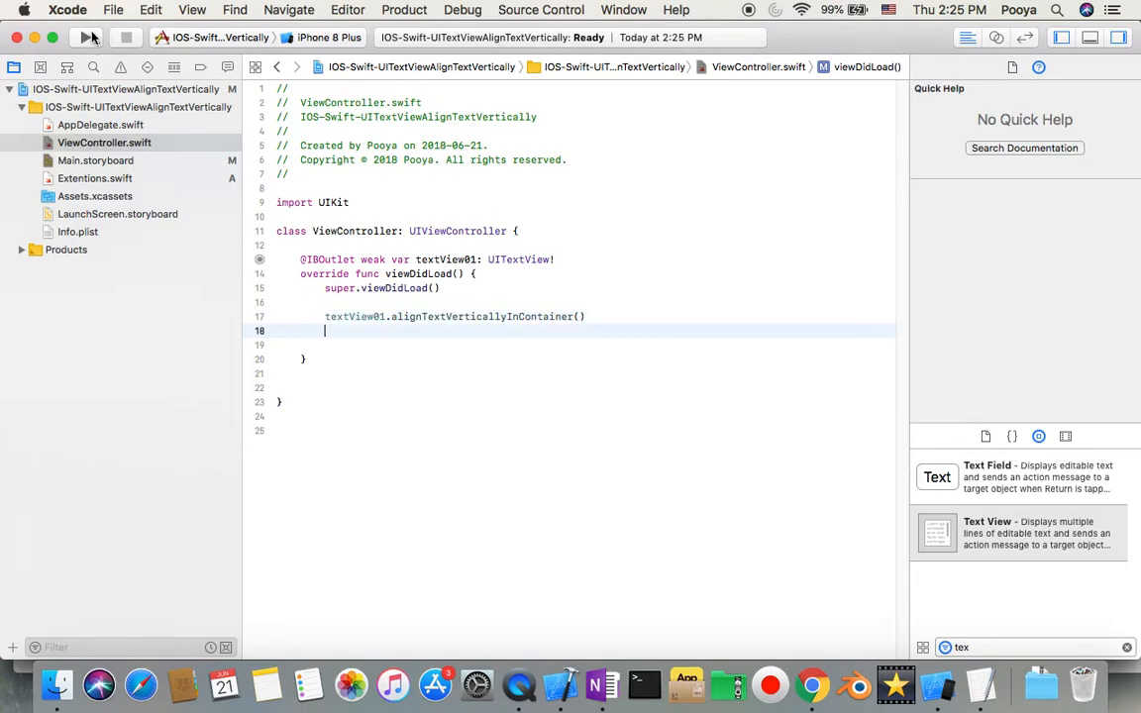
Step: Build and launch the app on the iPhone 8 Plus simulator
left_click(85, 37)
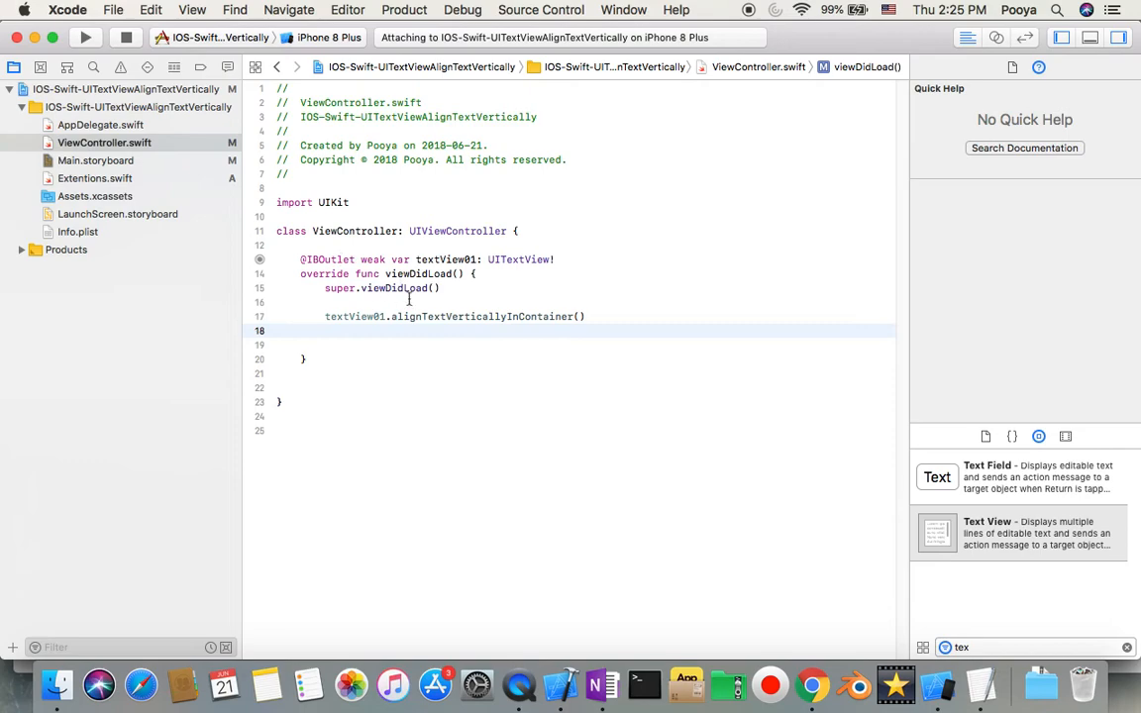
left_click(85, 36)
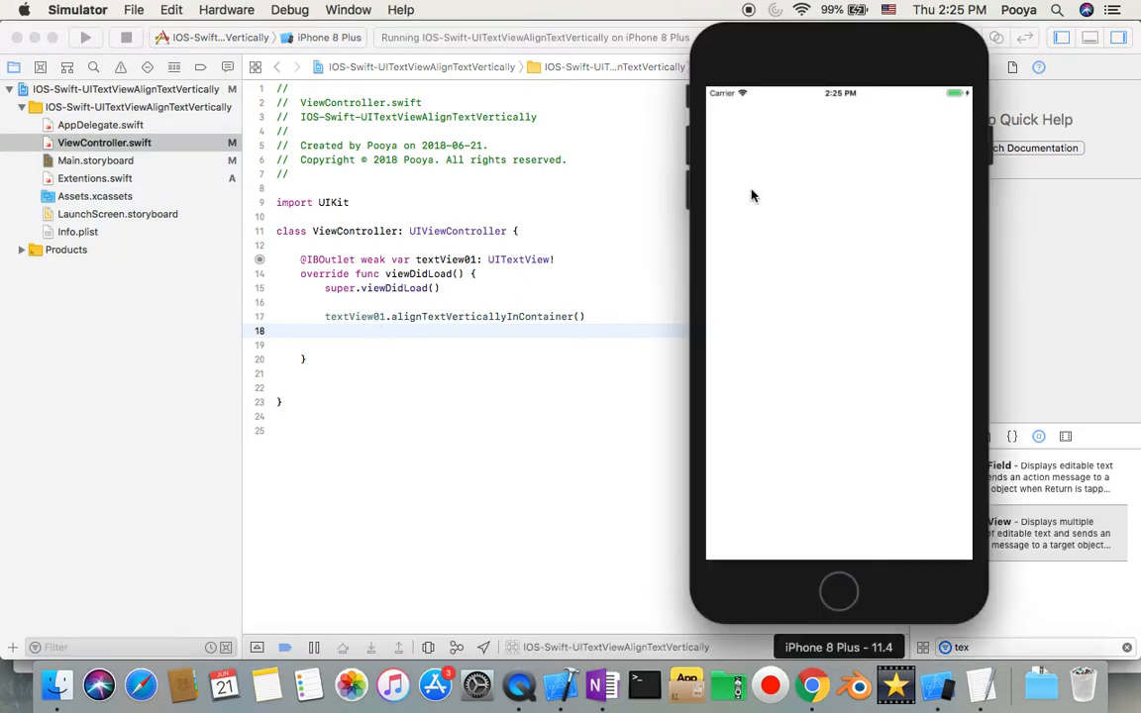
mouse_move(822, 240)
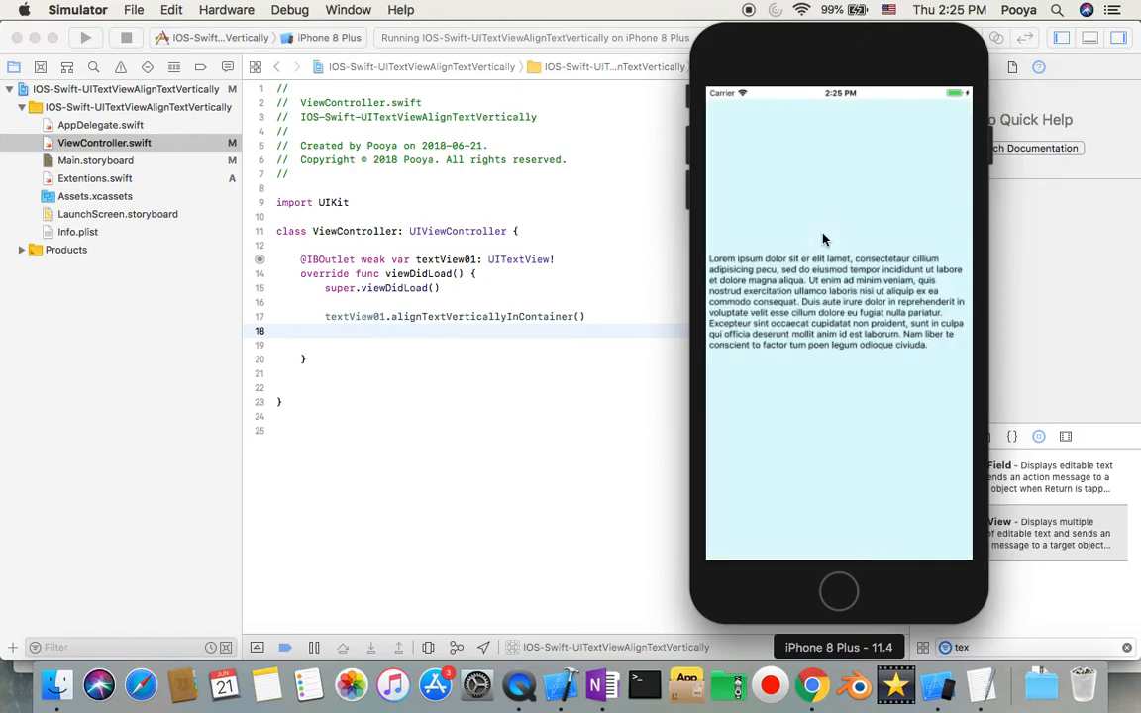
mouse_move(801, 234)
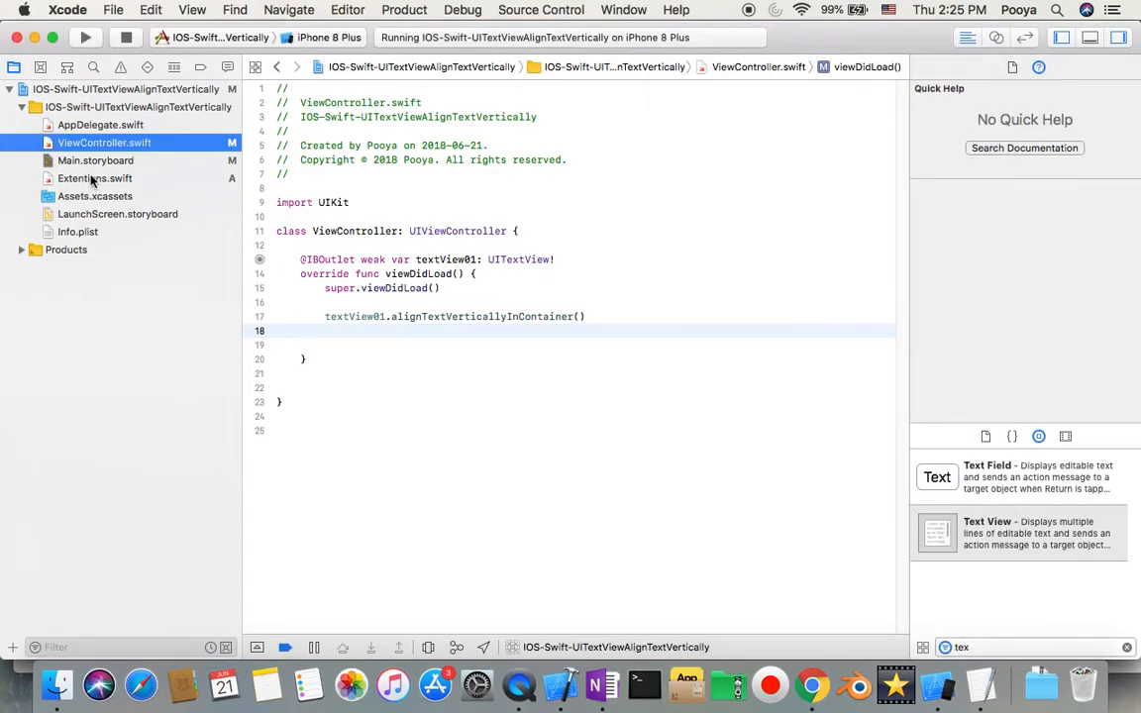
Step: Switch between Extentions.swift and ViewController.swift, ending on the extension's alignment method
left_click(94, 178)
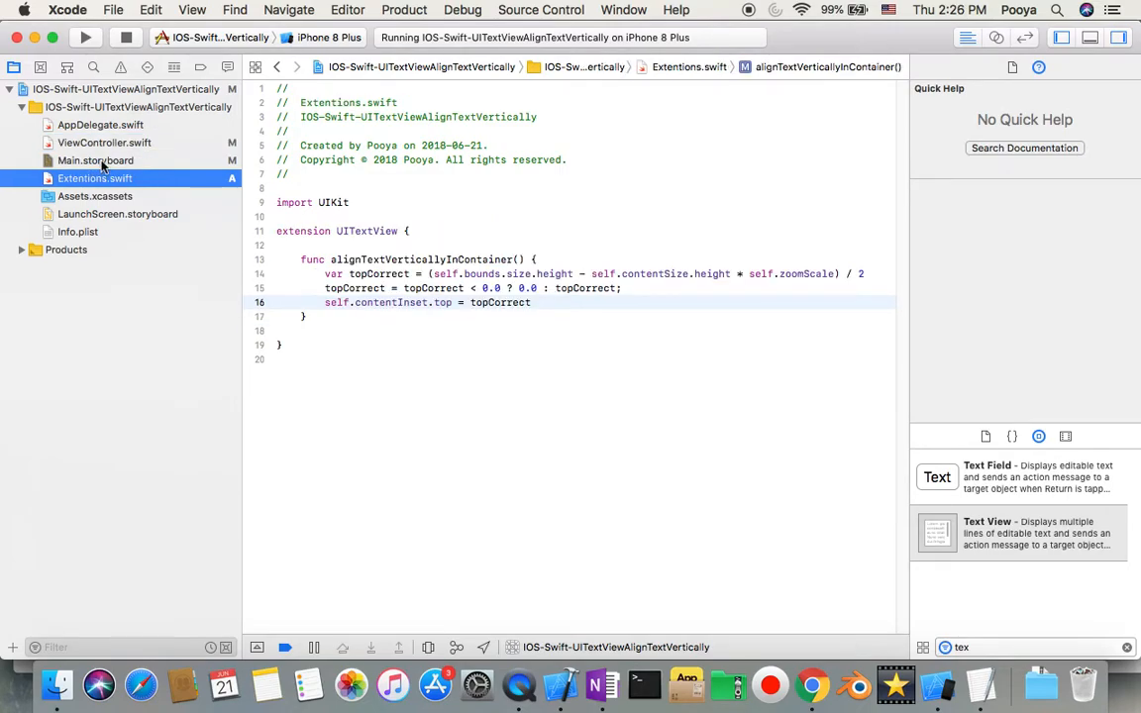
left_click(104, 142)
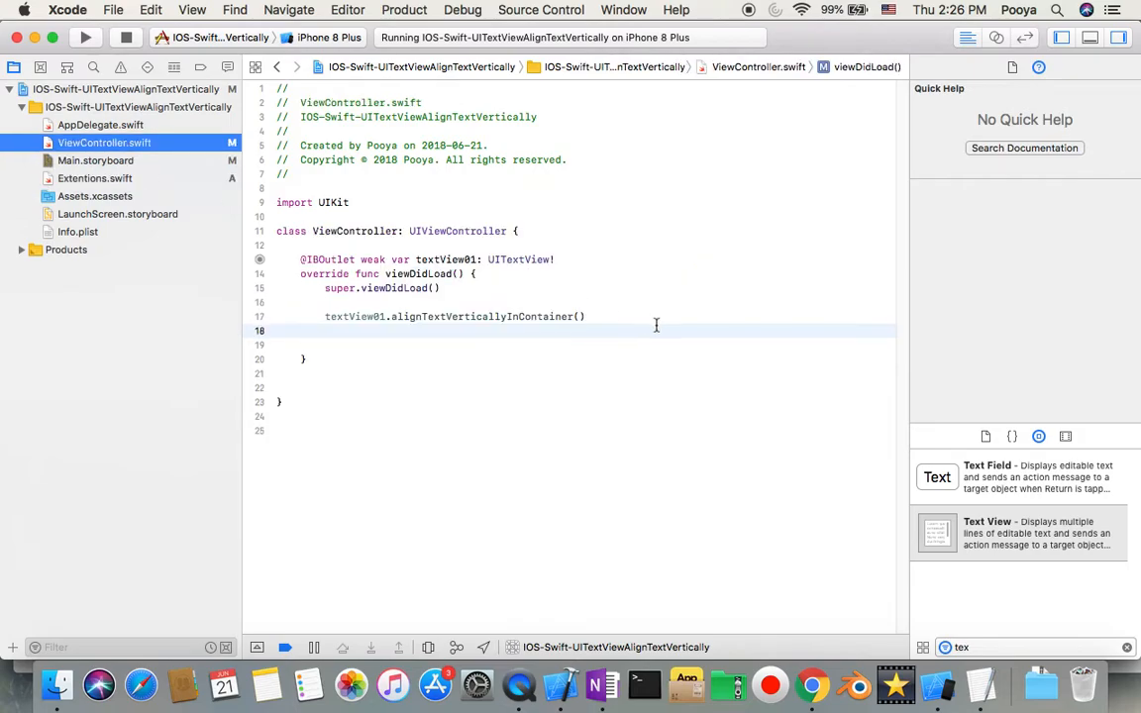
left_click(94, 178)
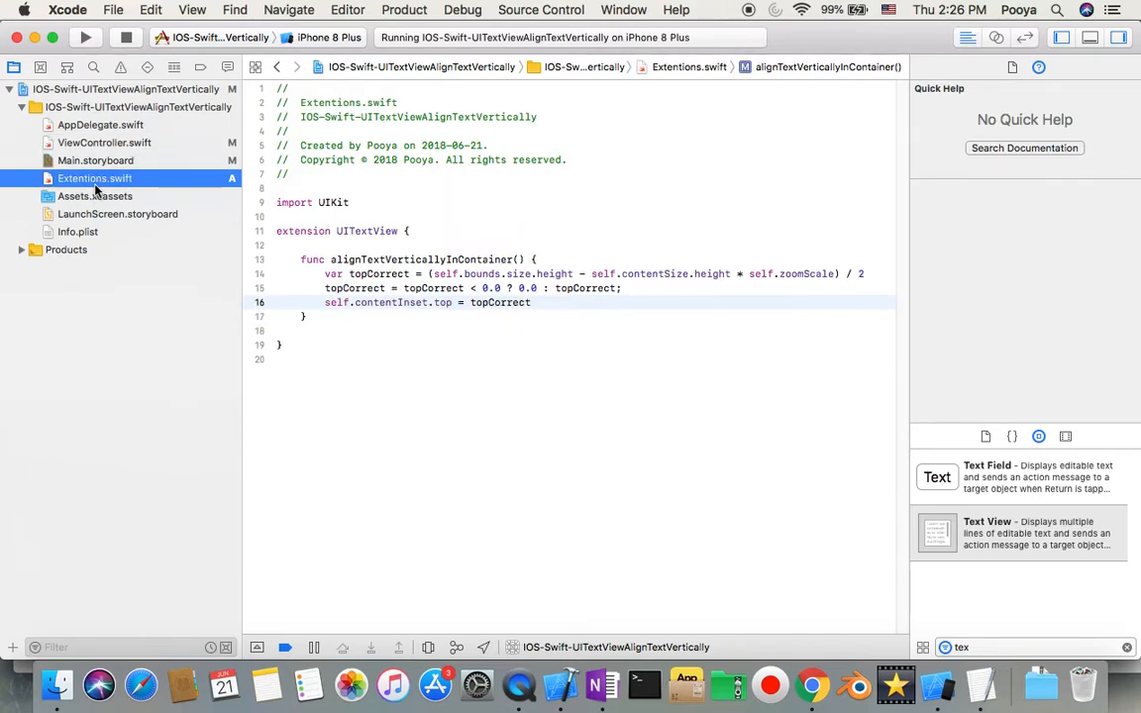